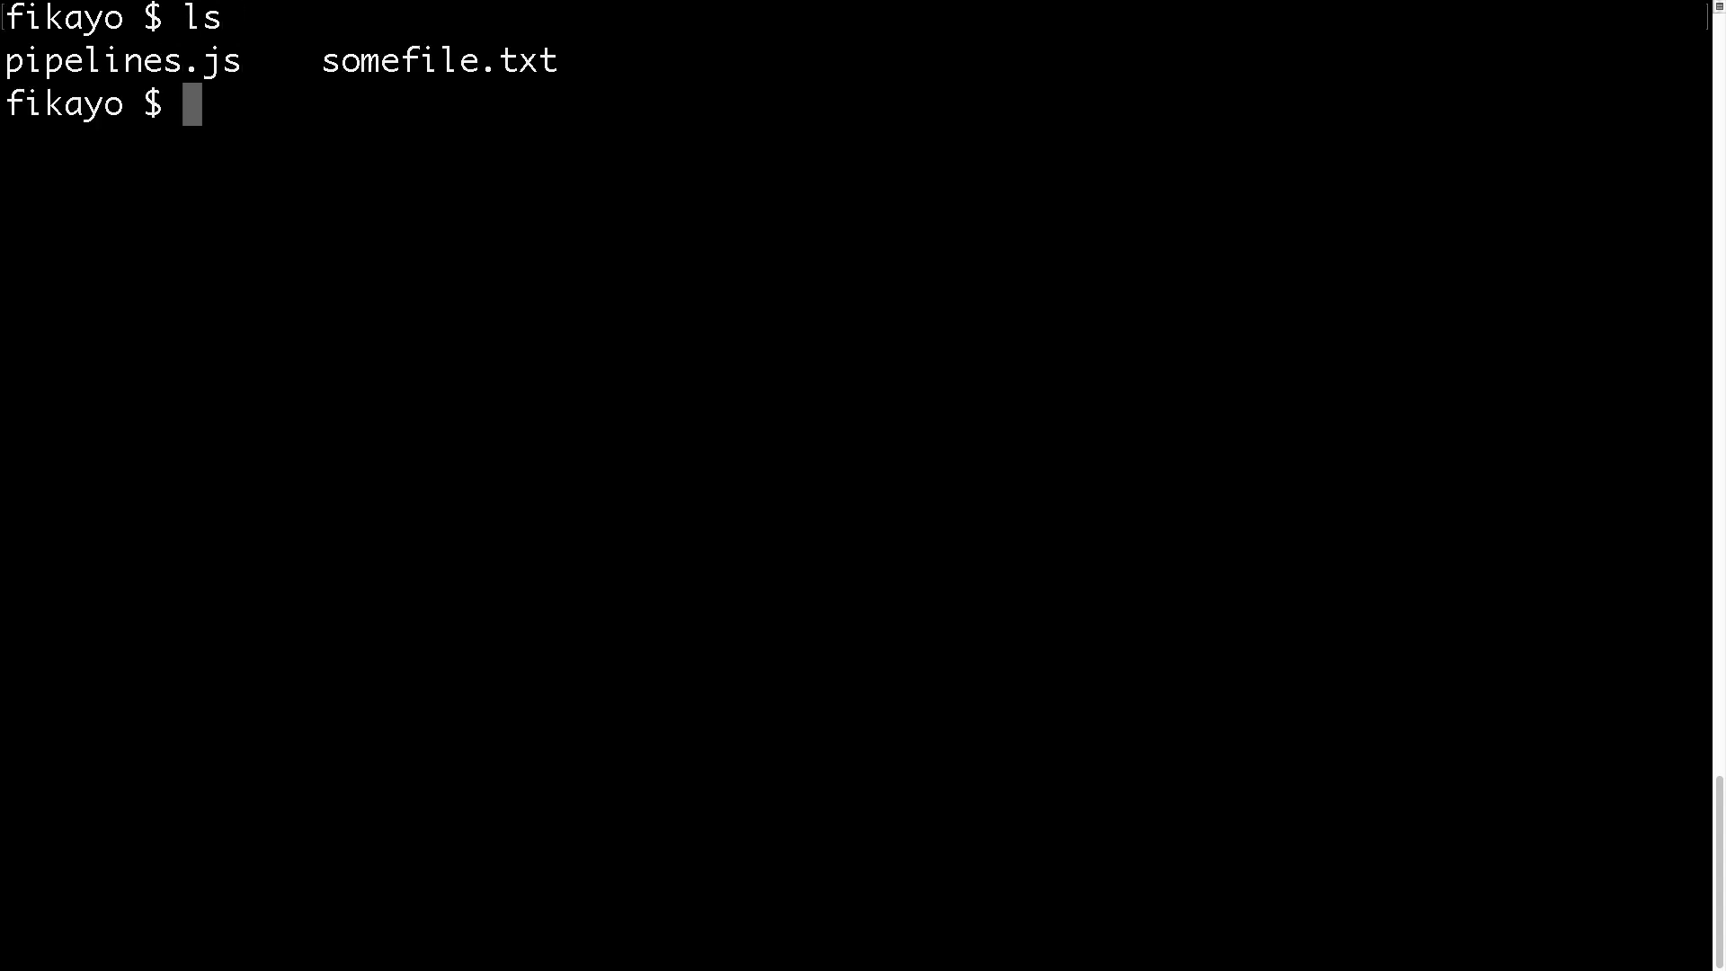
Print somefile.txt's five welcome lines with cat, then launch VS Code with code.
double_click(82, 61)
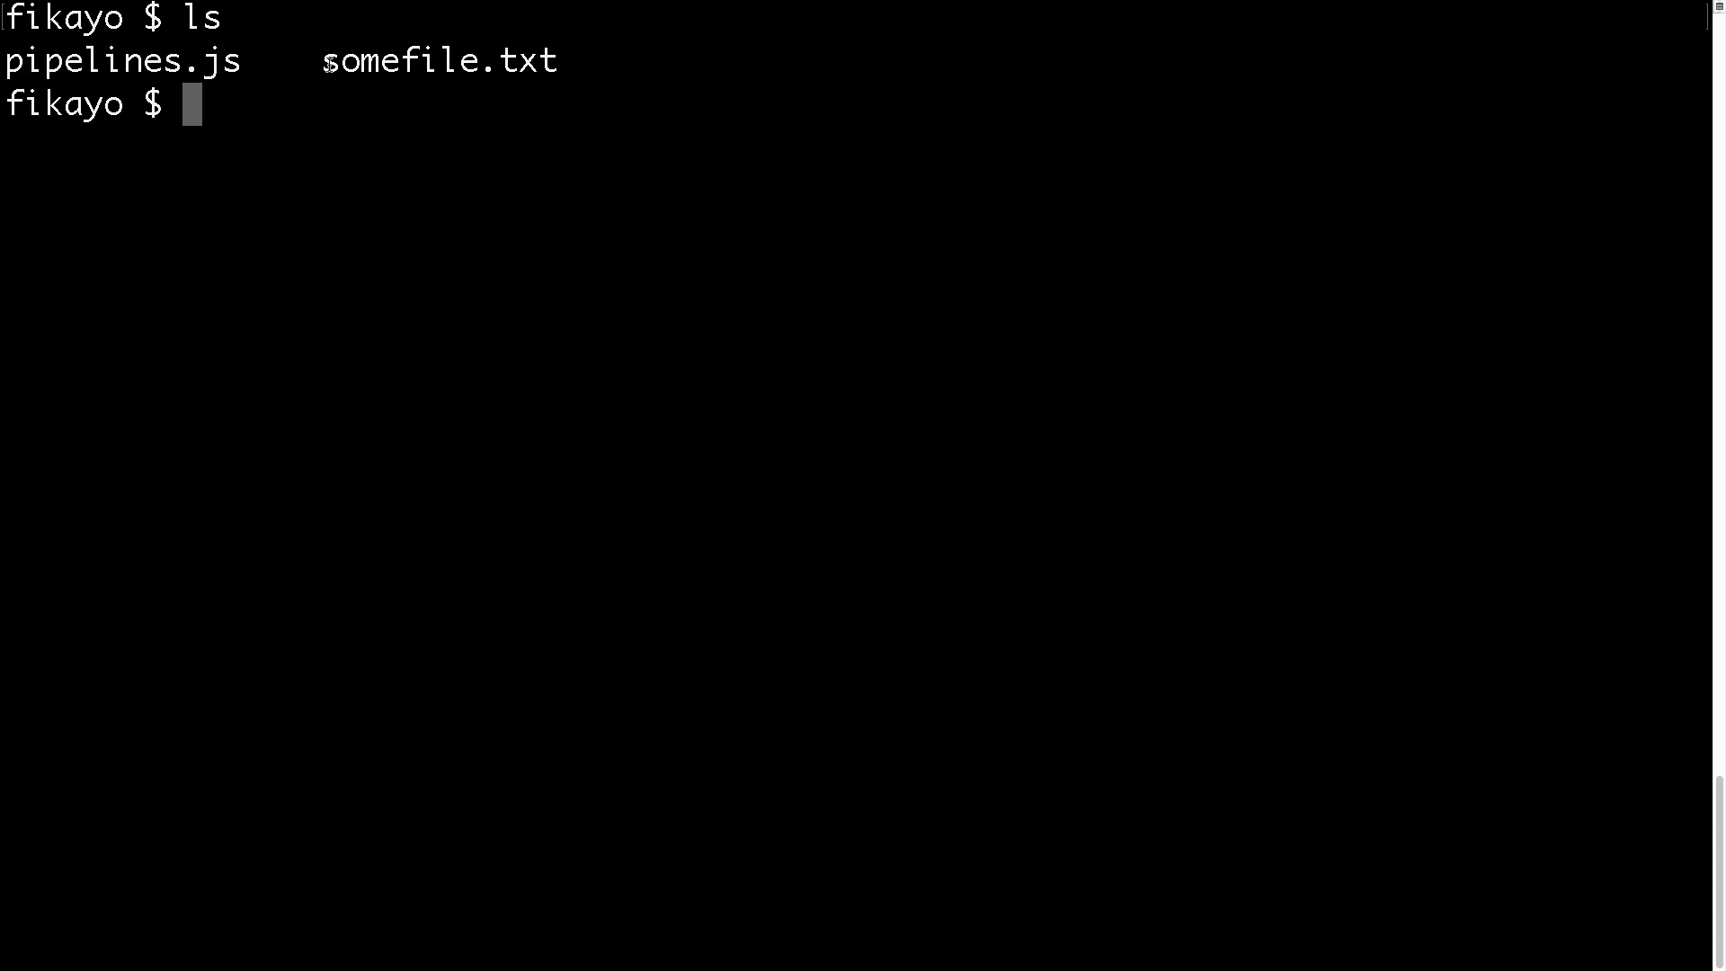
double_click(438, 60)
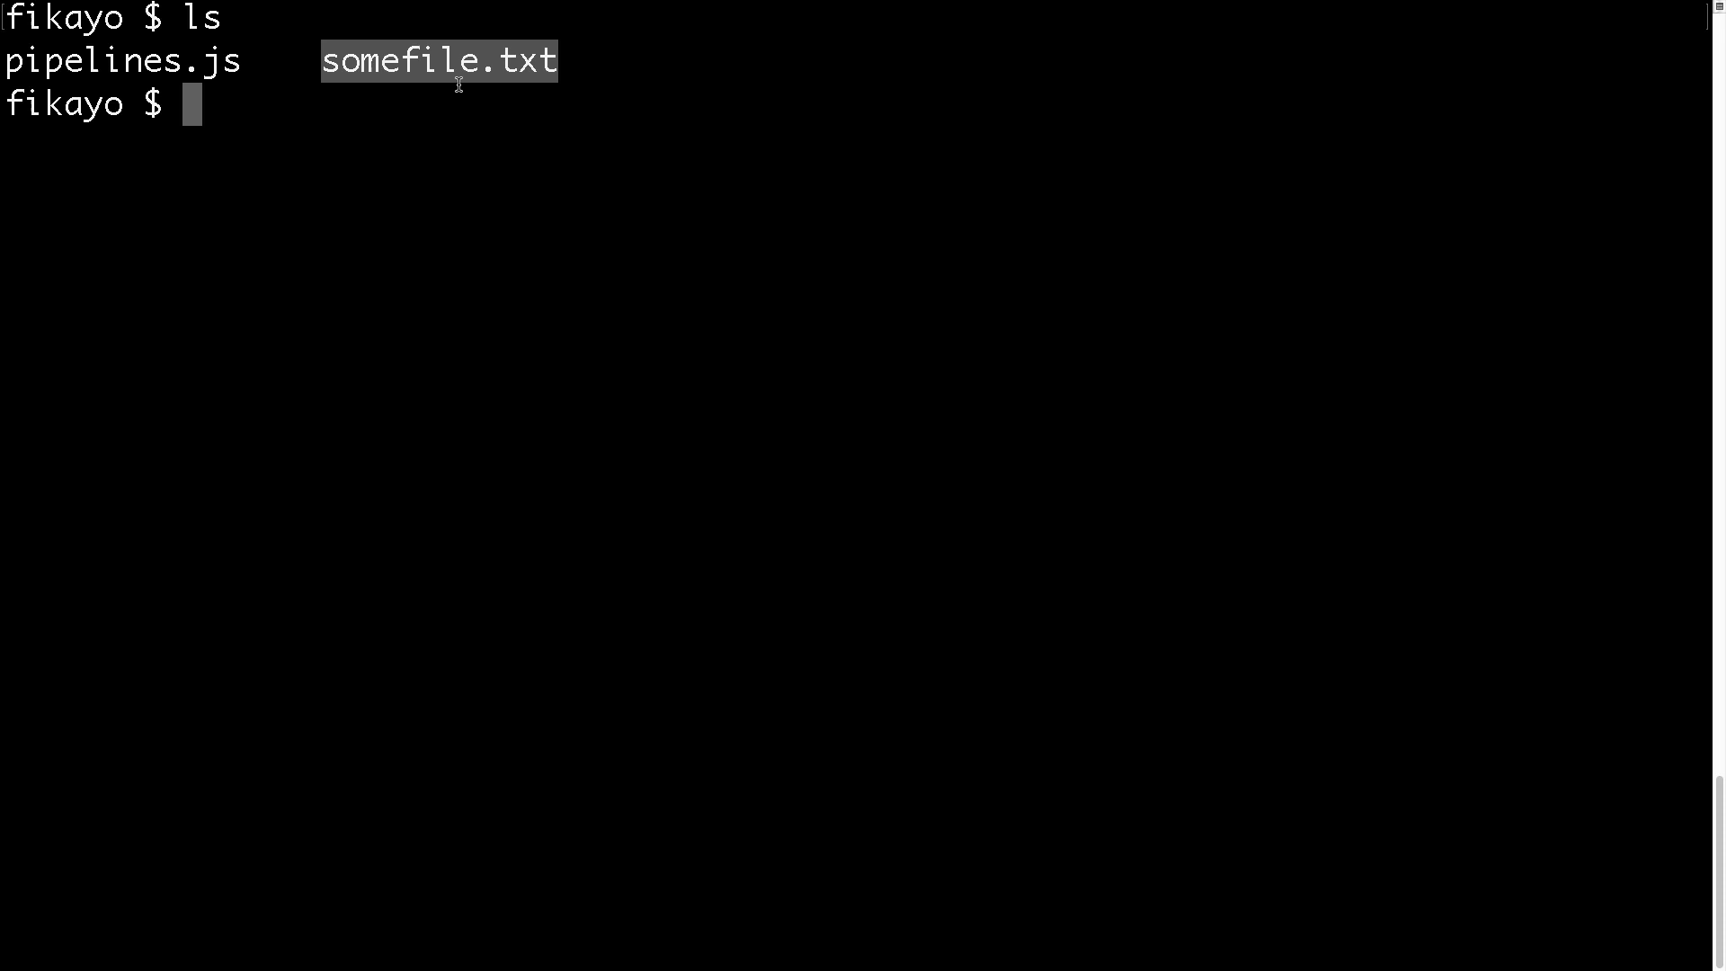
mouse_move(739, 65)
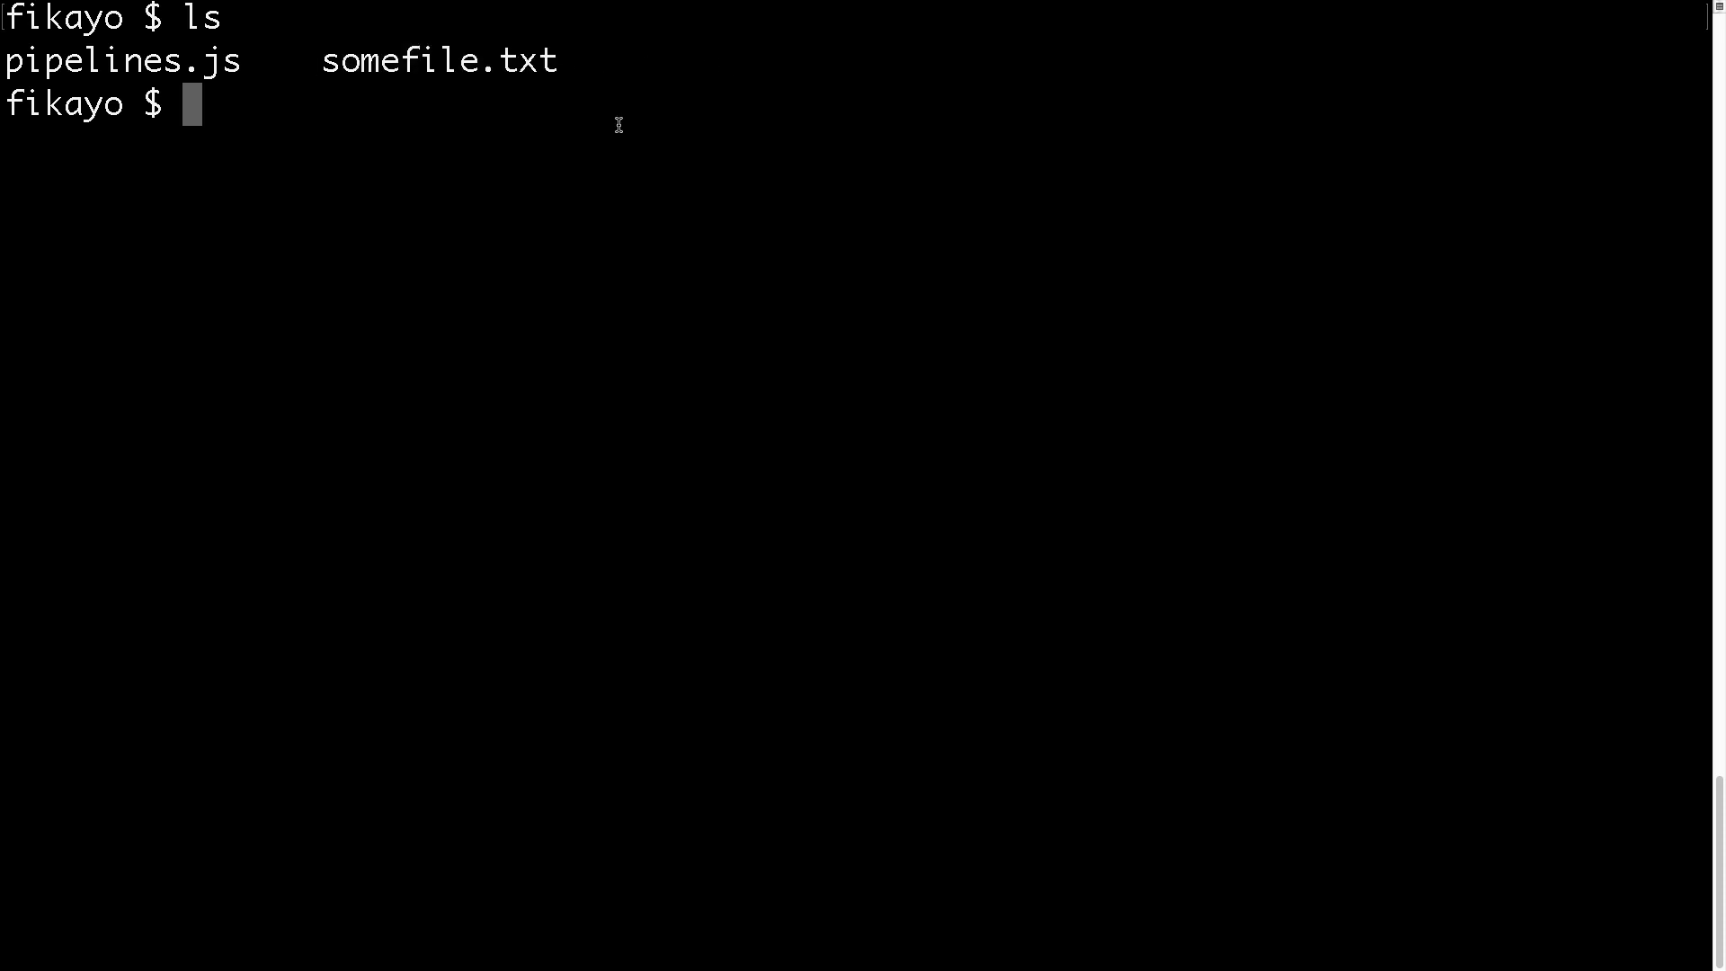
text(cat somefile.txt)
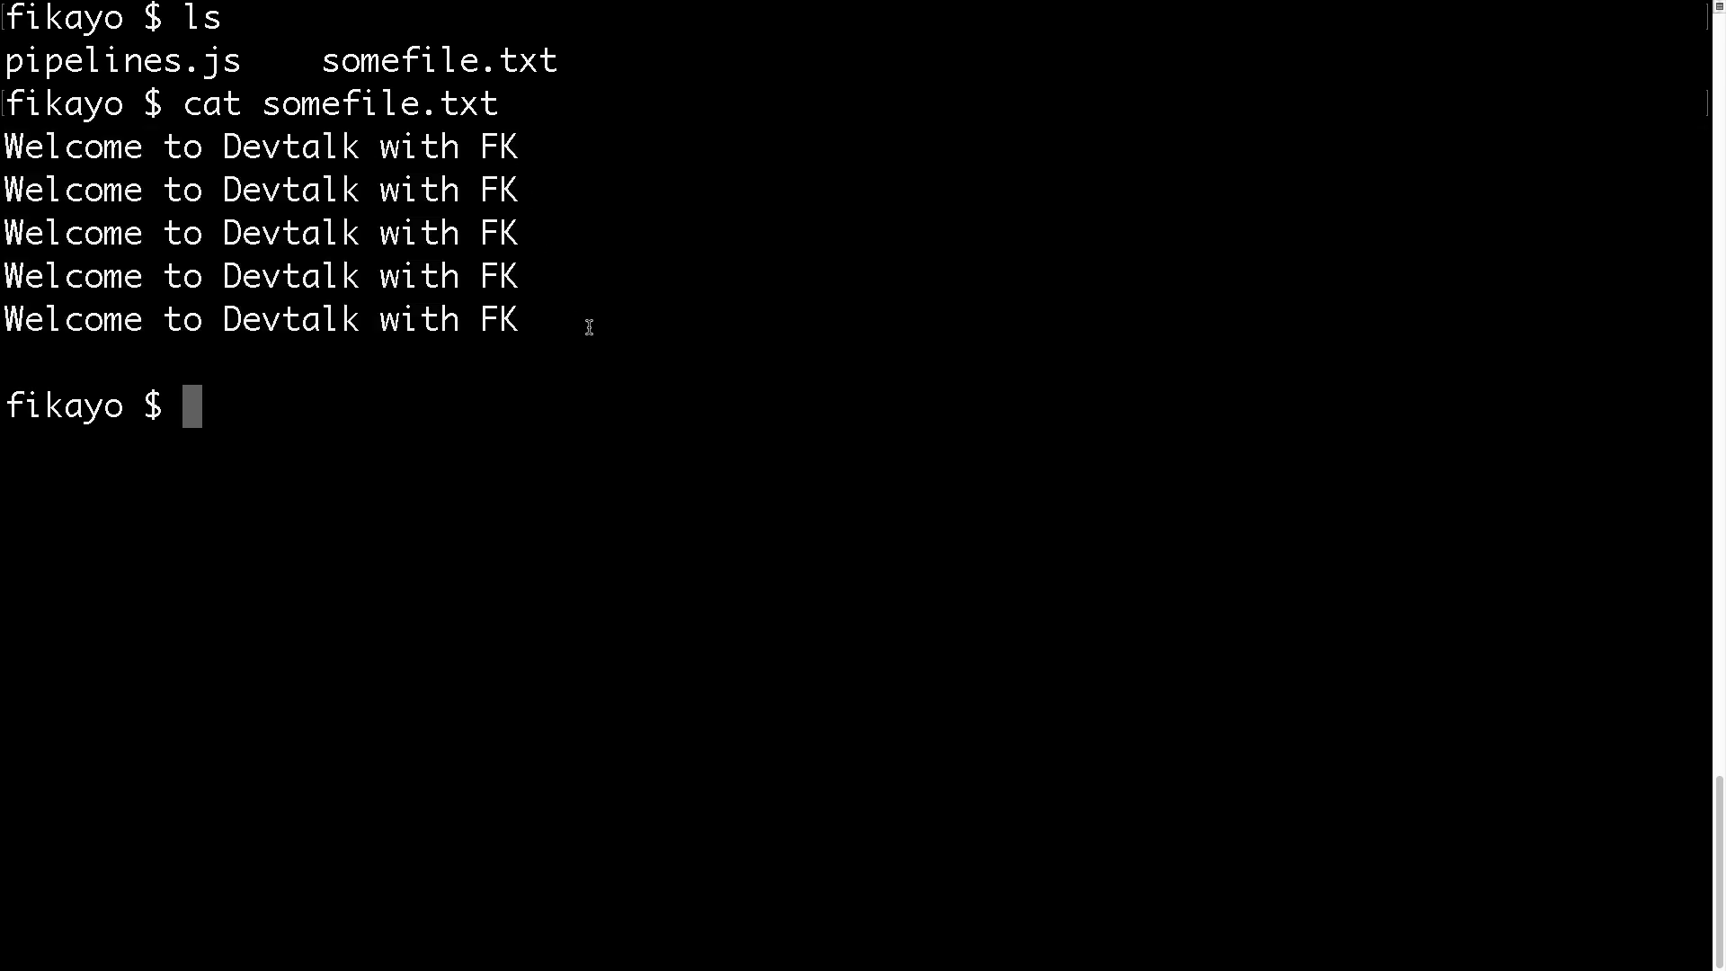
drag(72, 224, 518, 319)
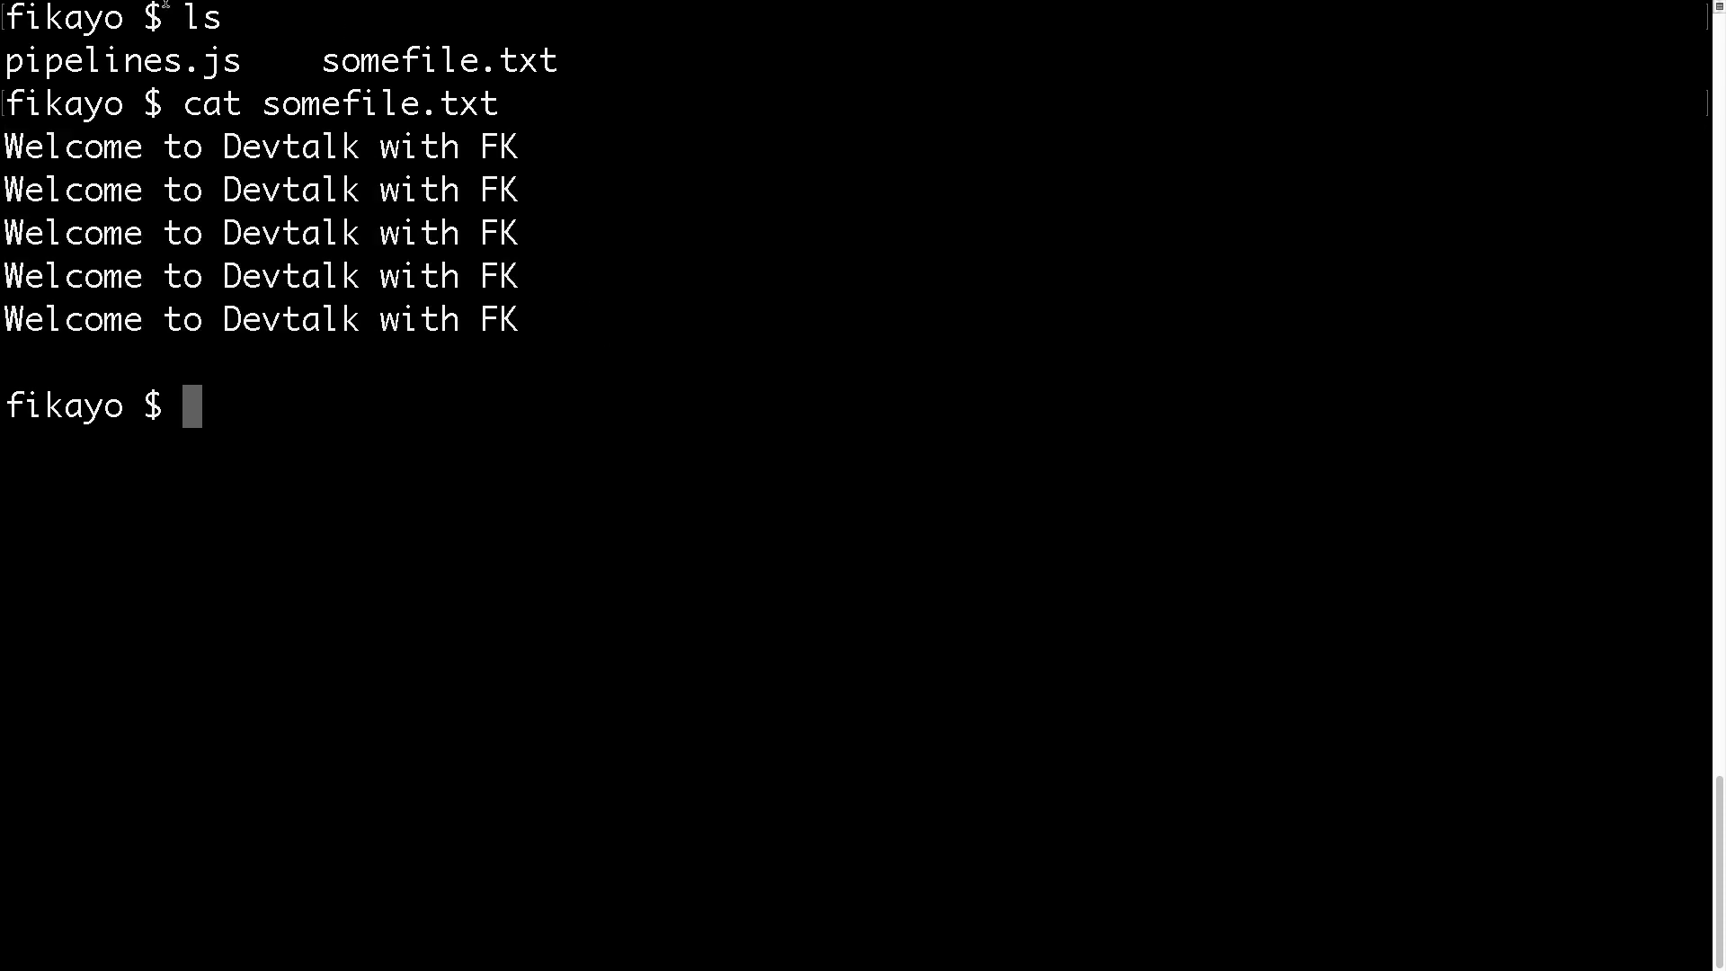
double_click(110, 60)
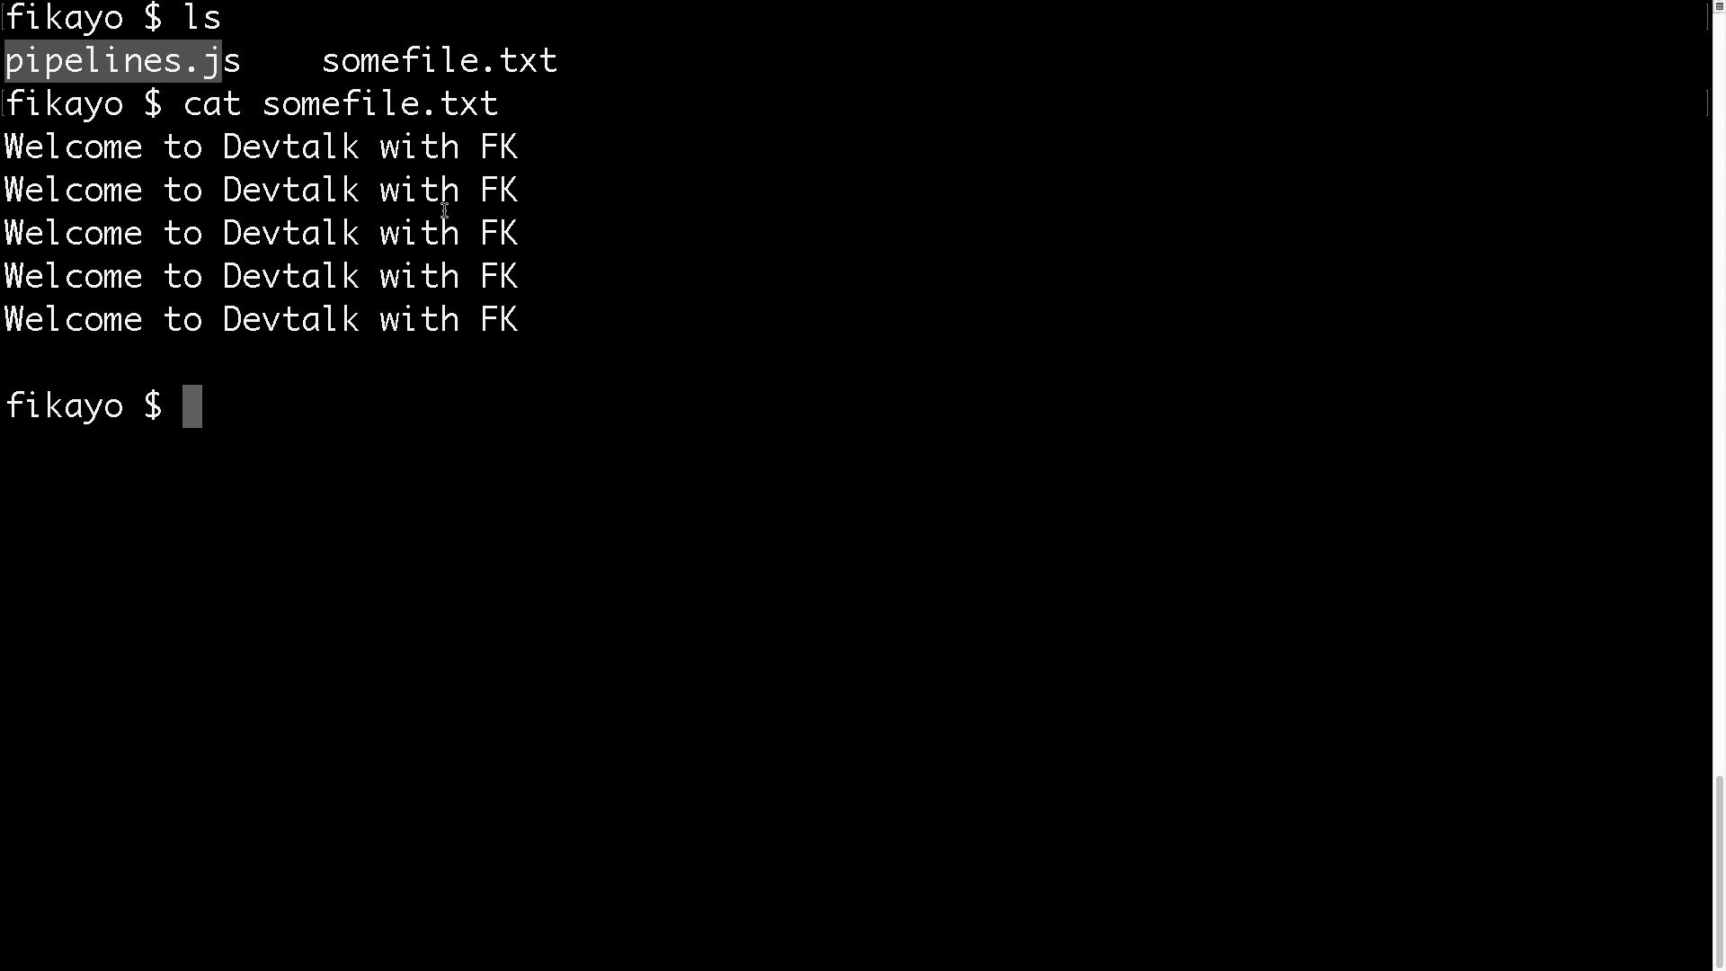
text(code .)
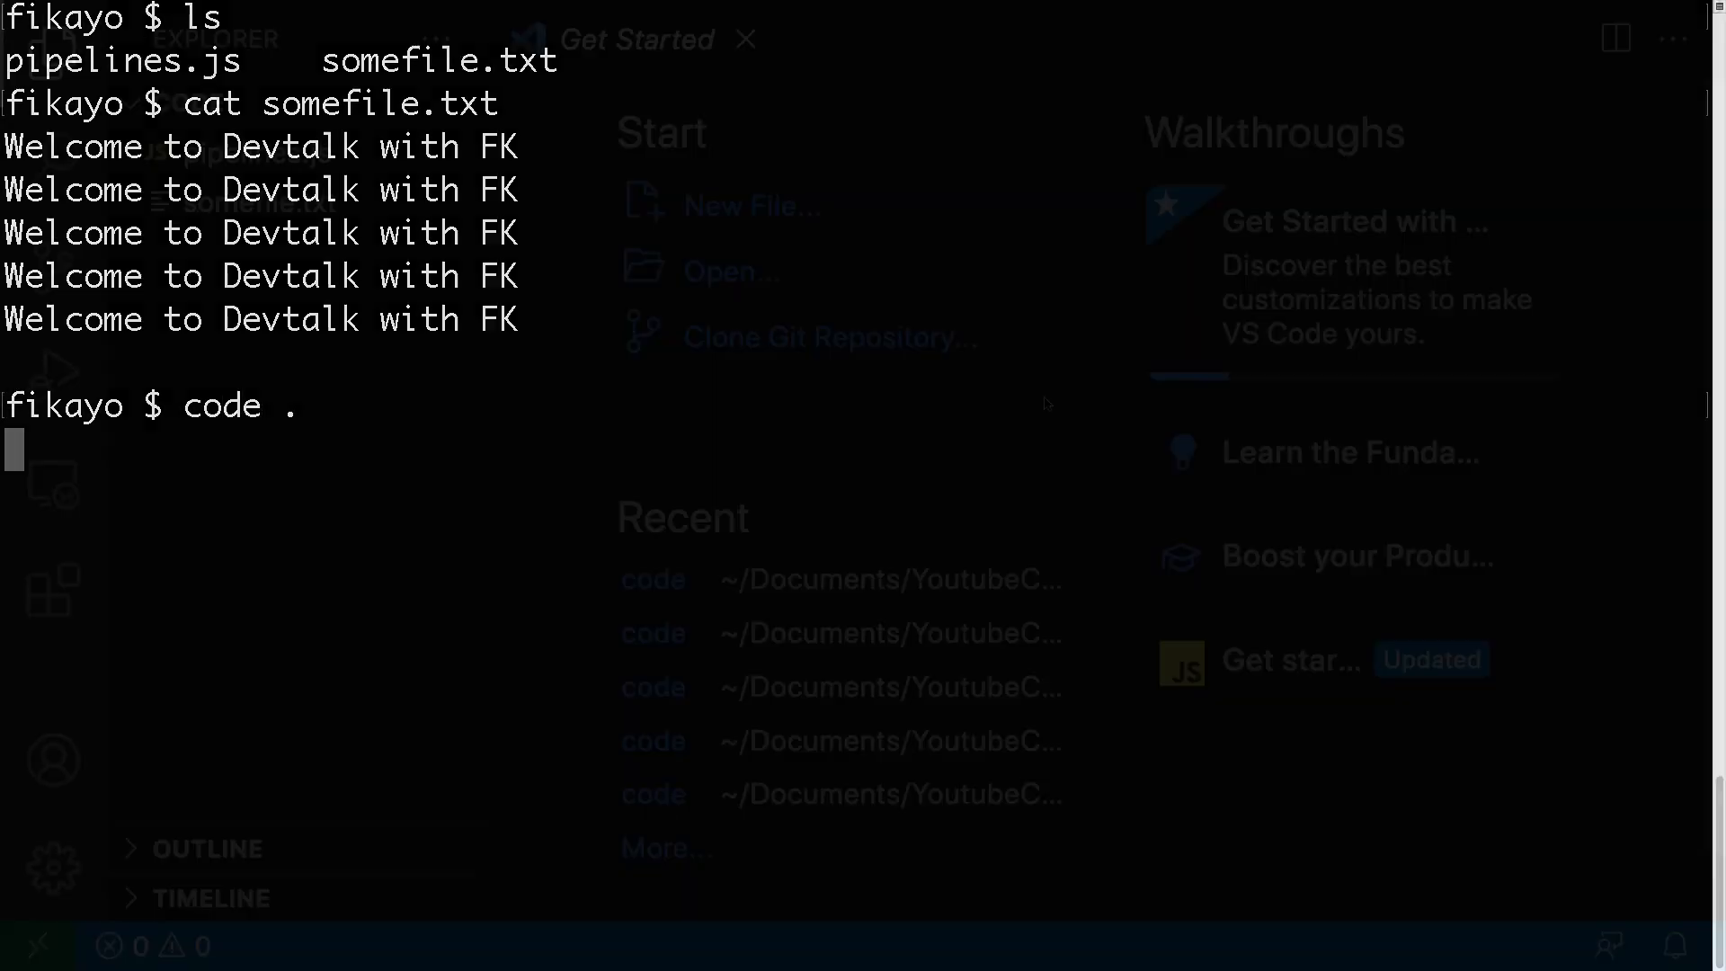
Open pipelines.js and highlight writeStream, somefile.txt and Writable in its code.
click(256, 153)
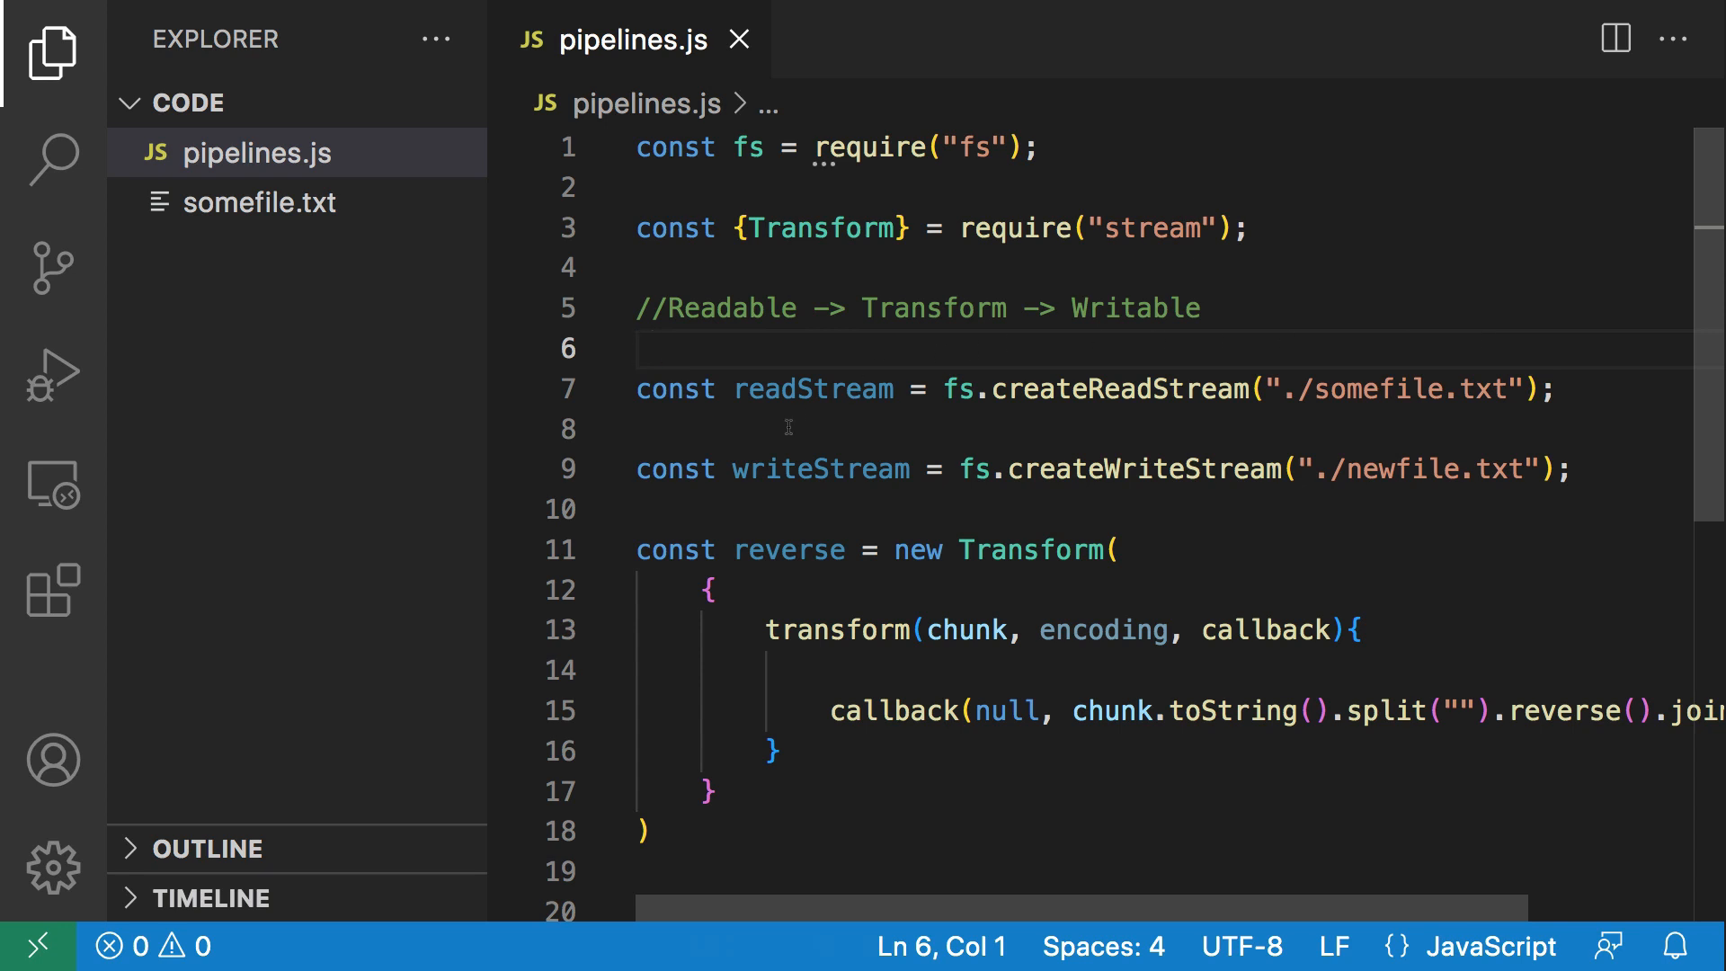
drag(637, 468, 944, 467)
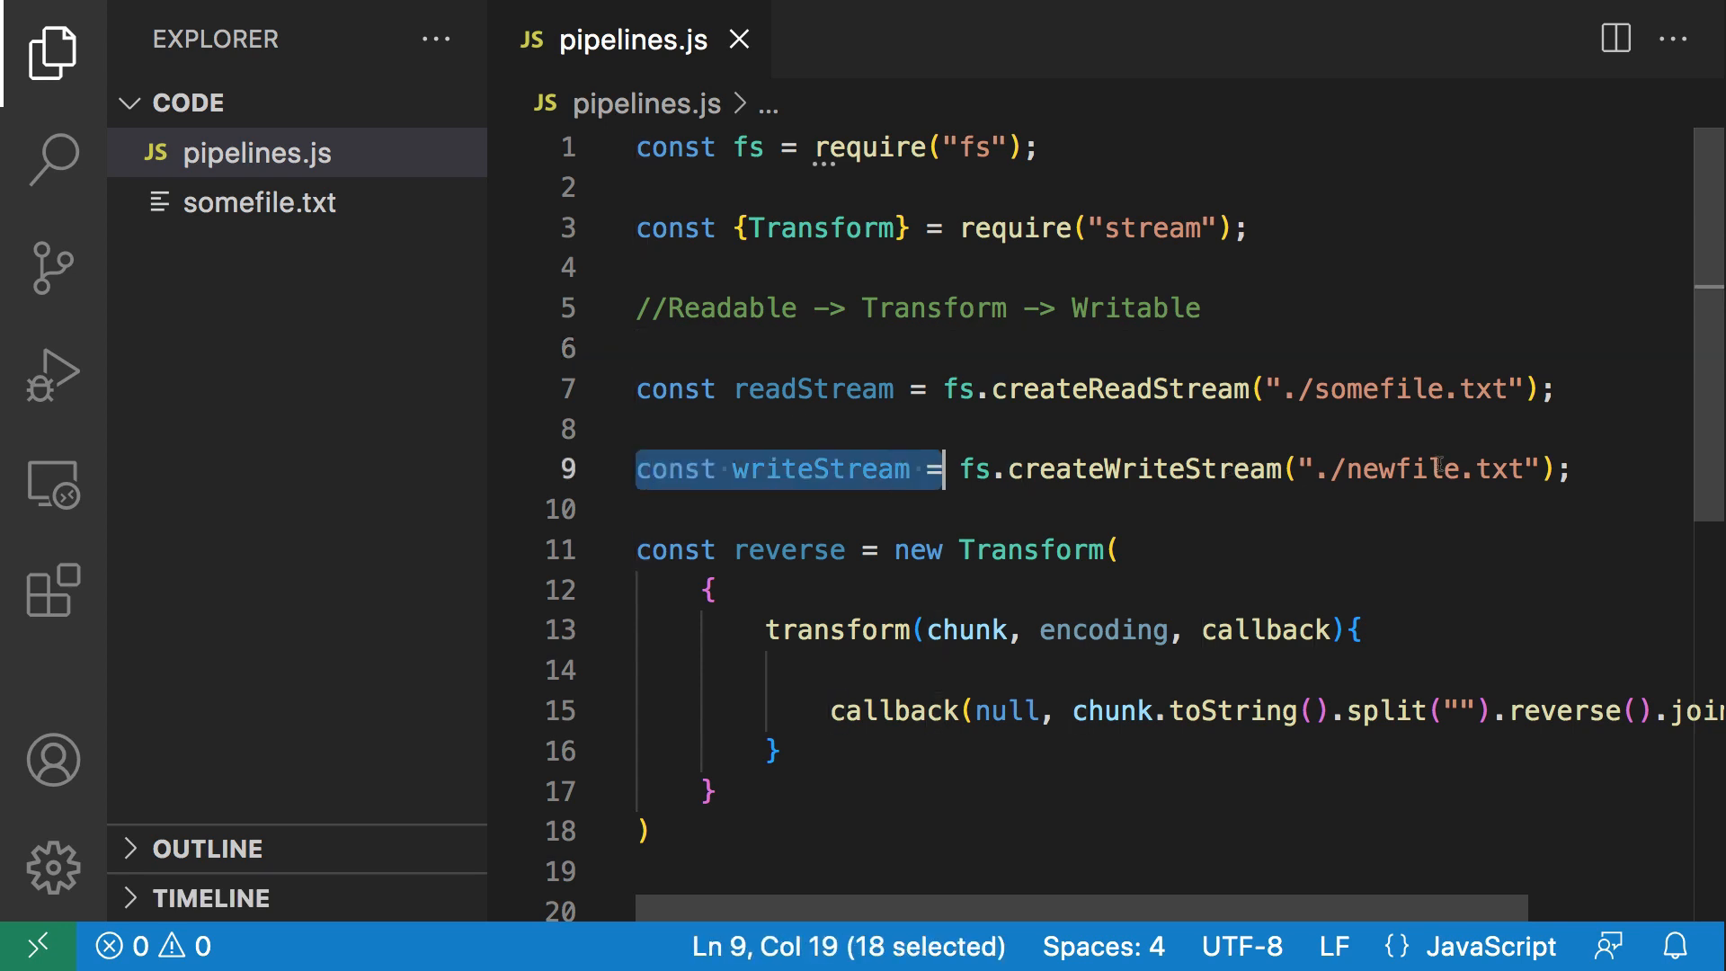
double_click(1398, 468)
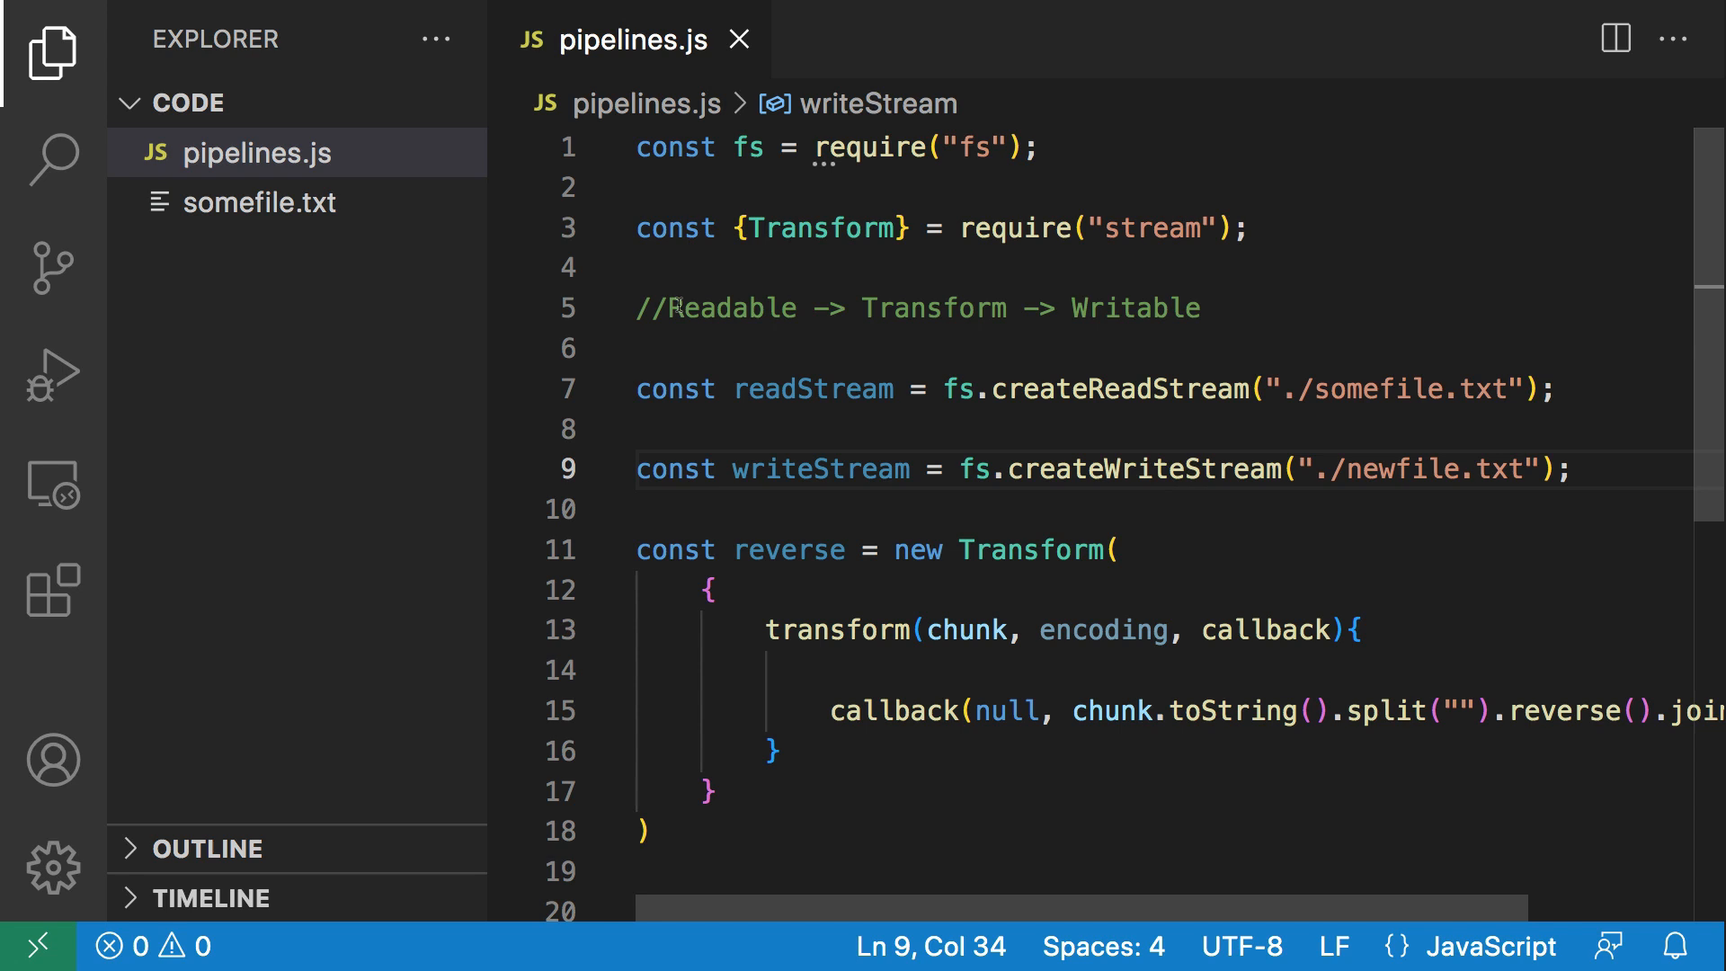
double_click(1409, 389)
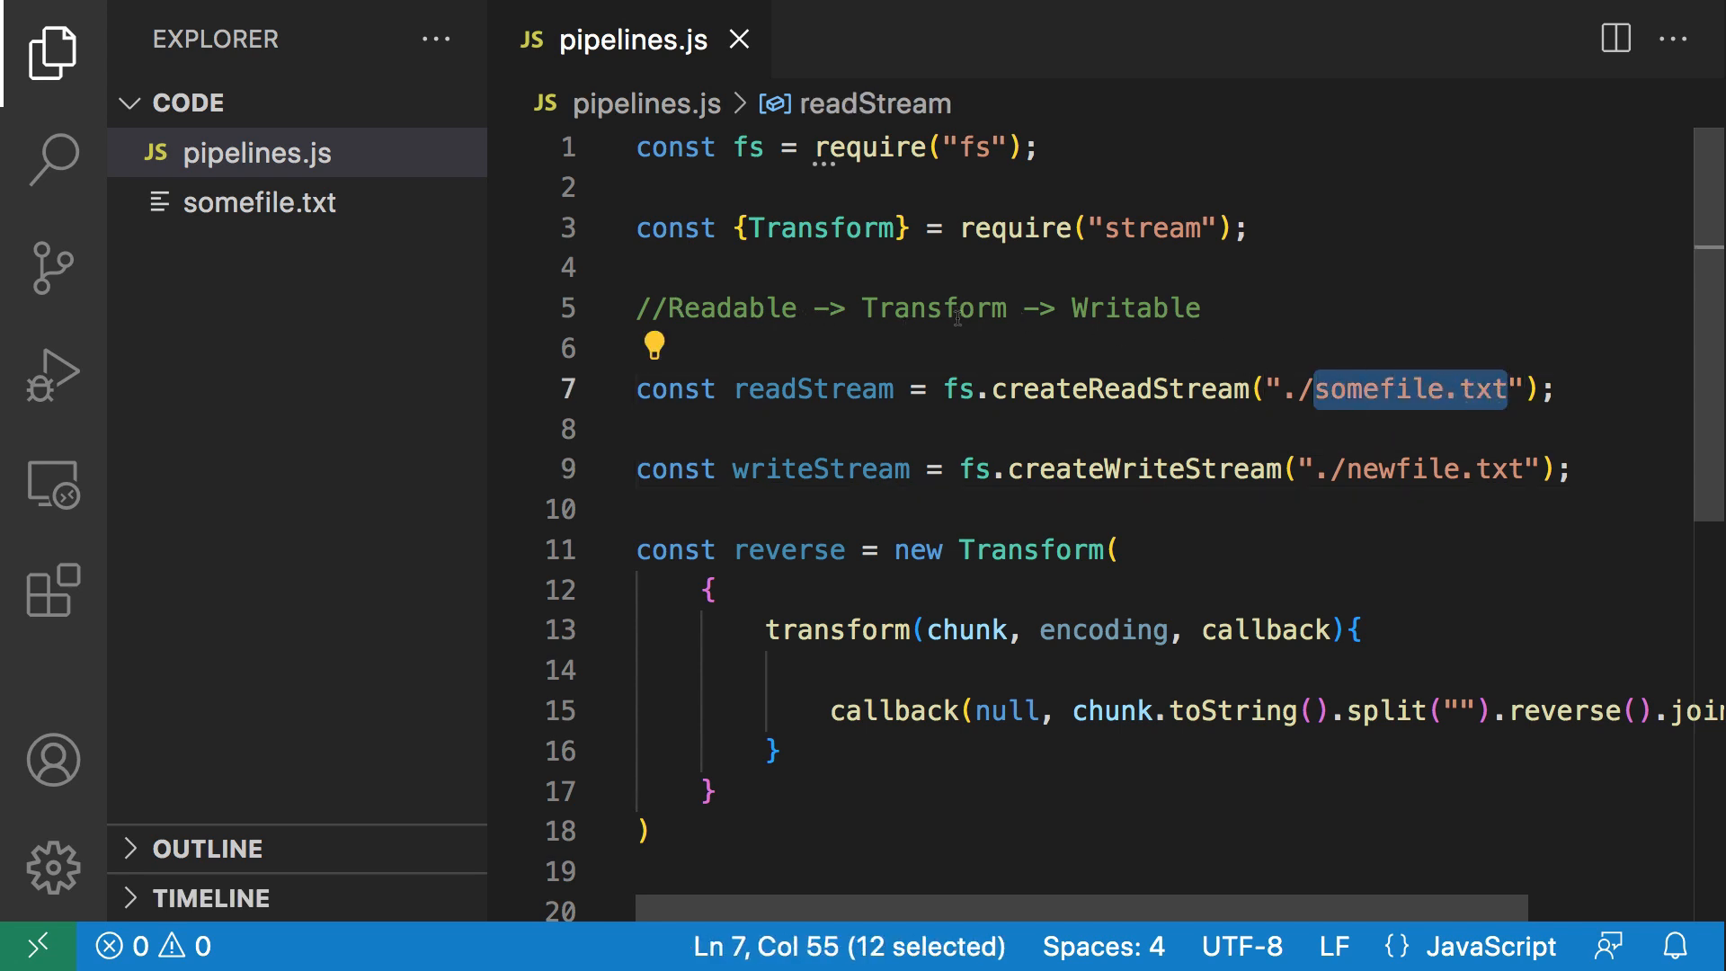
double_click(932, 308)
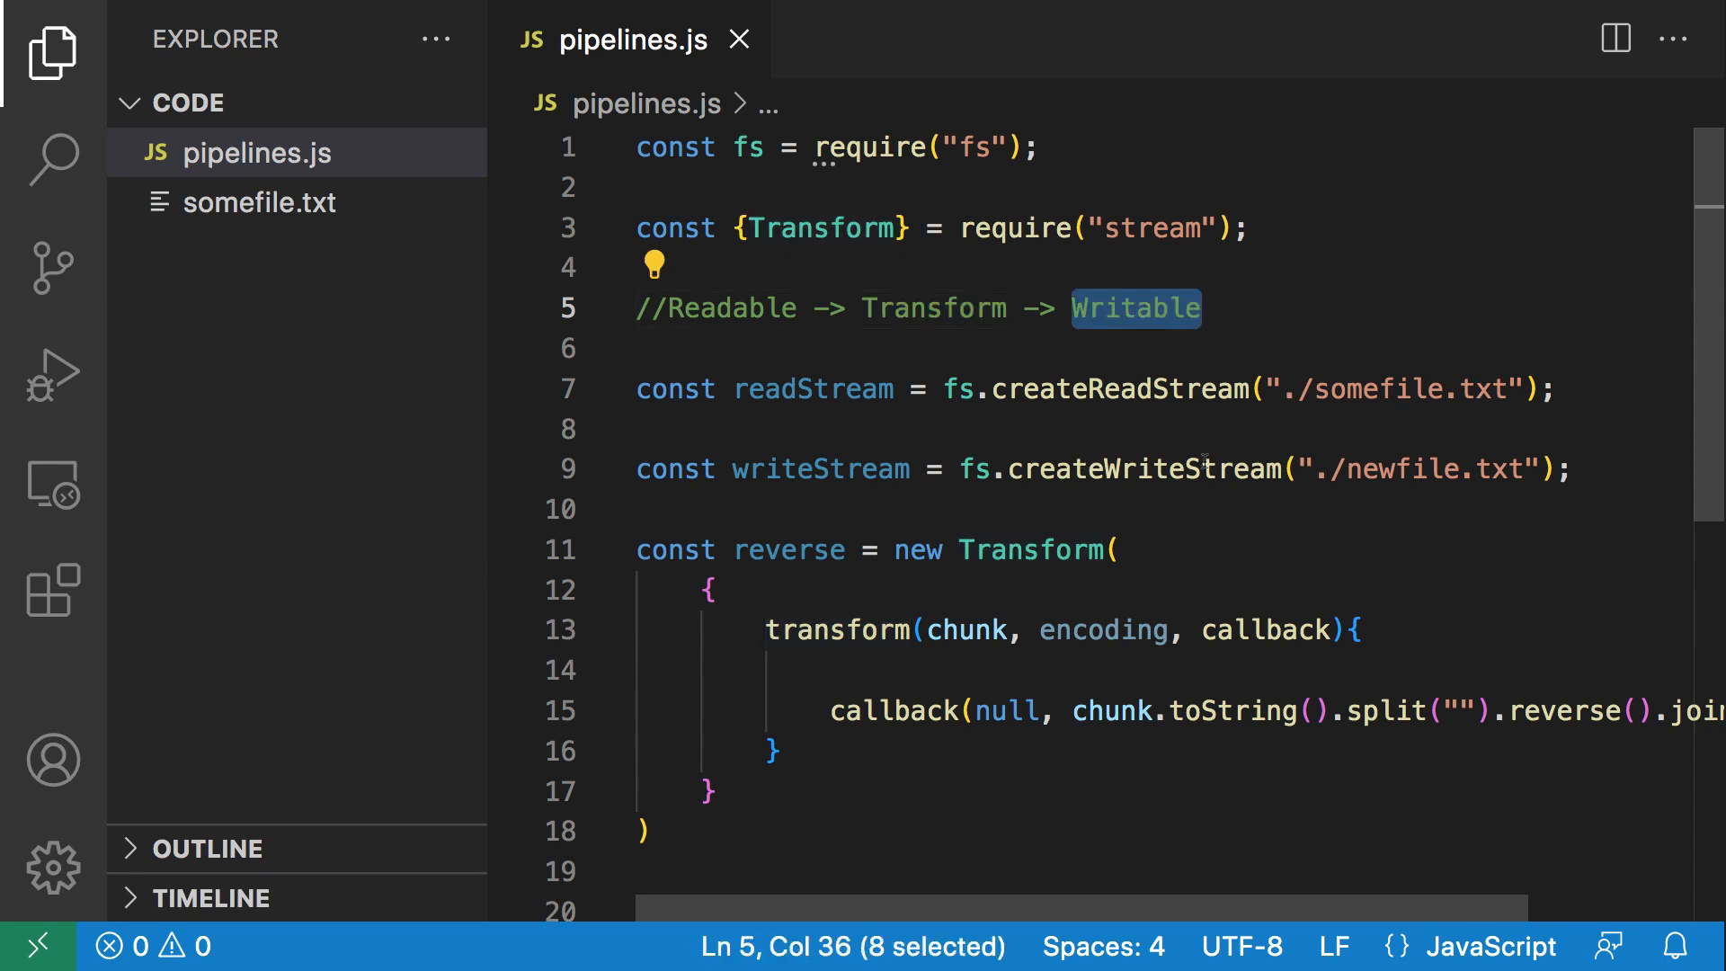
scroll(down, 3)
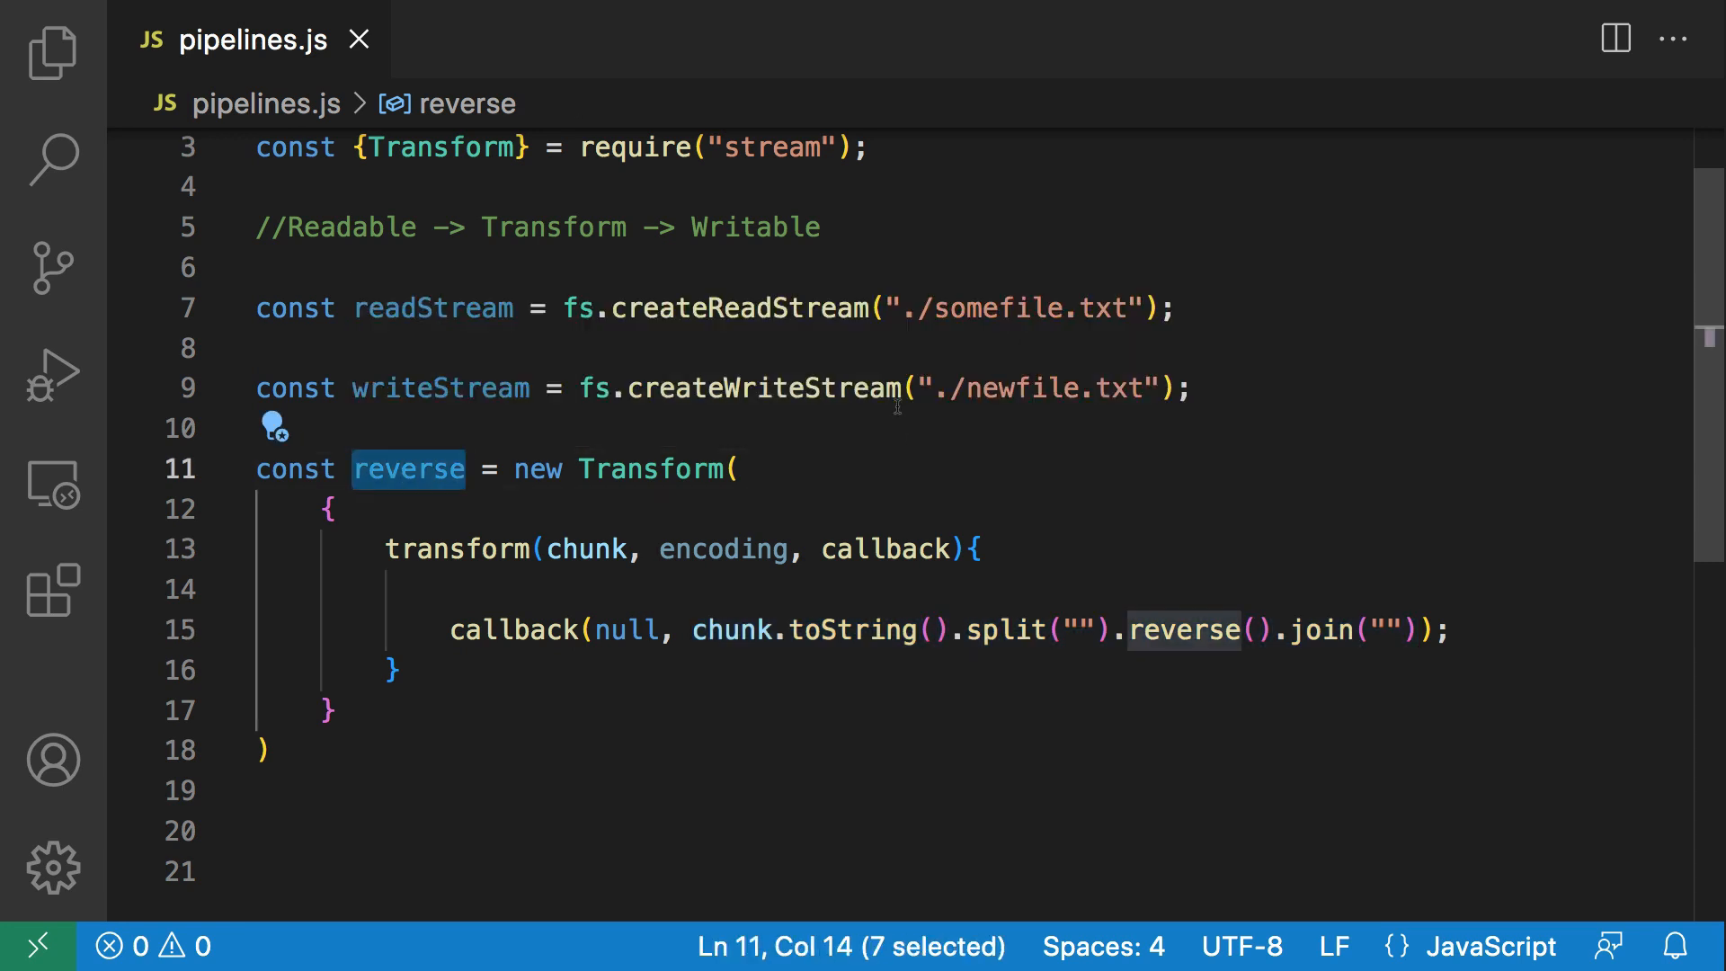
mouse_move(619, 279)
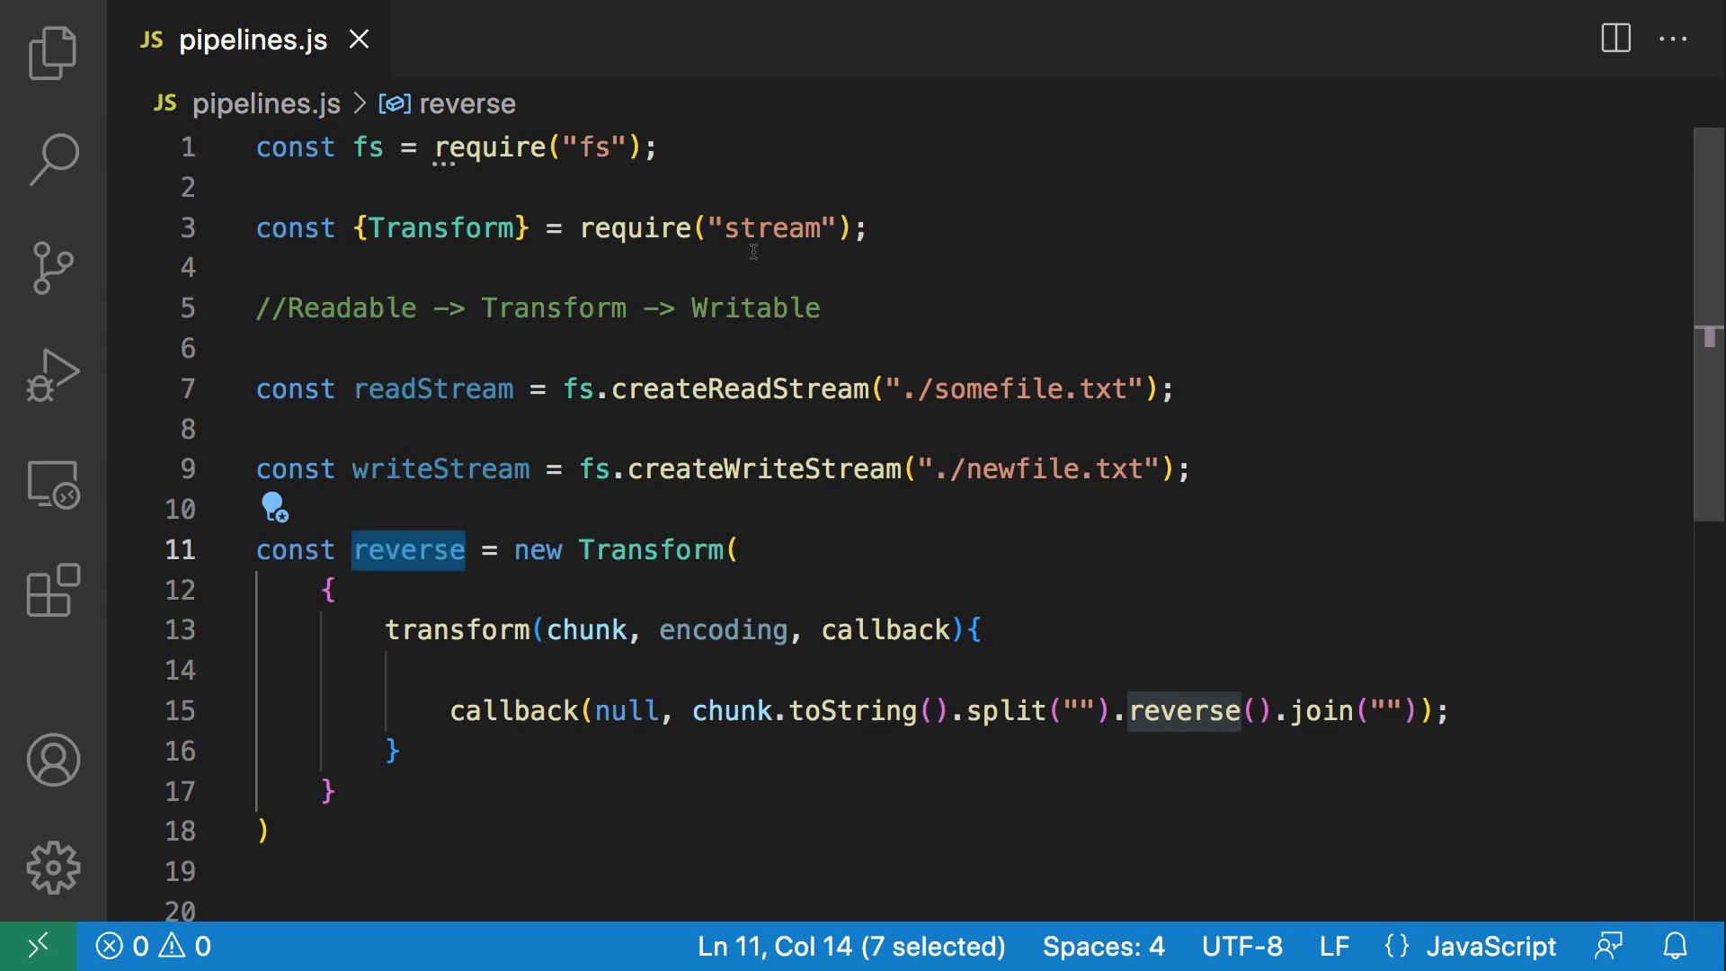
Select Transform in the stream require line.
double_click(439, 228)
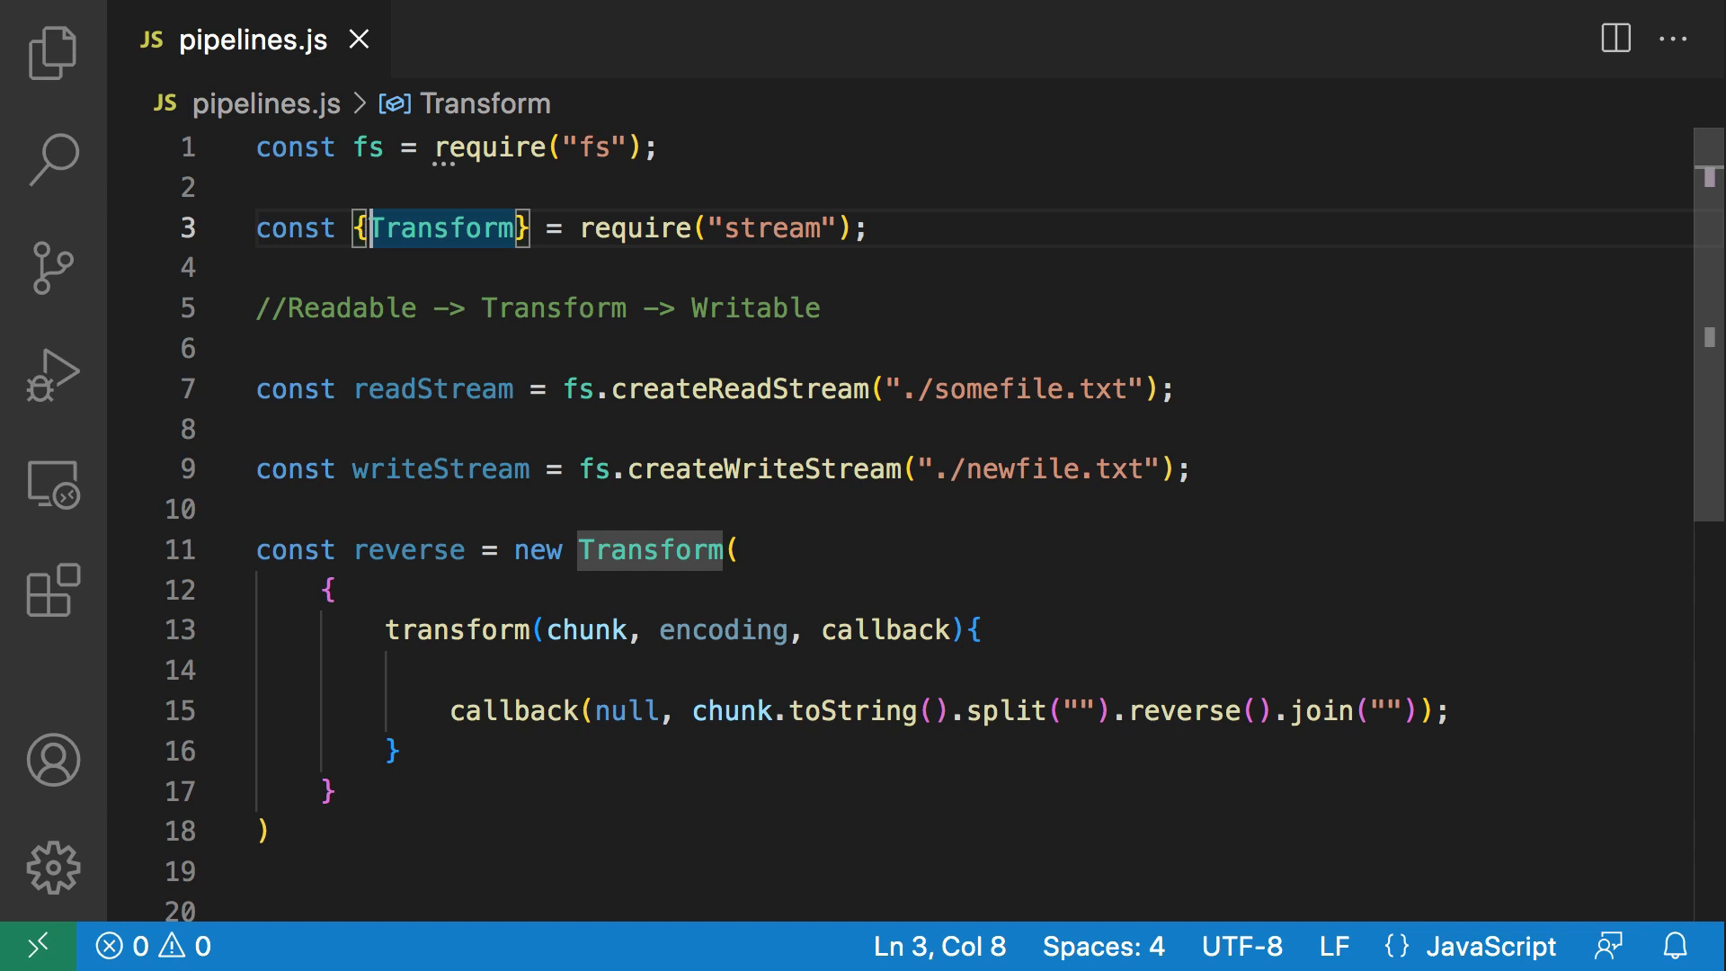
Insert 'pipeline,' before Transform in the destructured stream require.
text(pie)
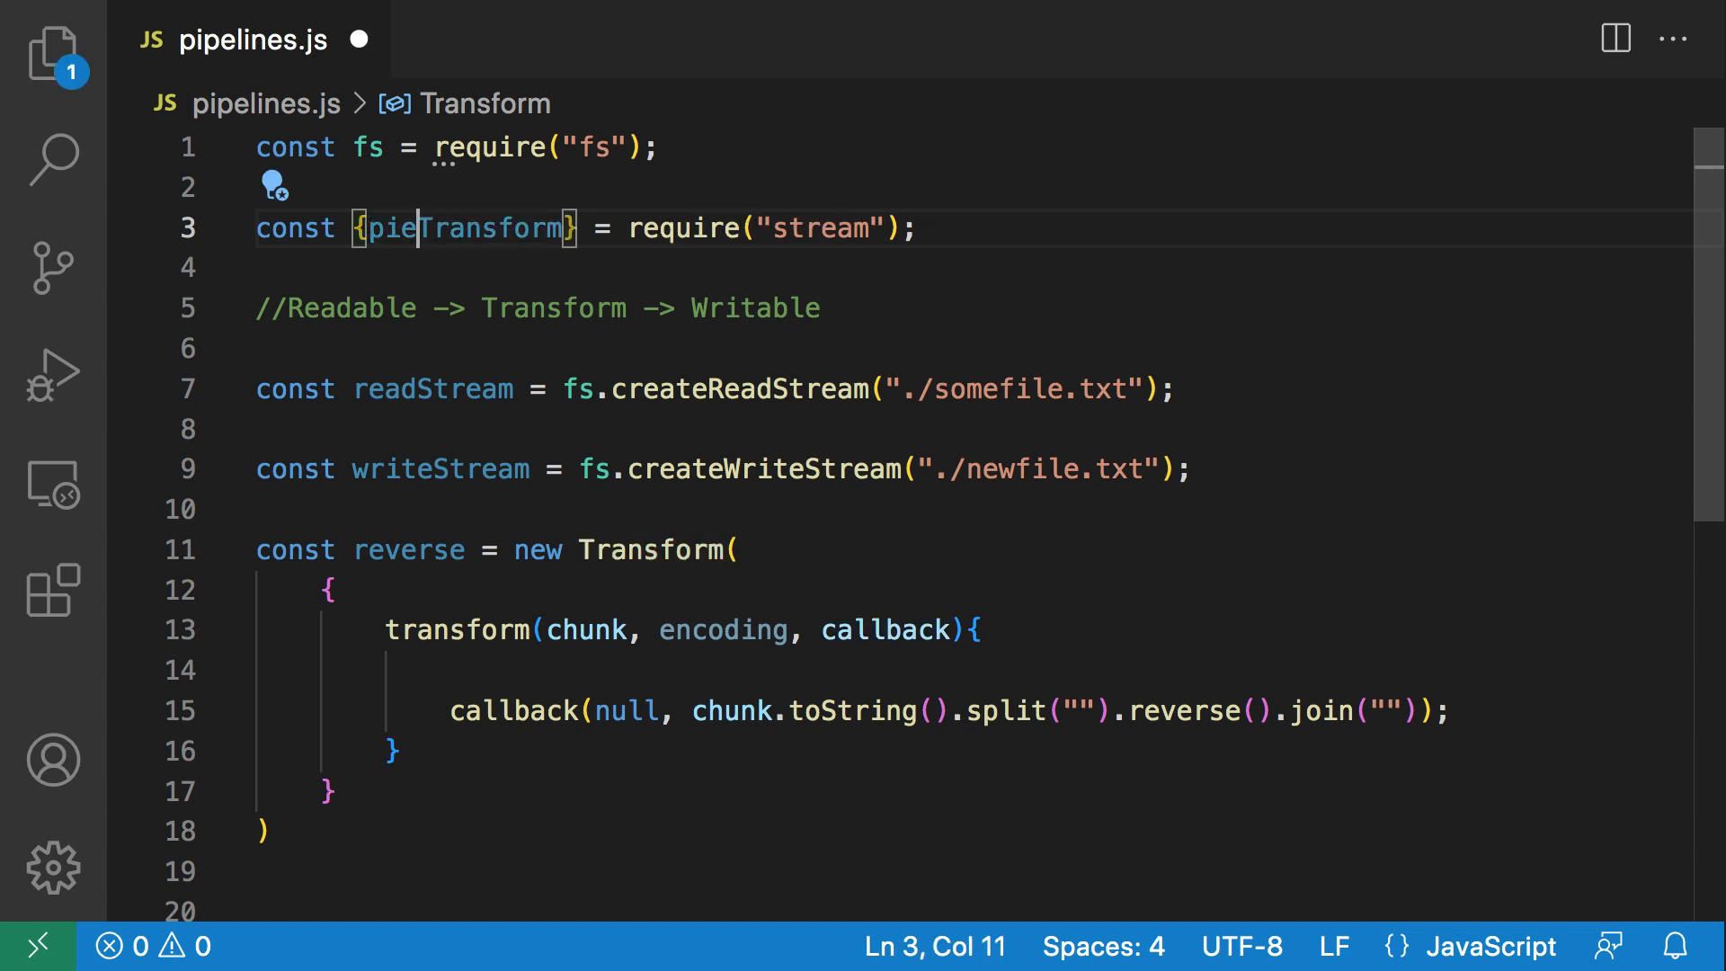
text(line)
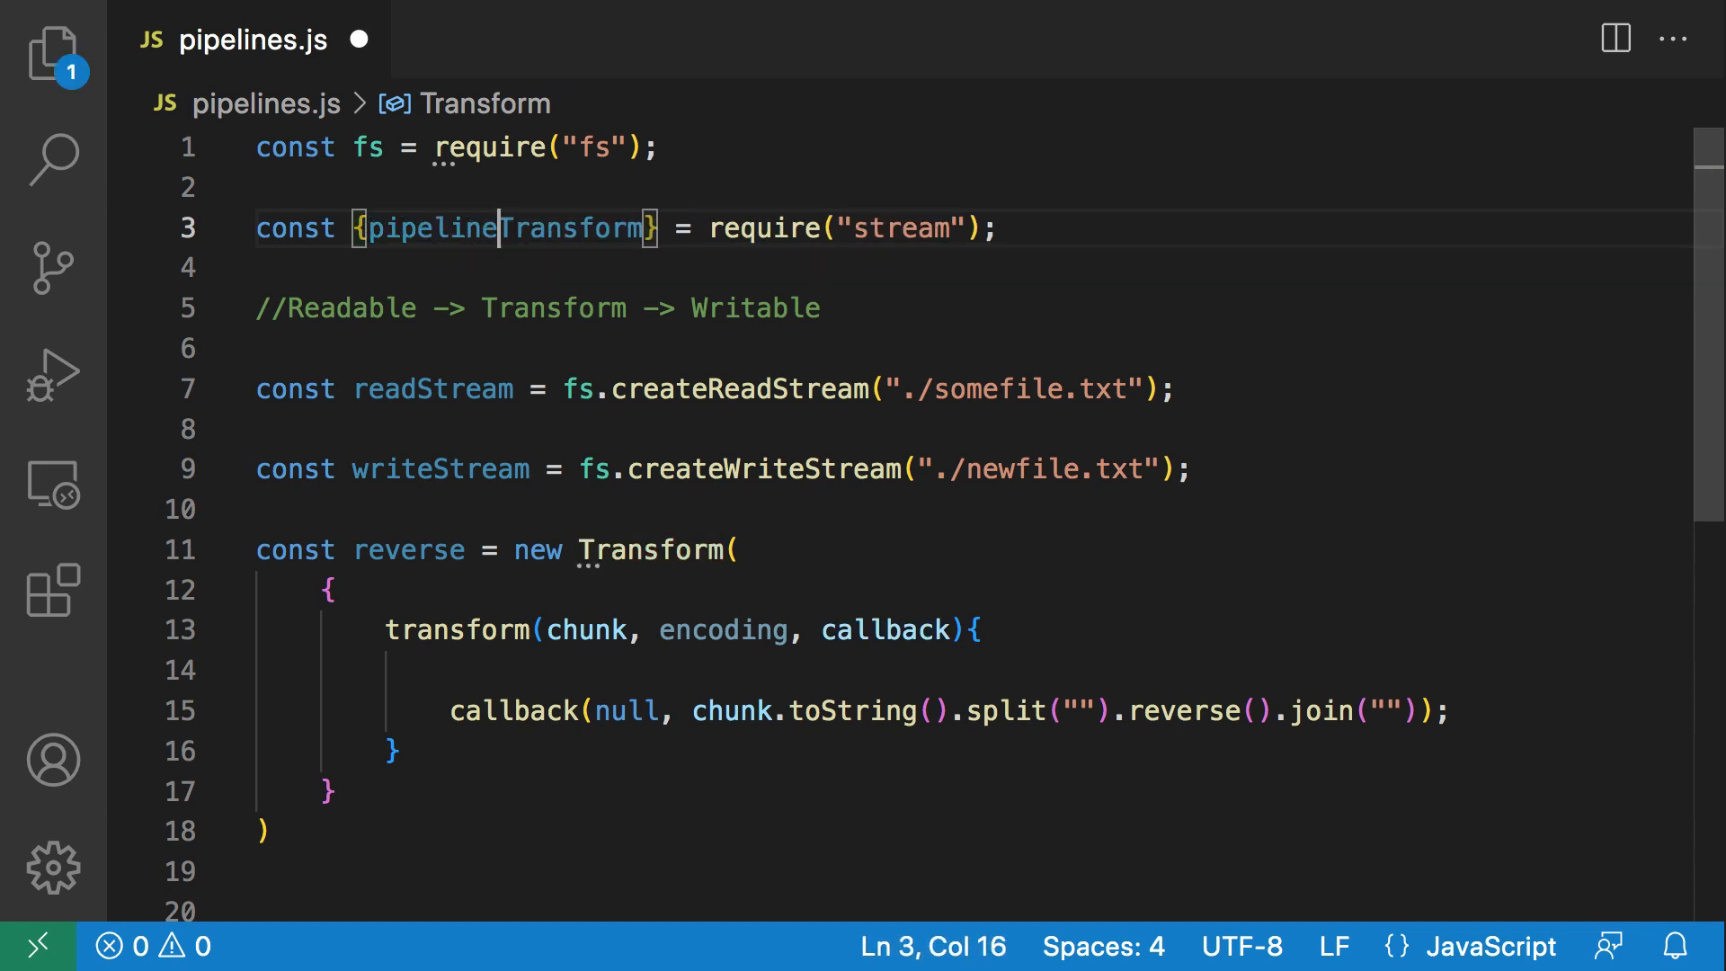
text(,)
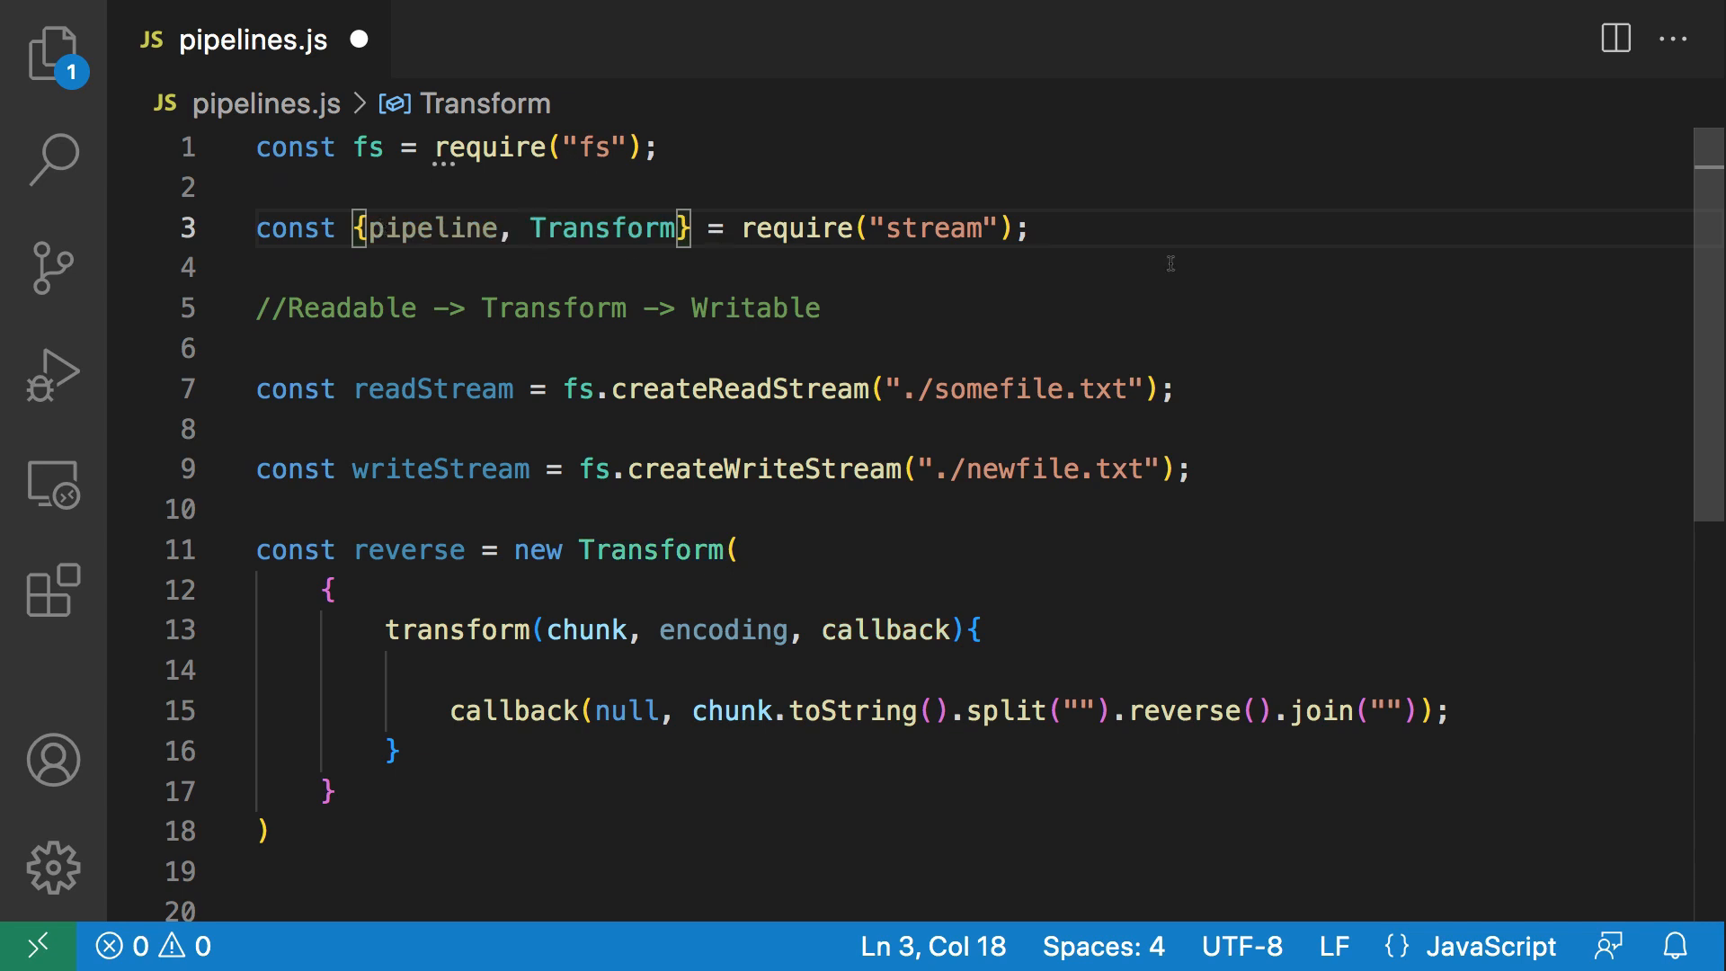
scroll(down, 3)
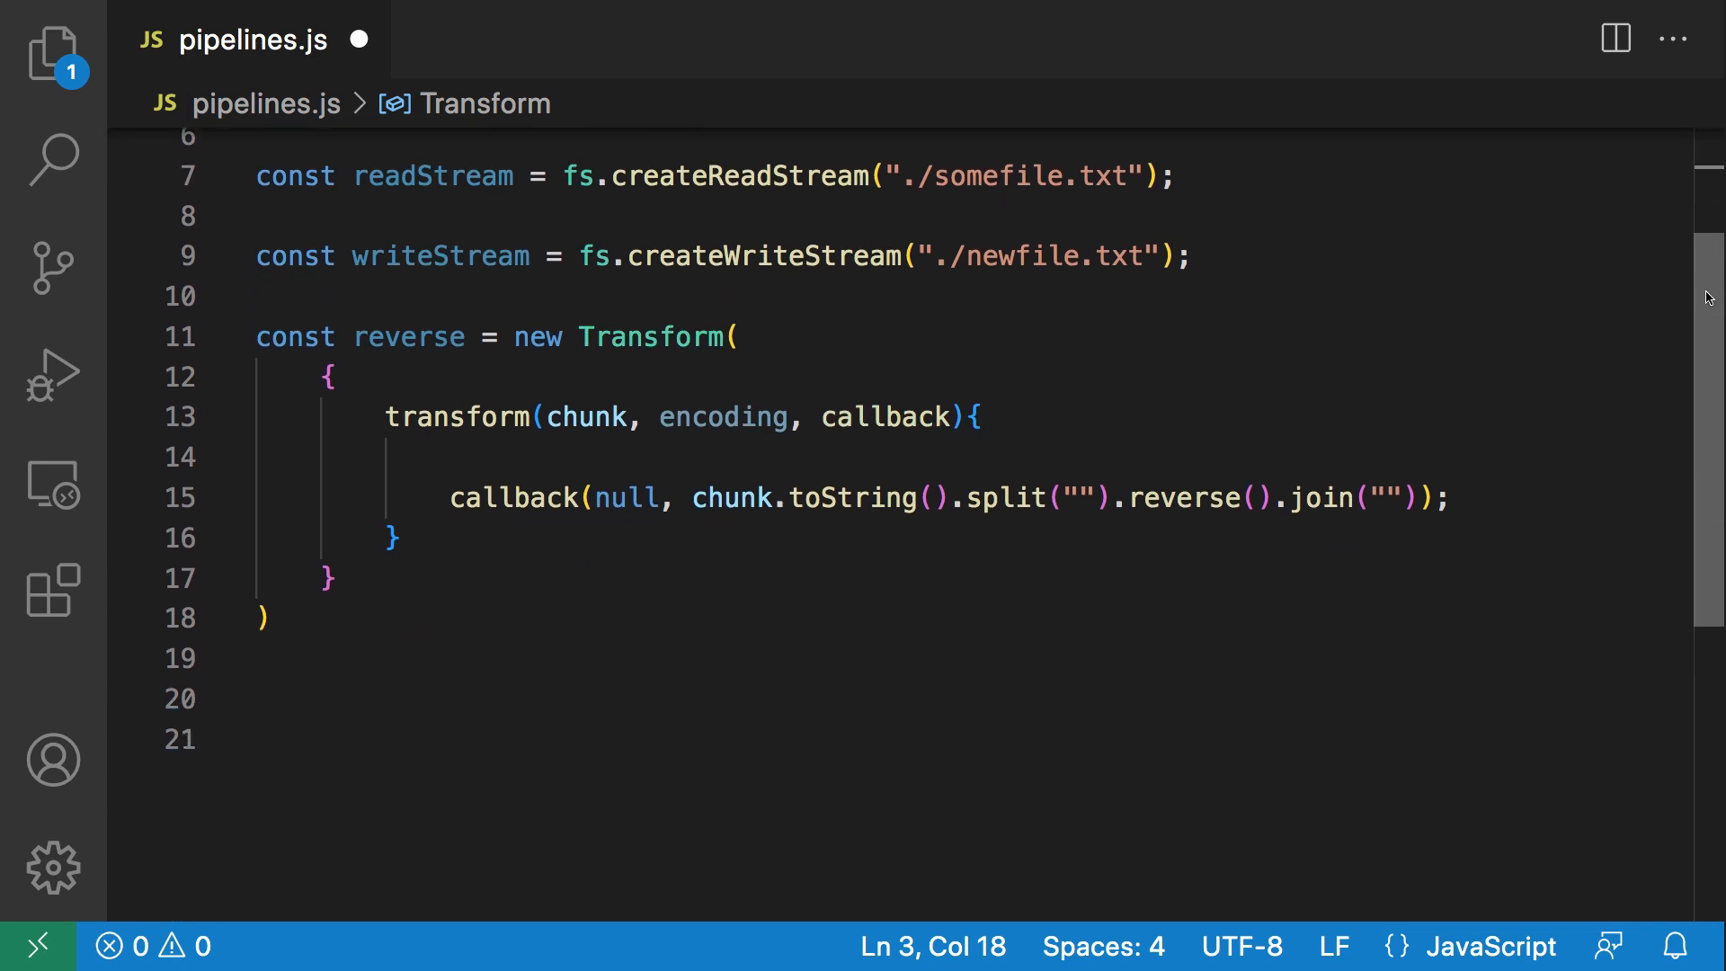
scroll(down, 3)
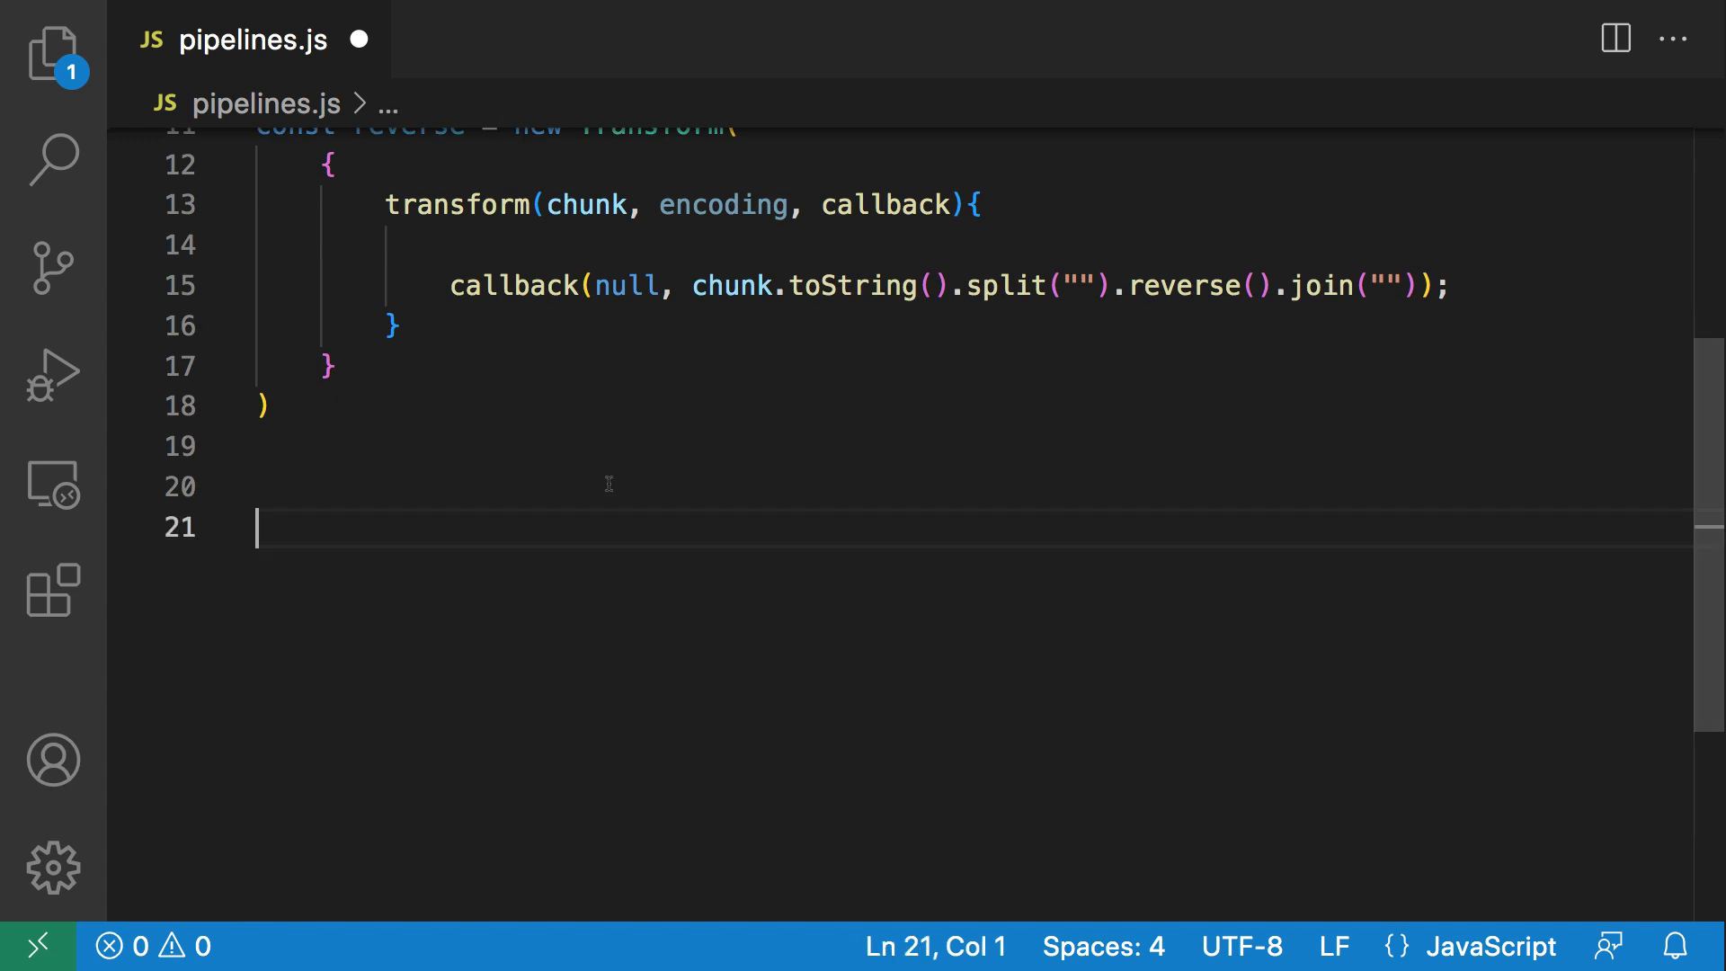
Write a pipeline call passing readStream, reverse and writeStream as its arguments.
text(pipeline()
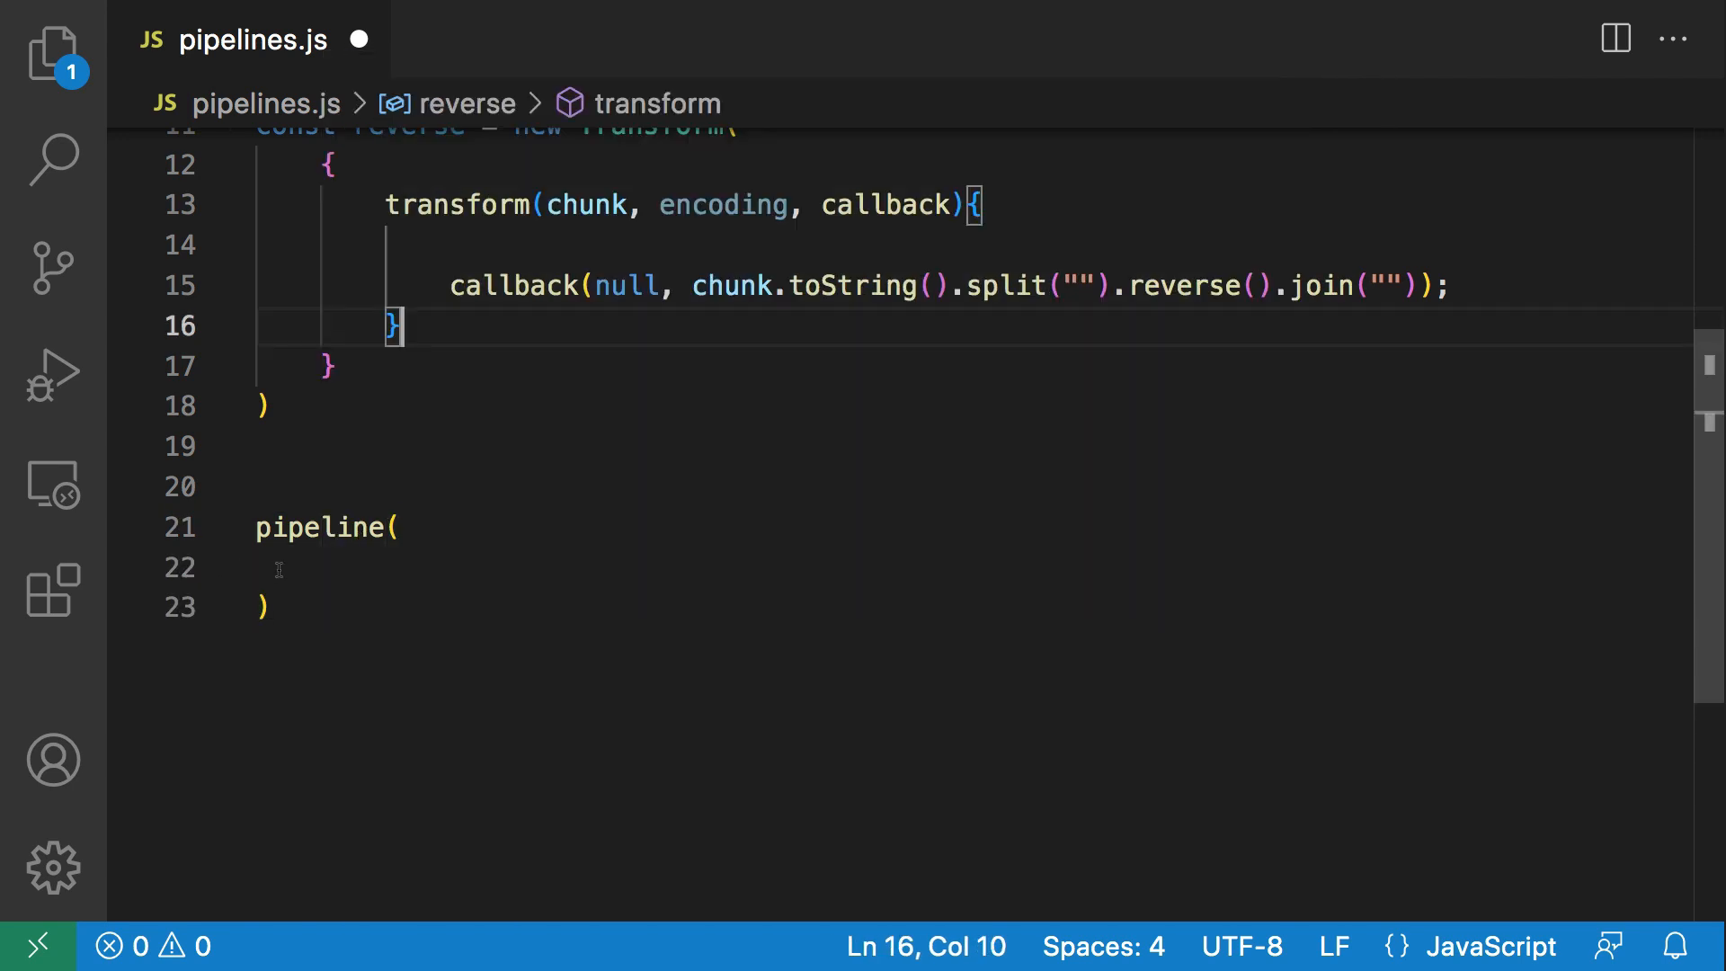
click(271, 568)
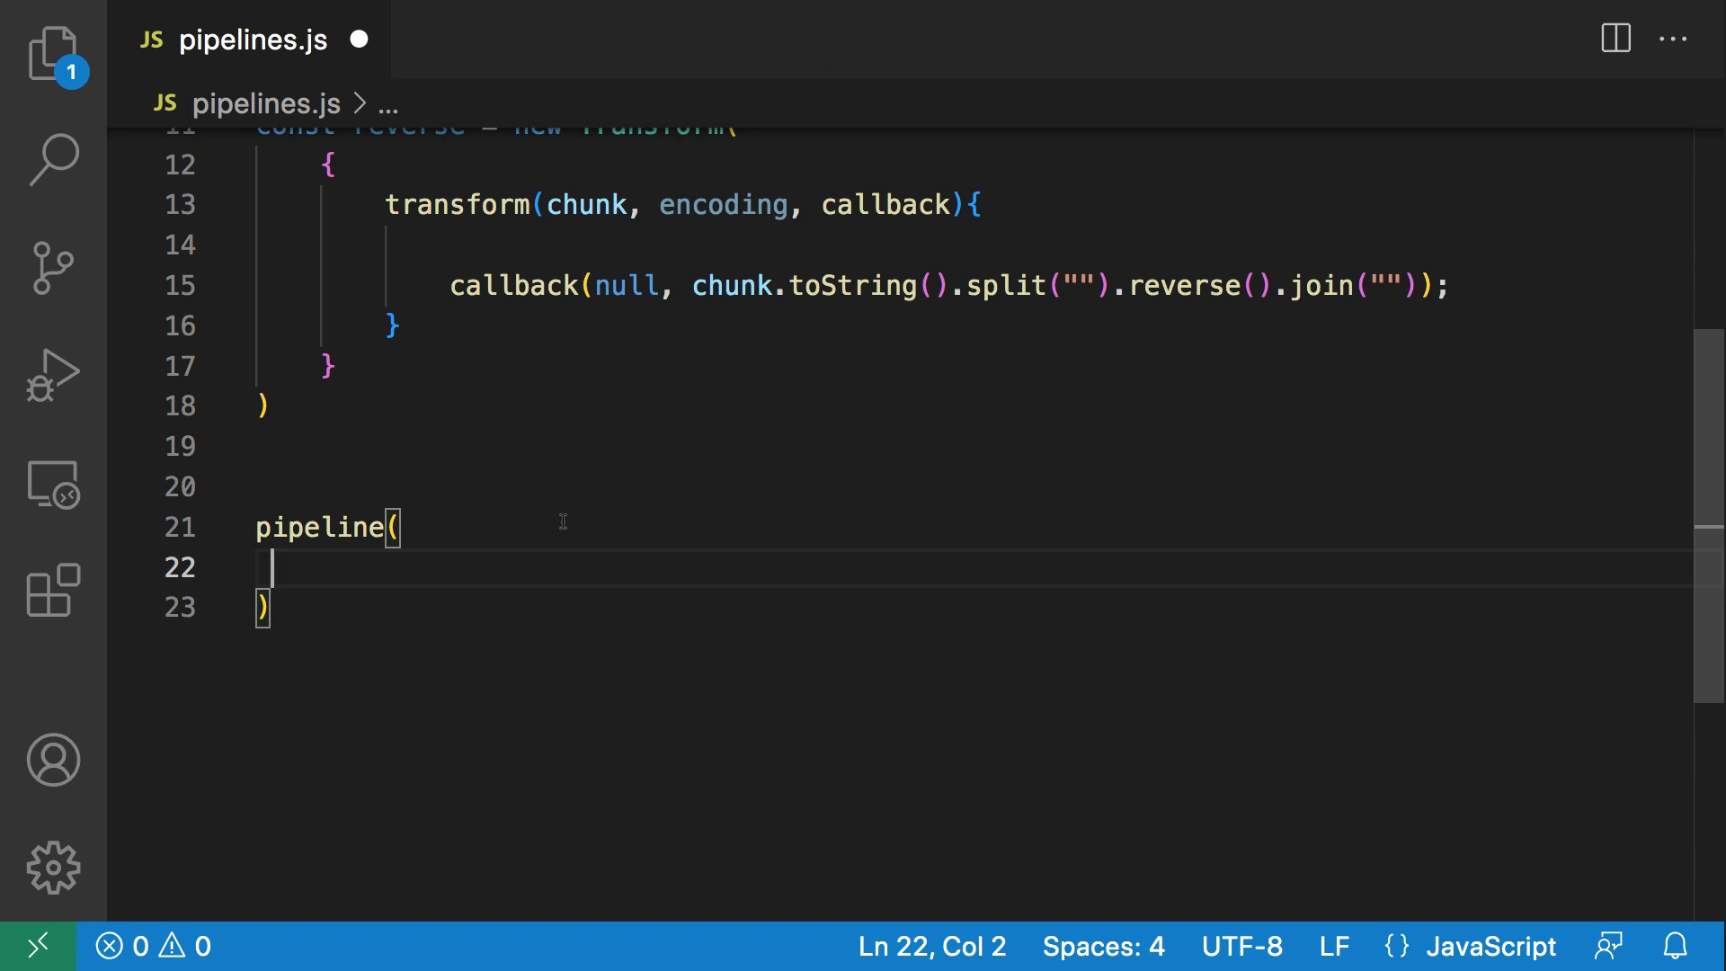
text(re)
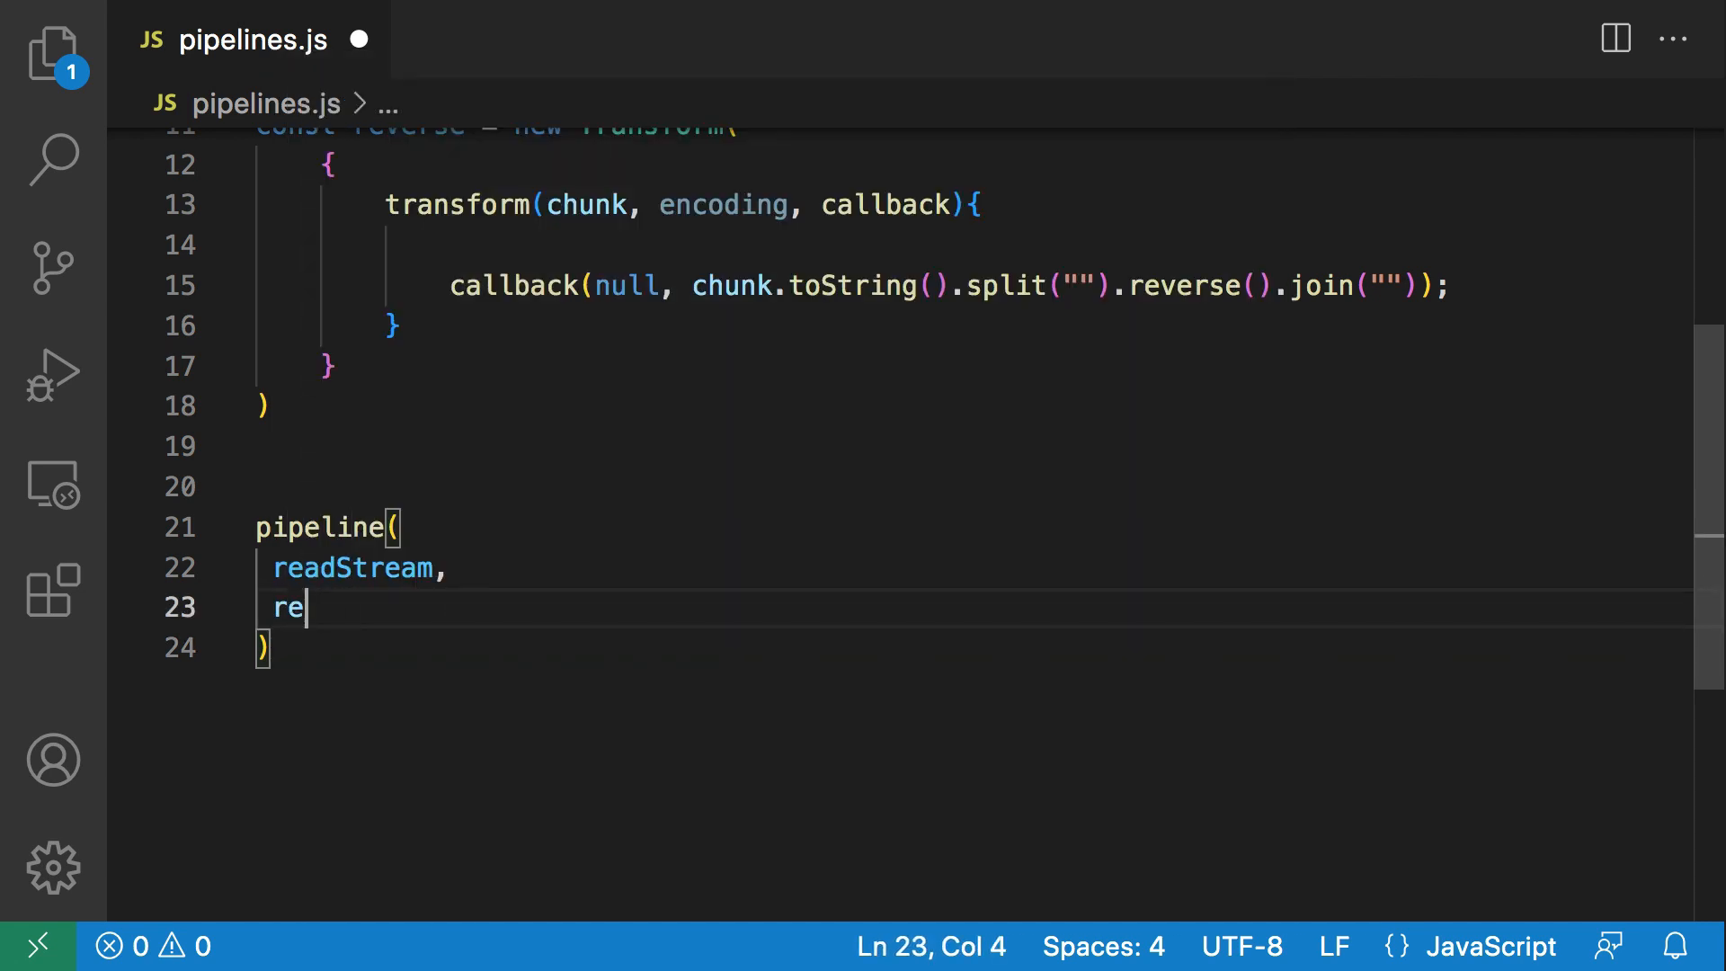
text(verse)
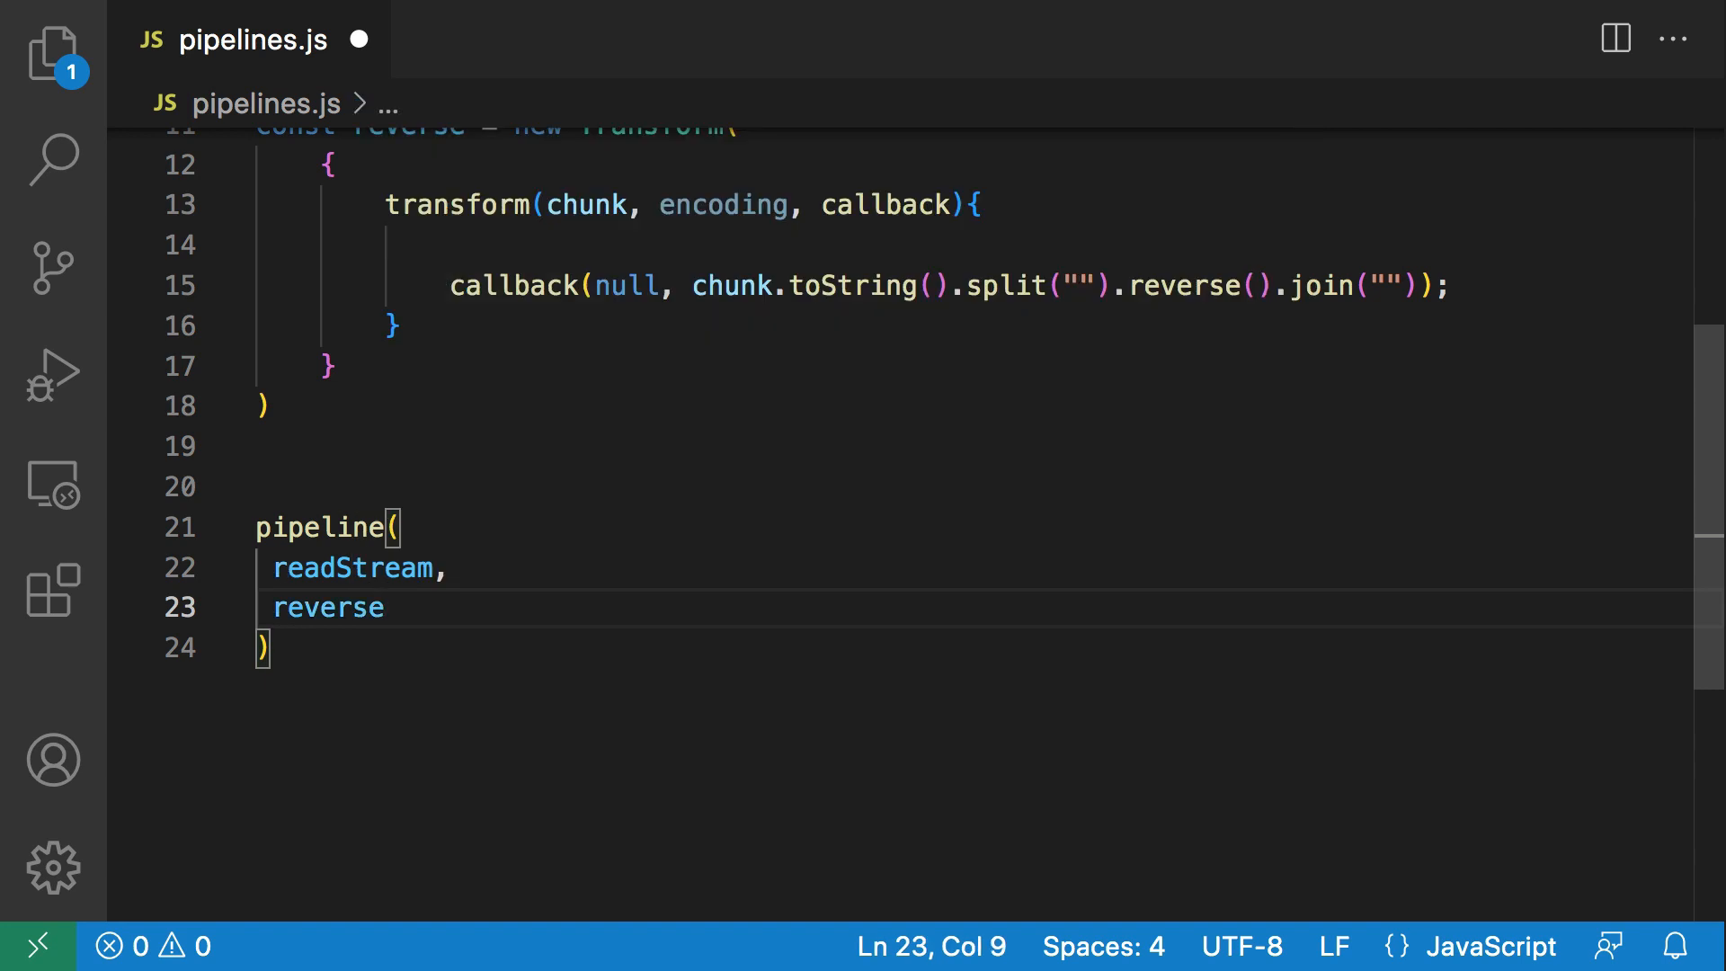
text(w)
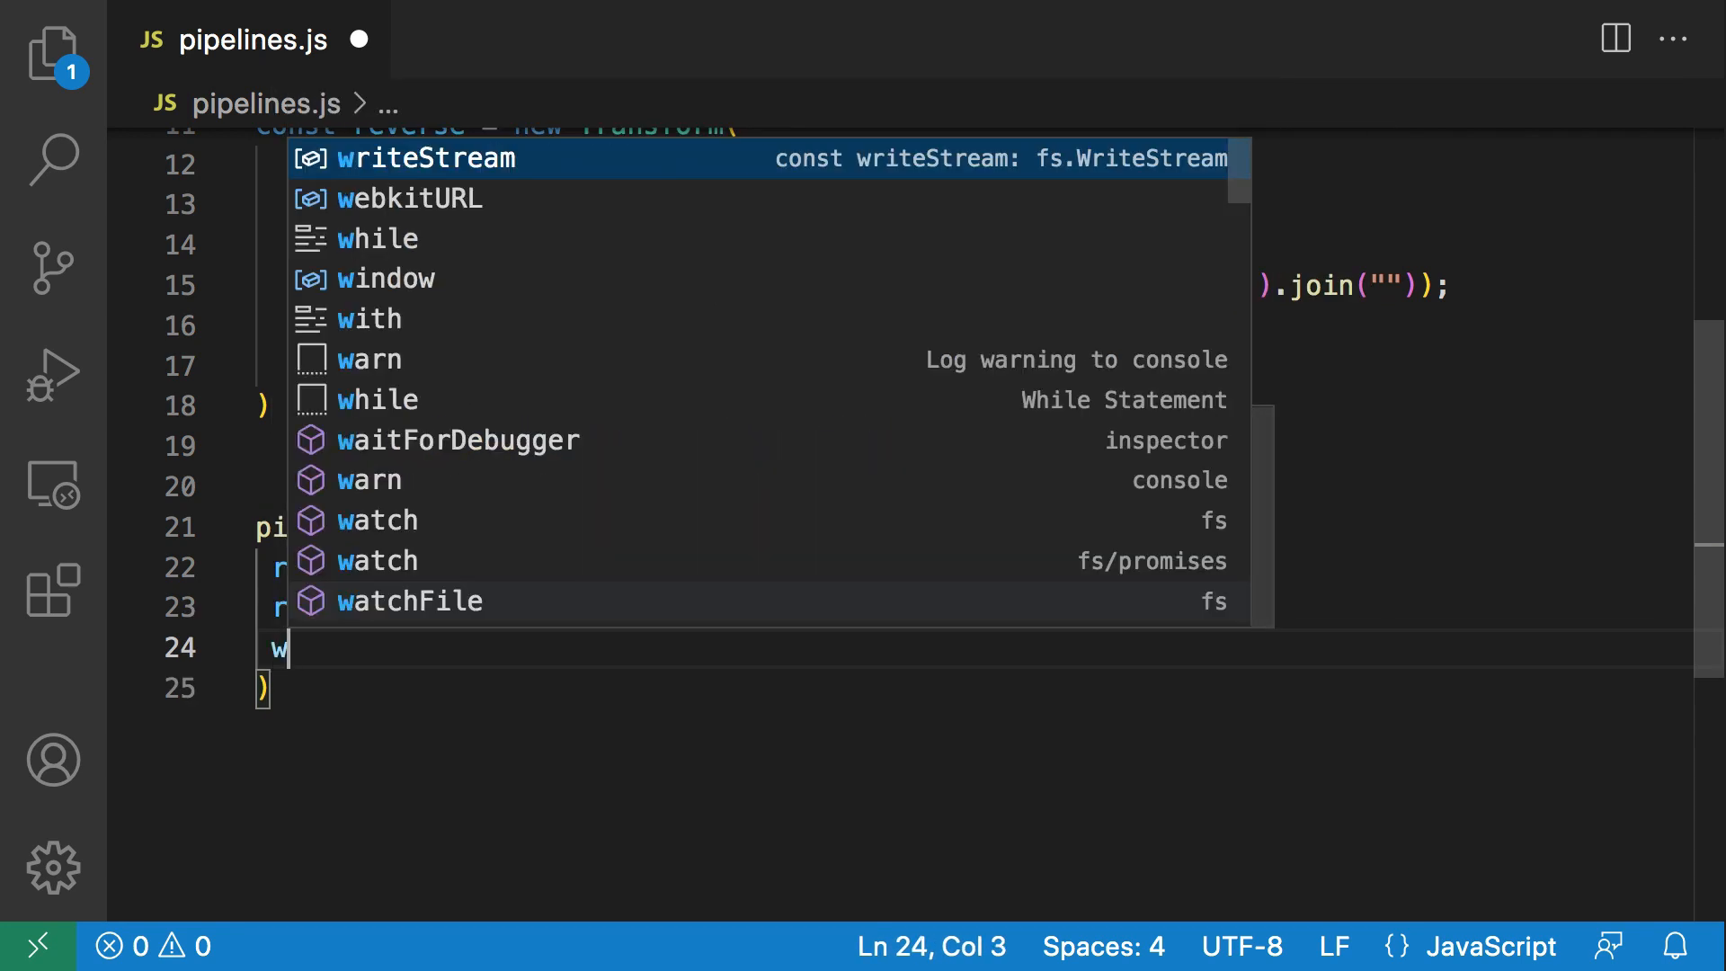
text(ri)
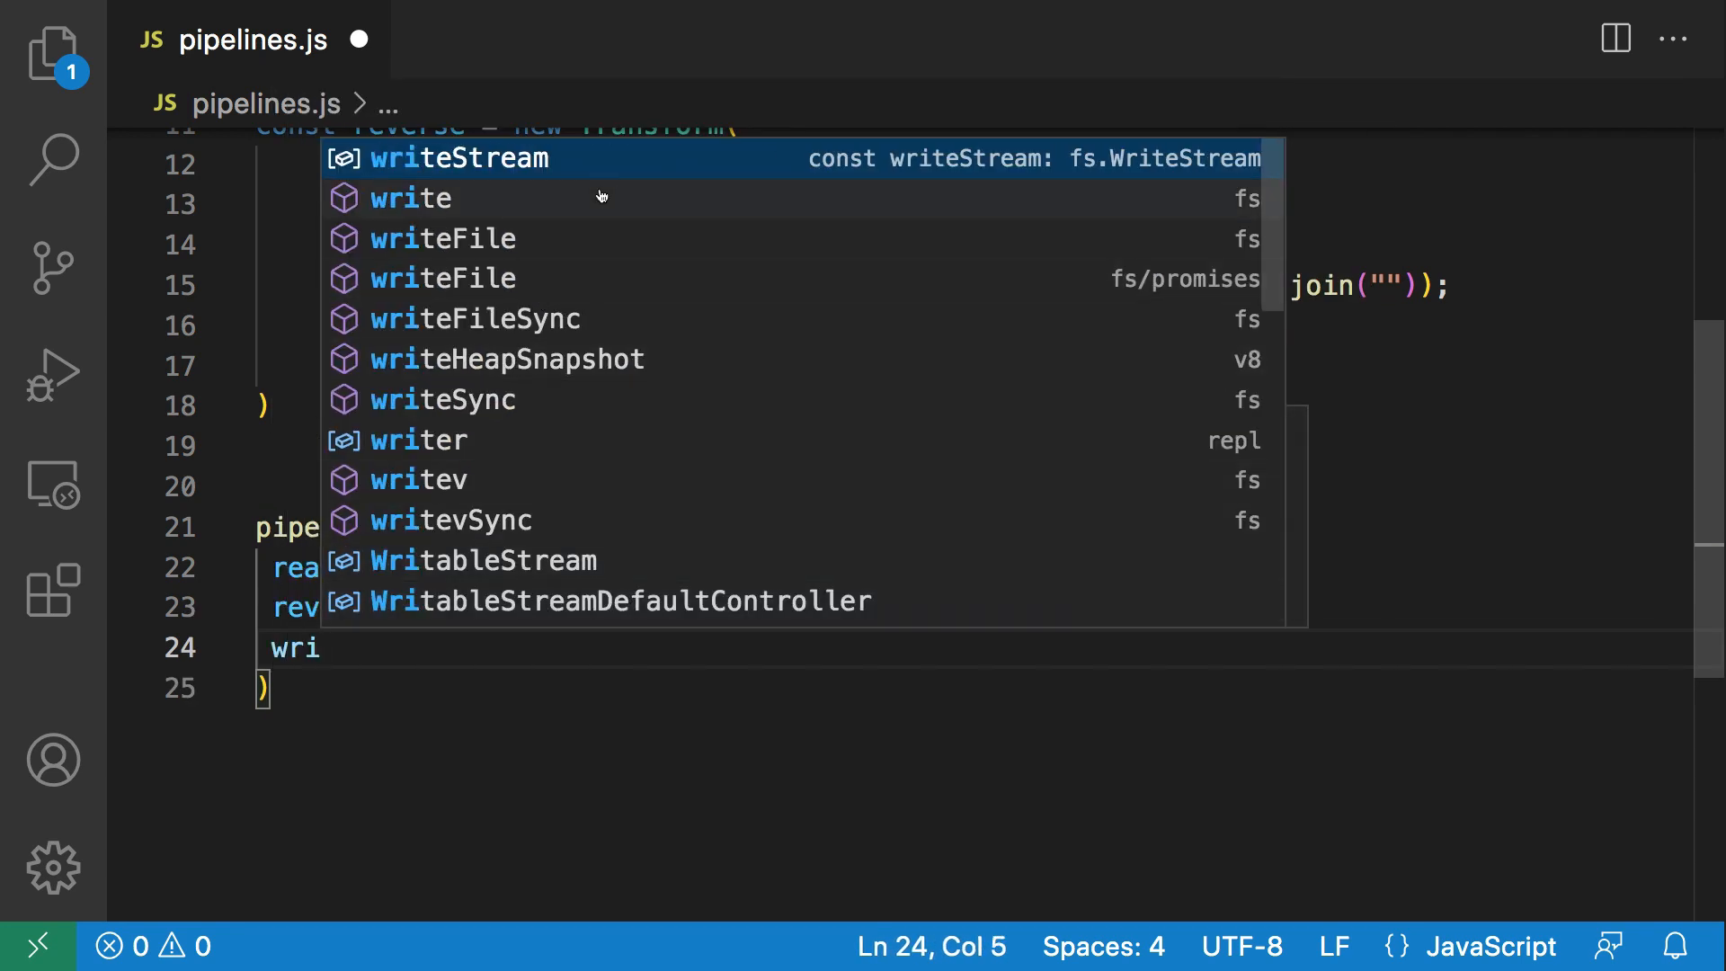
key(Tab)
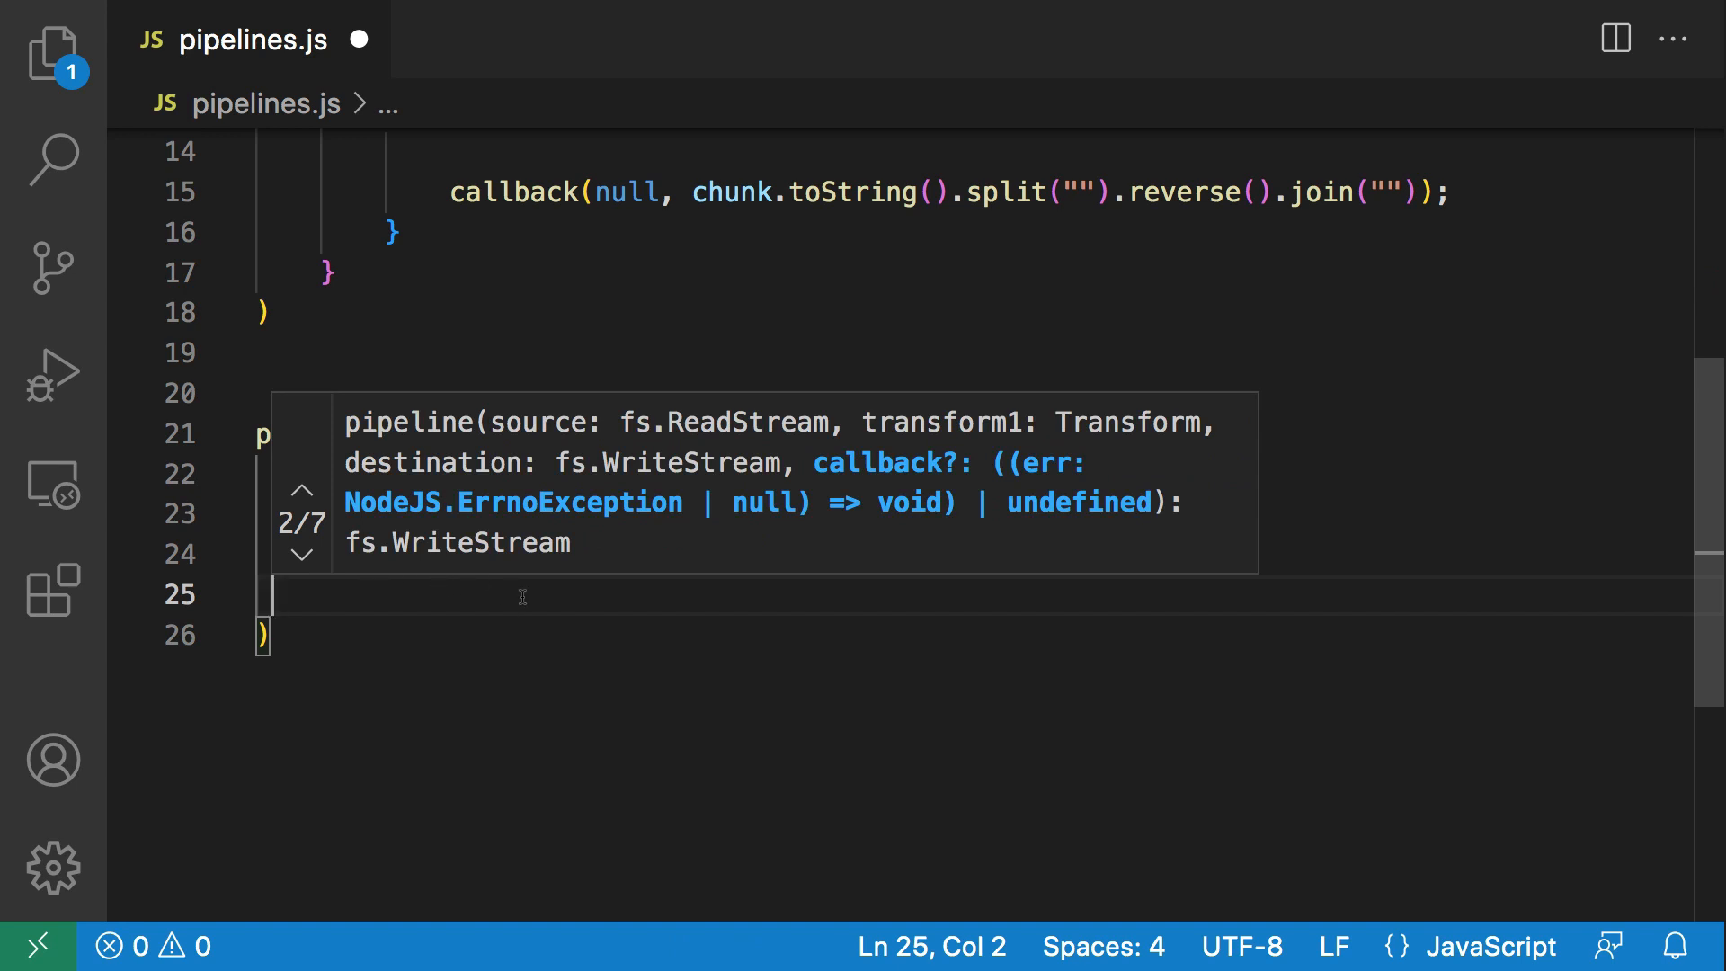
Add an (err) callback to the pipeline containing an if(err) block.
text((err) => {)
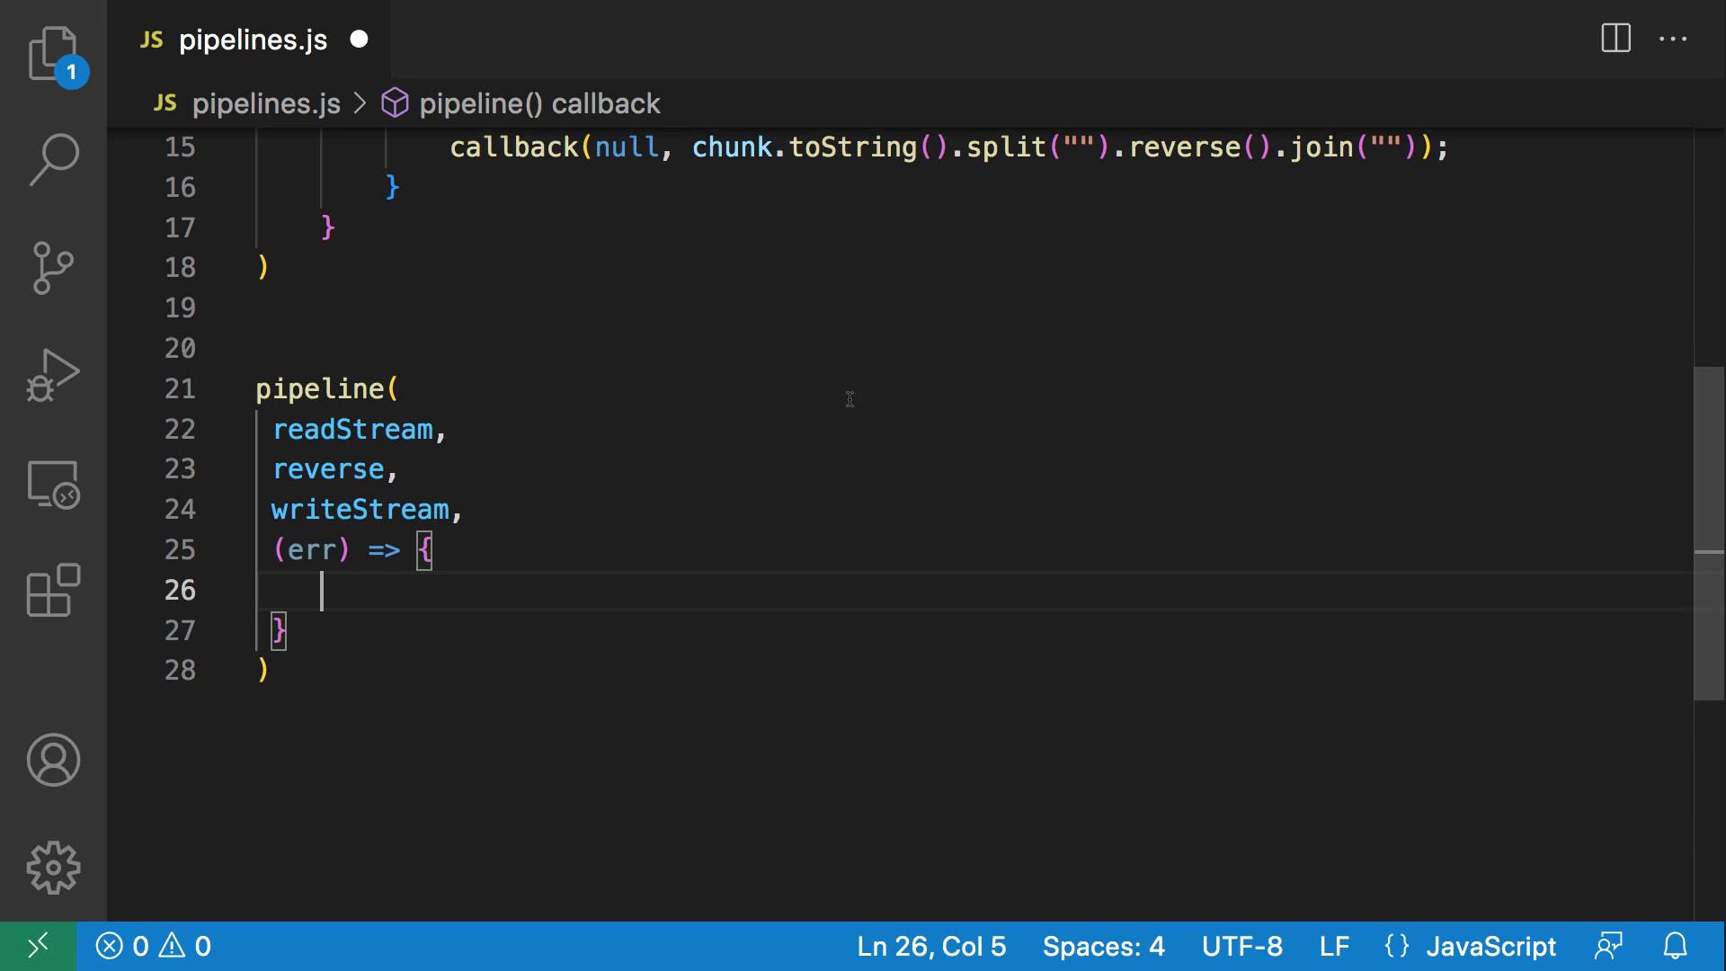
mouse_move(518, 584)
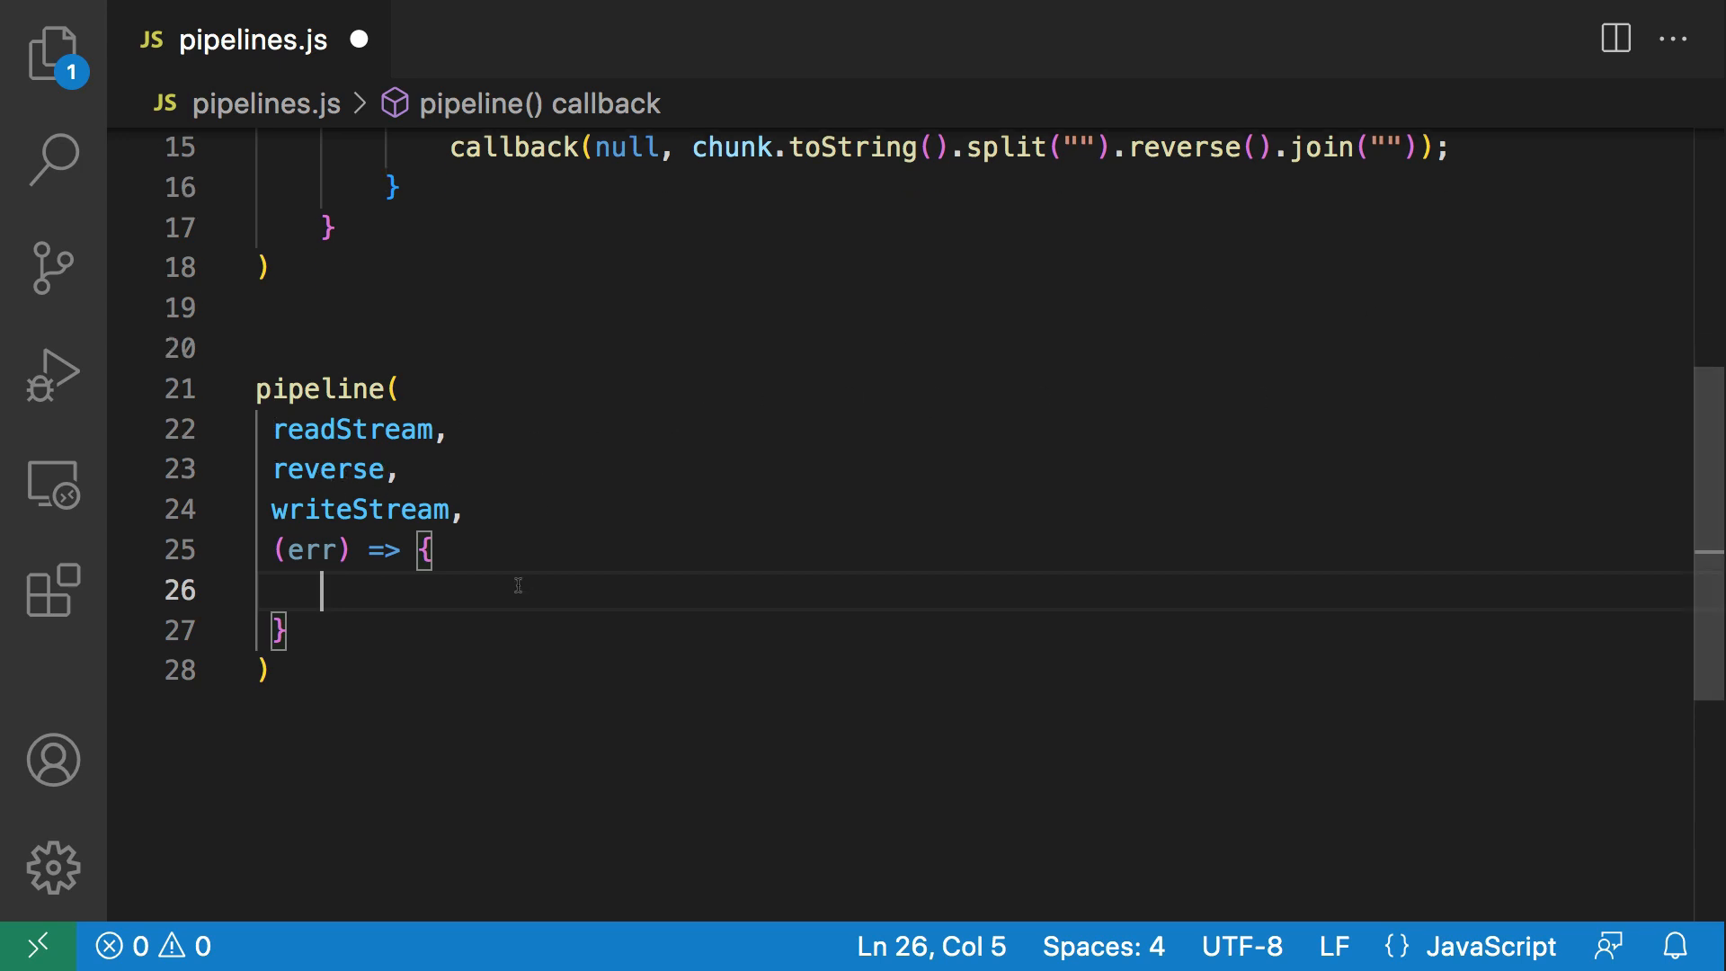
double_click(313, 550)
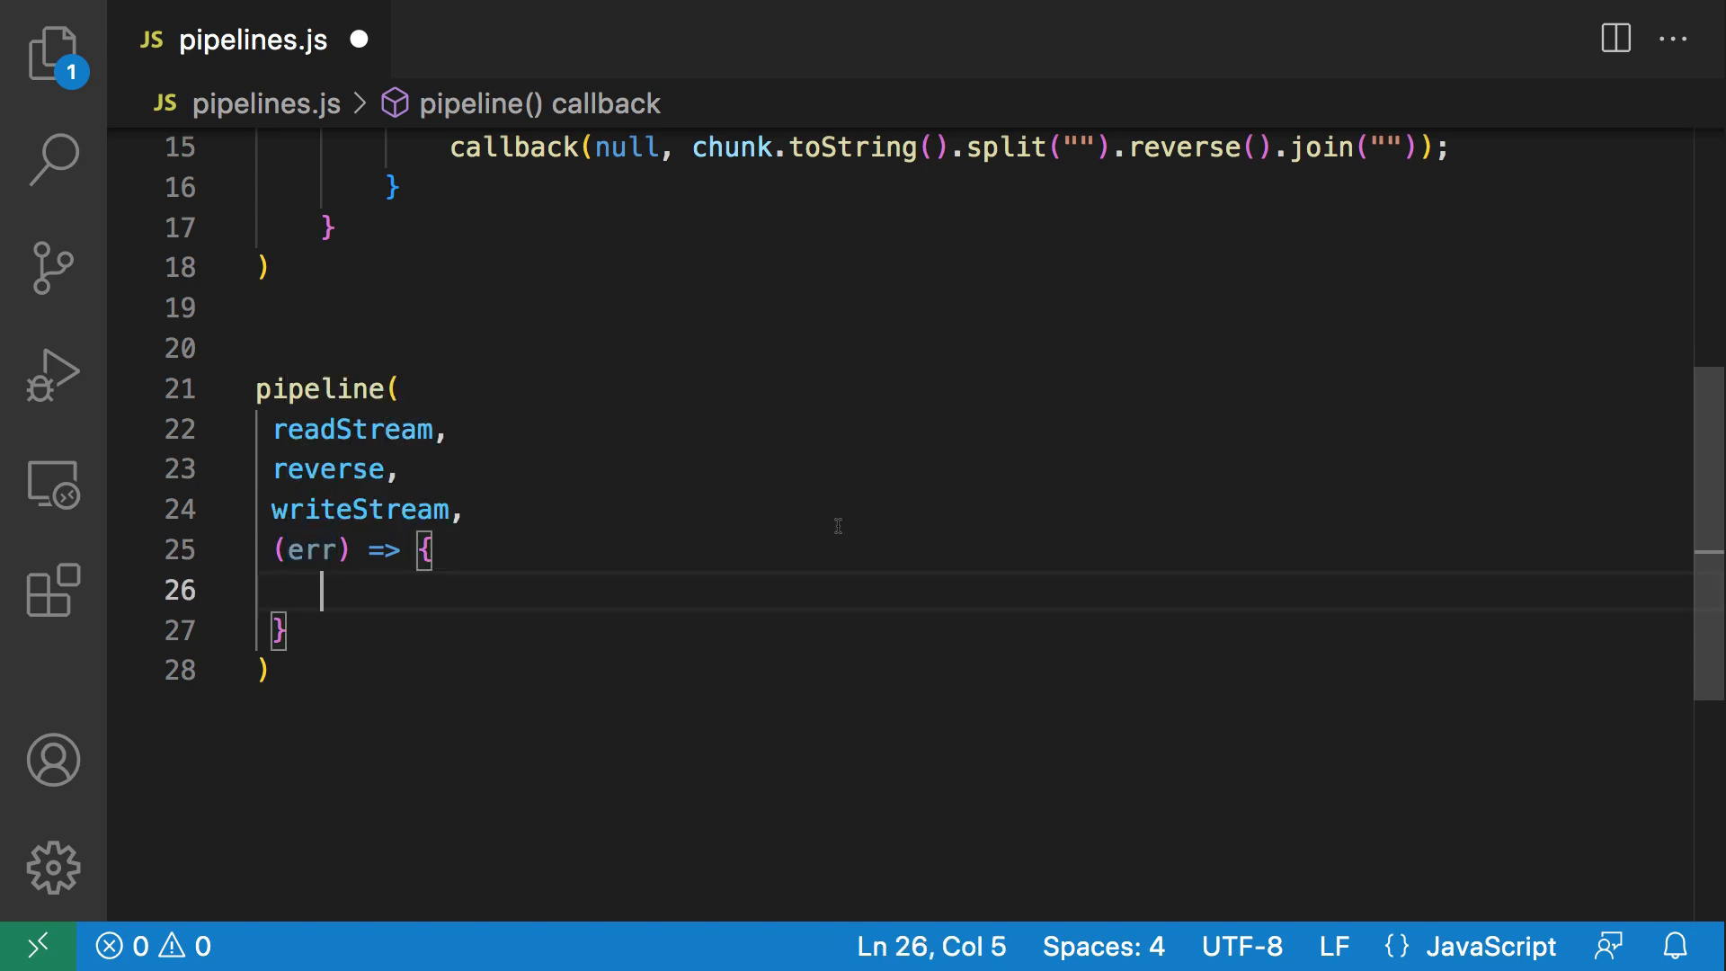
text(if()
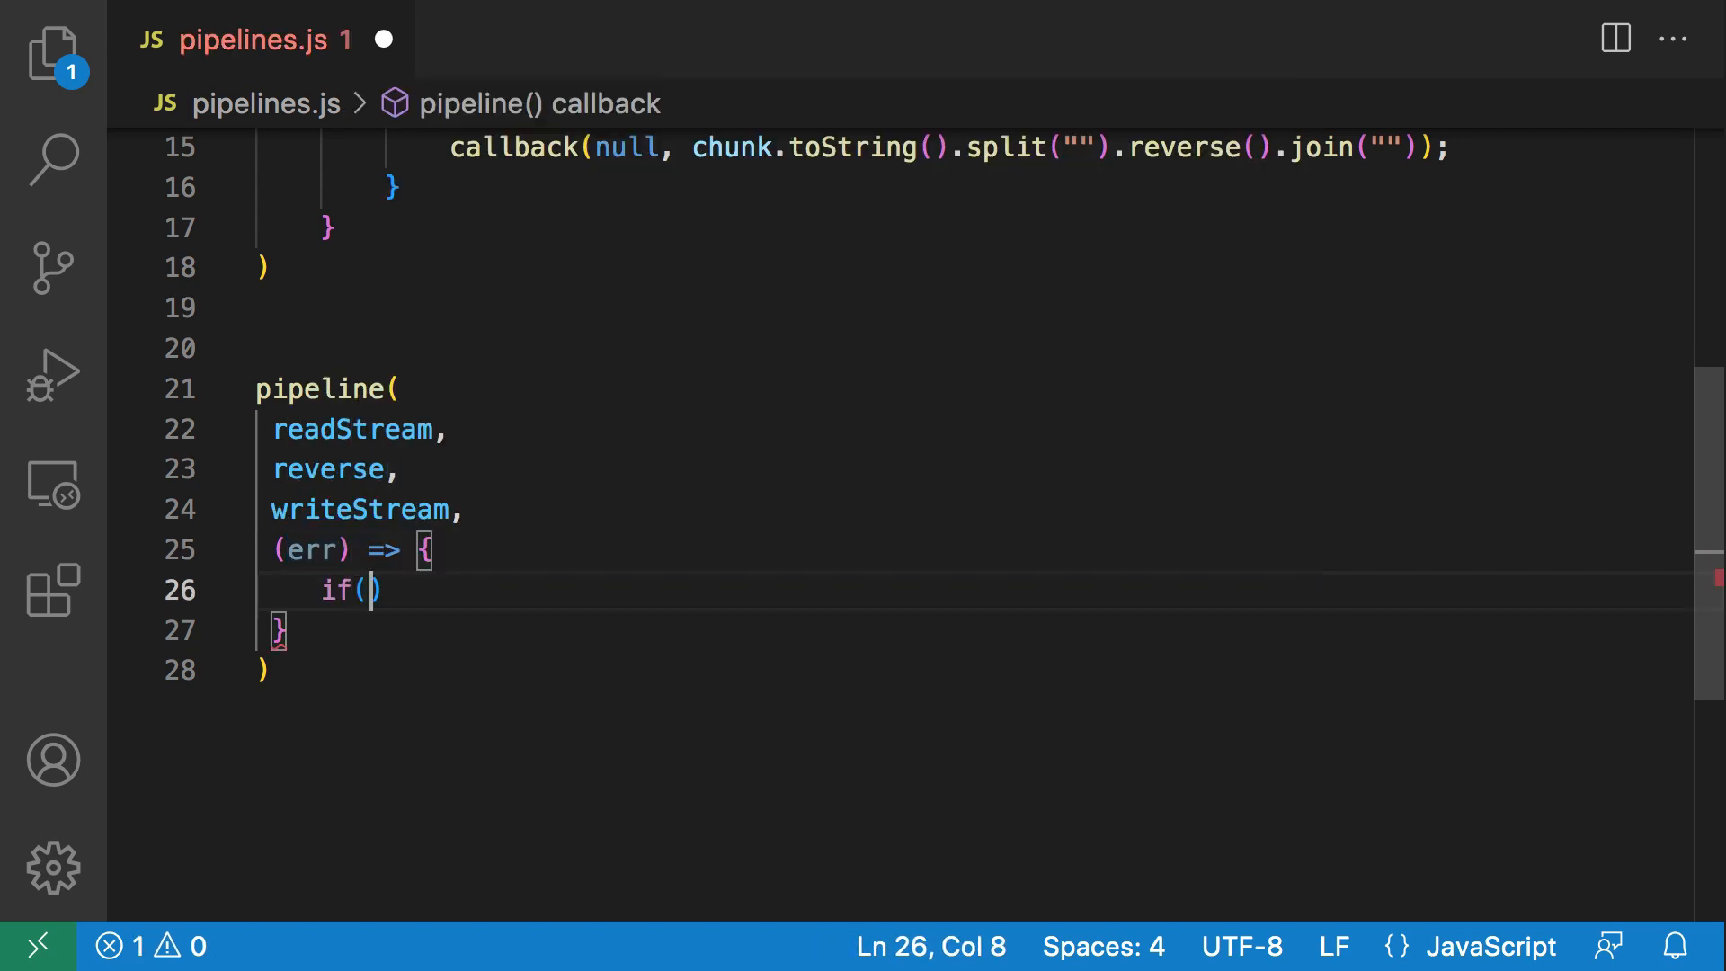
text(err)
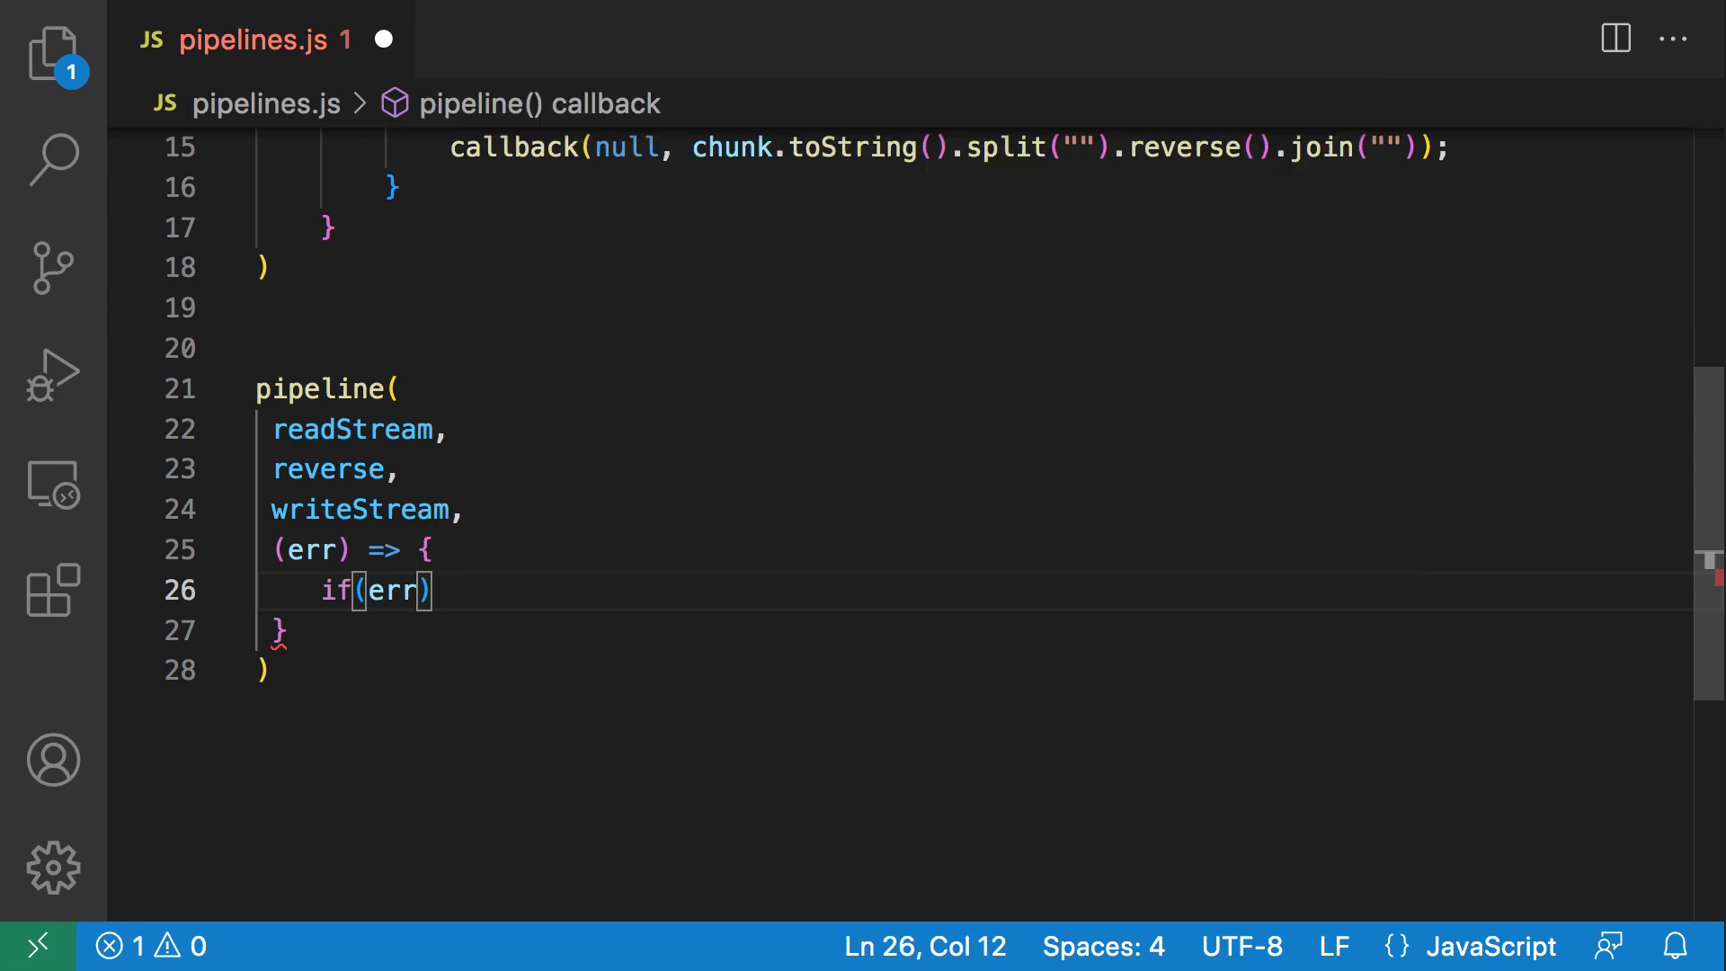
text({)
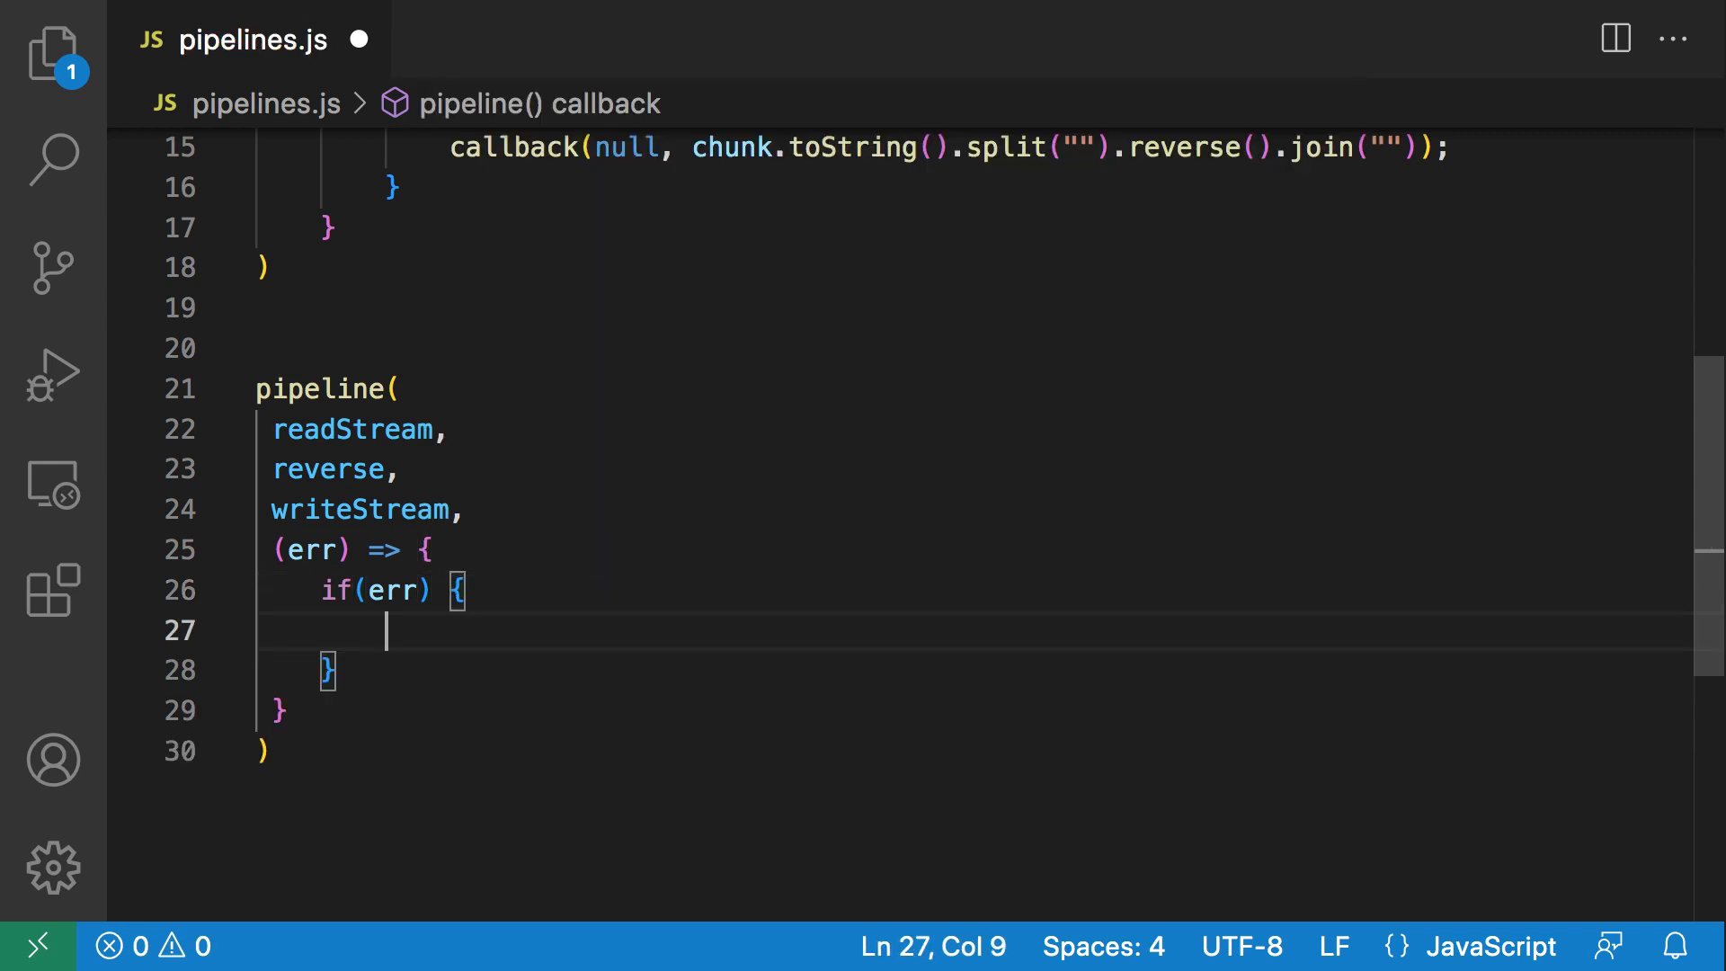
Log console.error("There was an error in the pipeline", err) inside the block.
text(console.)
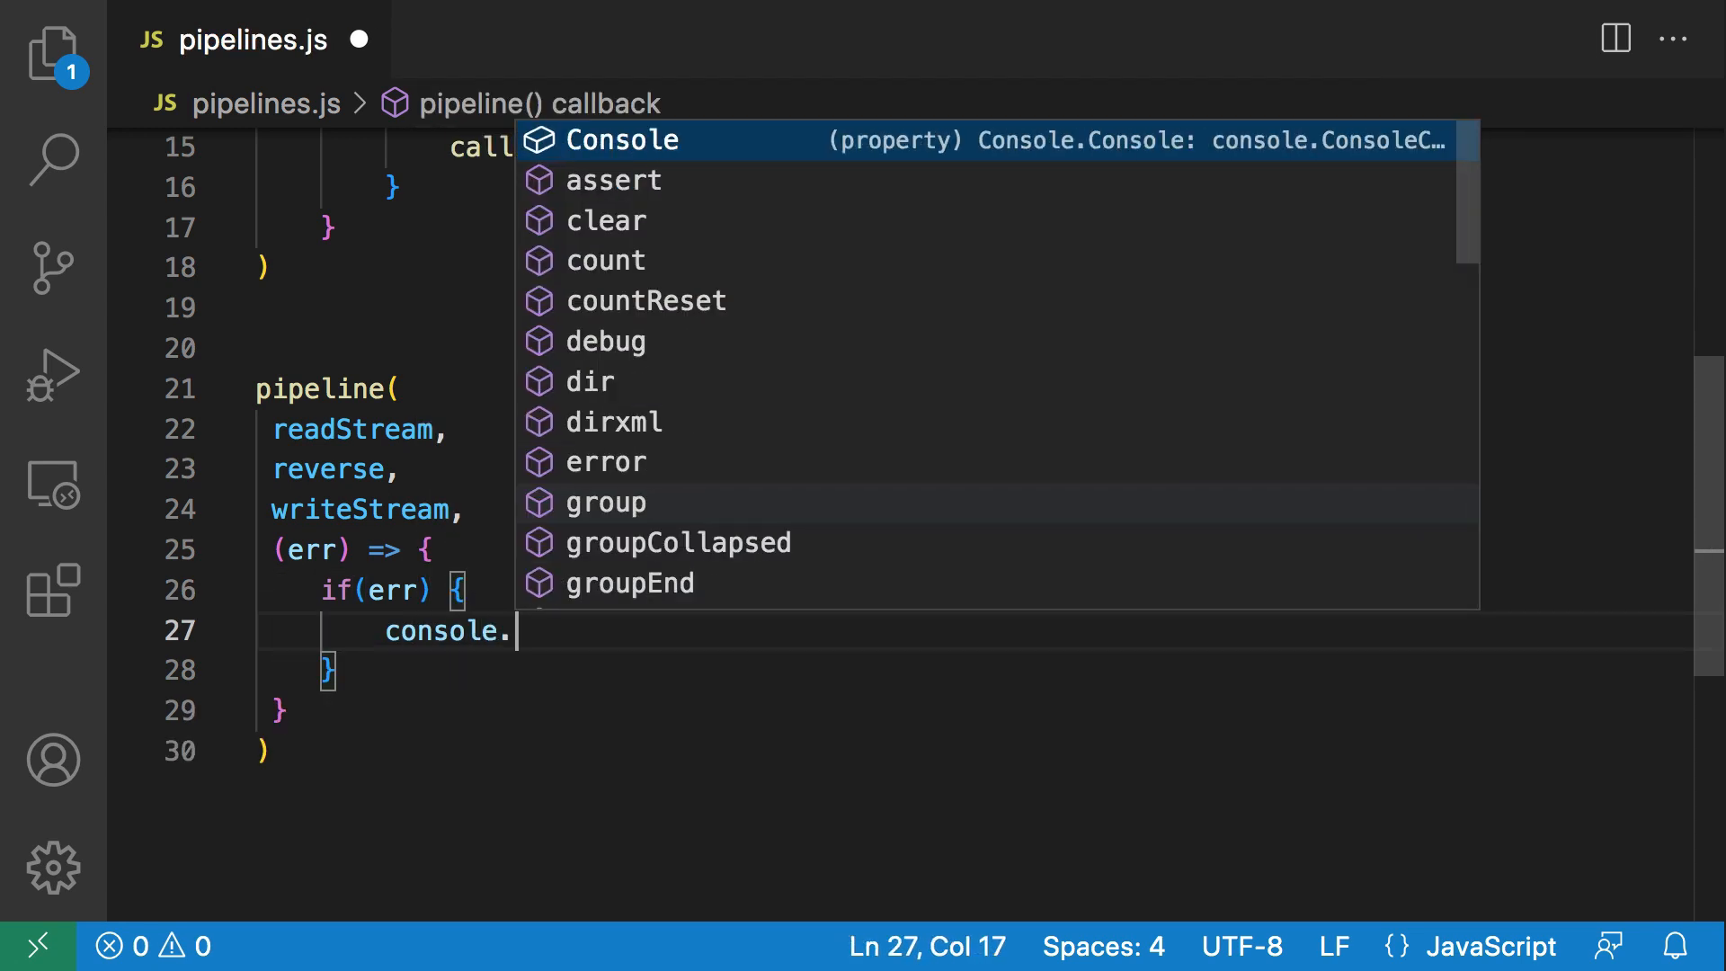
text(error)
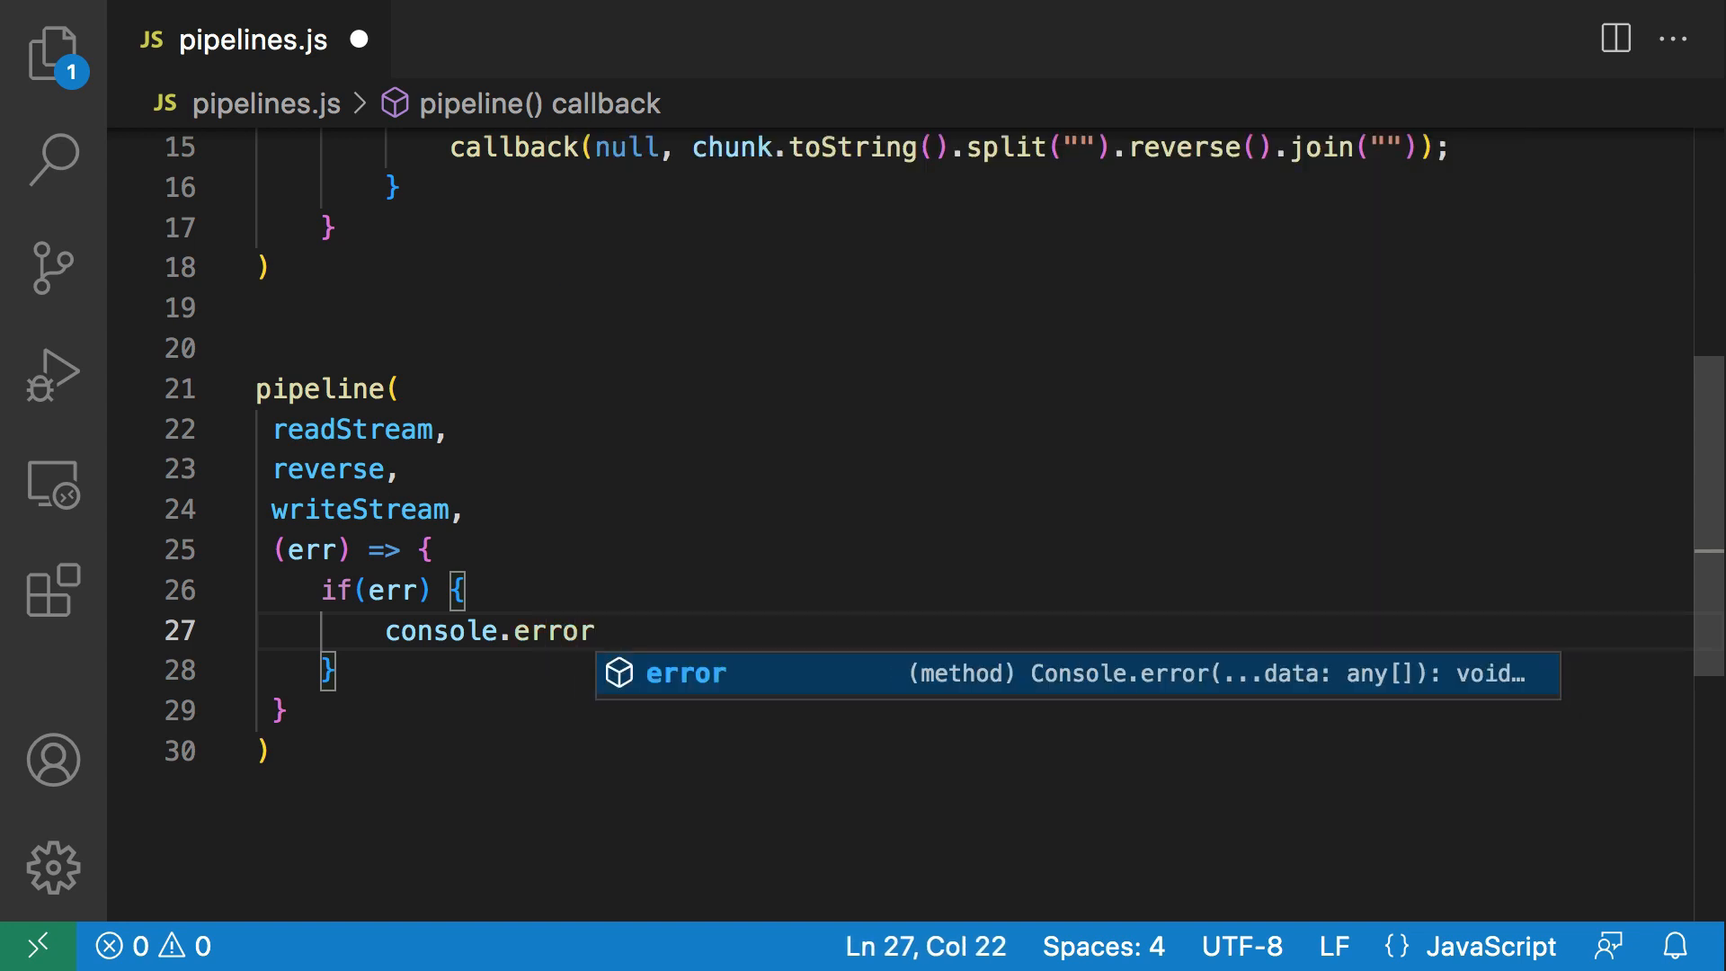
text((""))
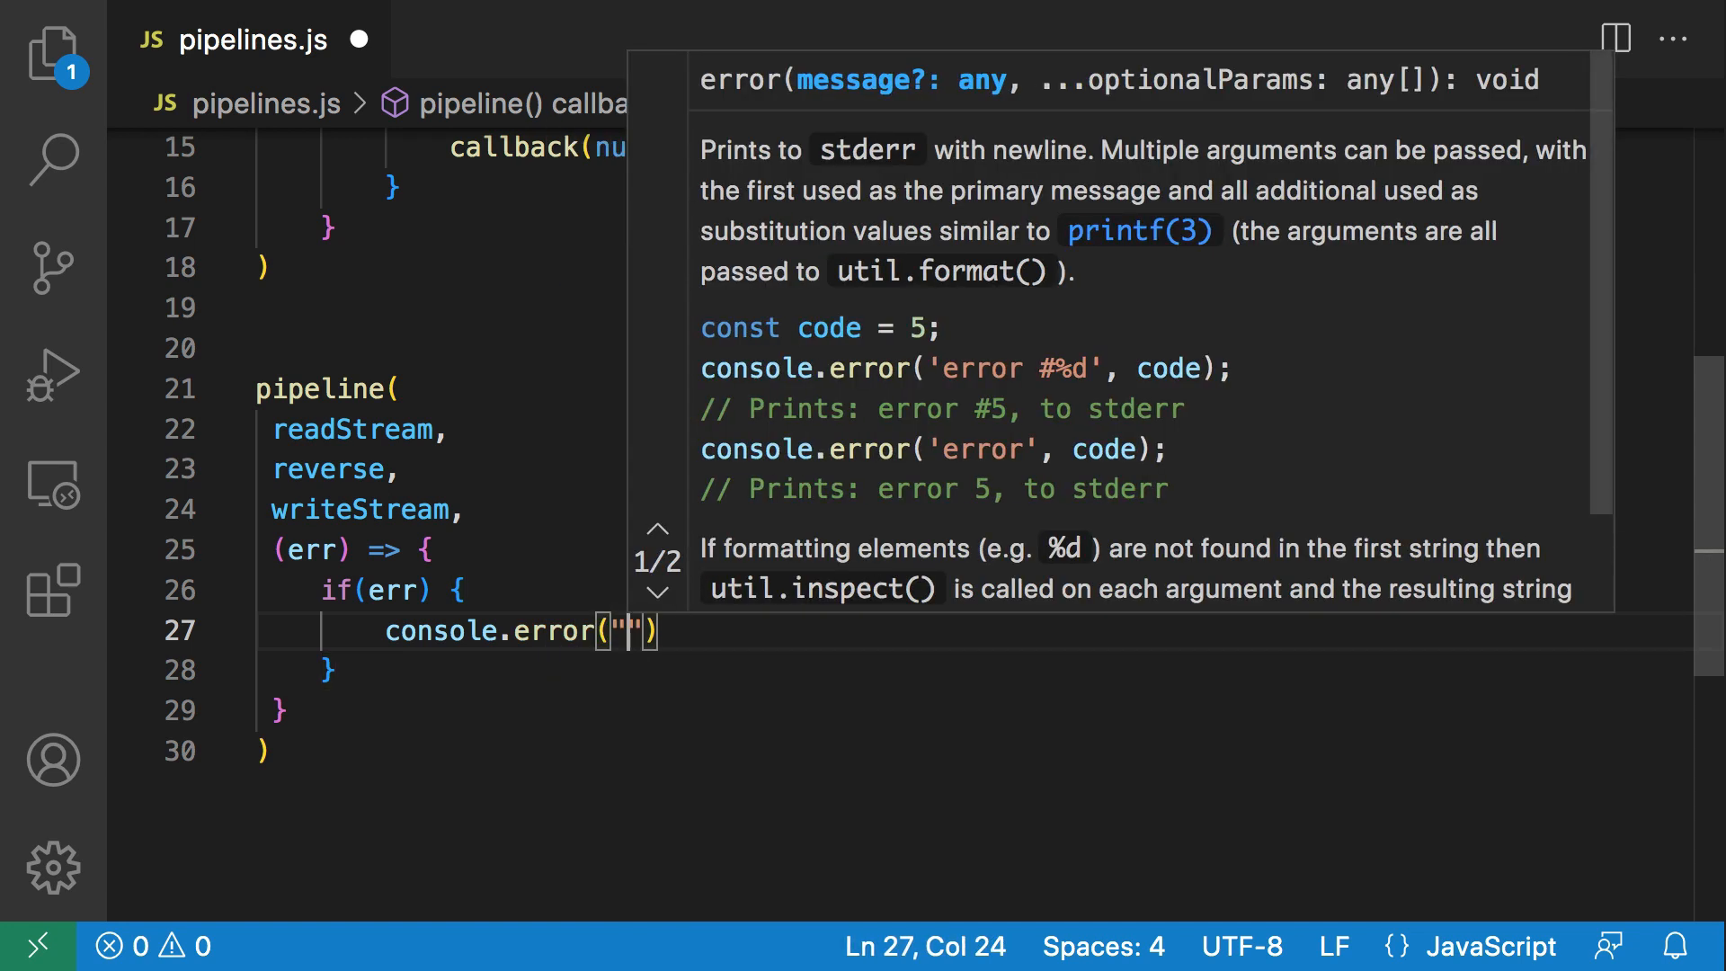
text(There was an error in t)
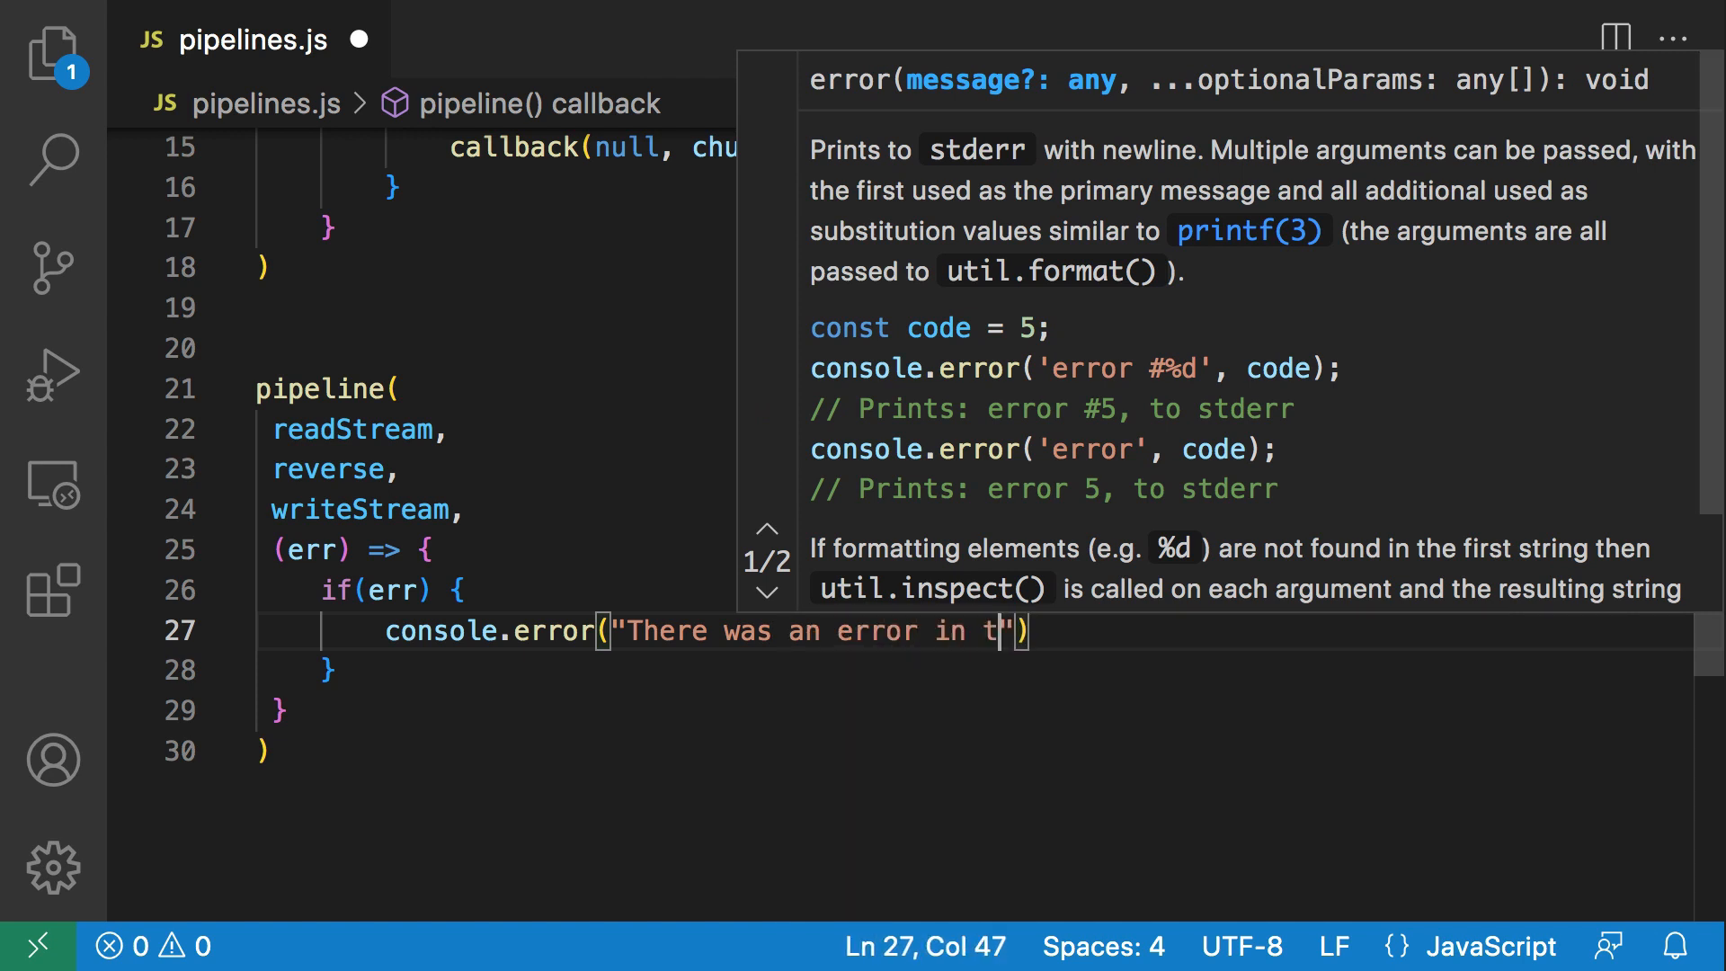
text(he)
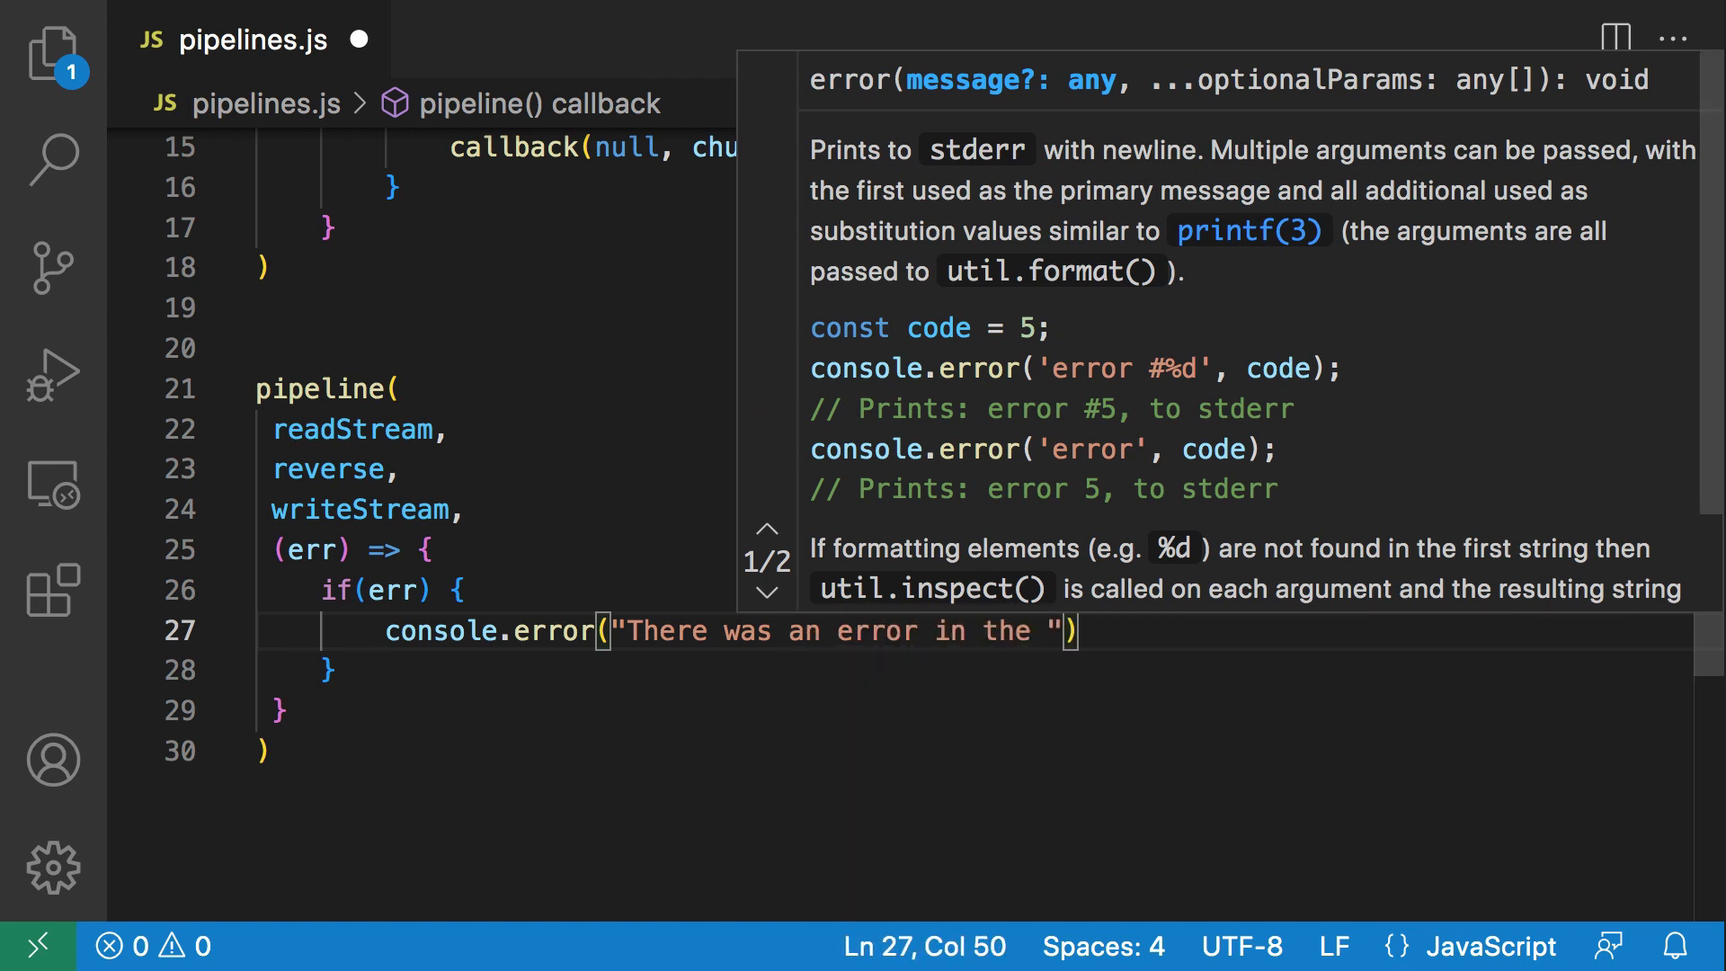
text(pipeline)
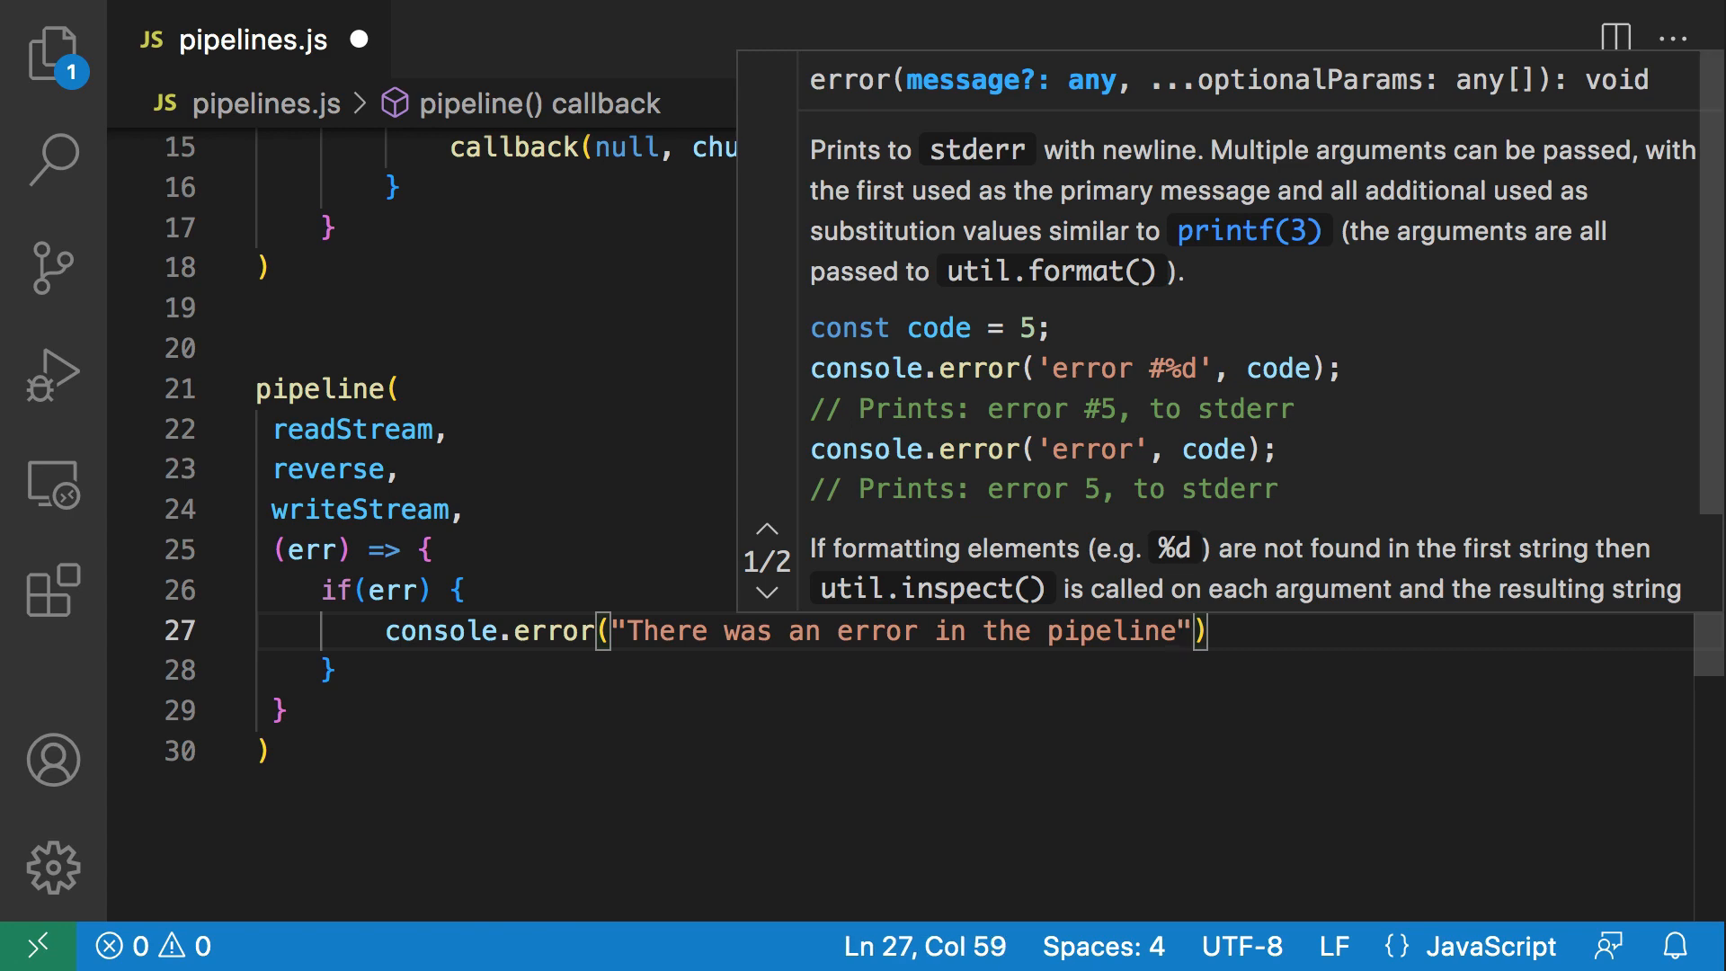
text(, err)
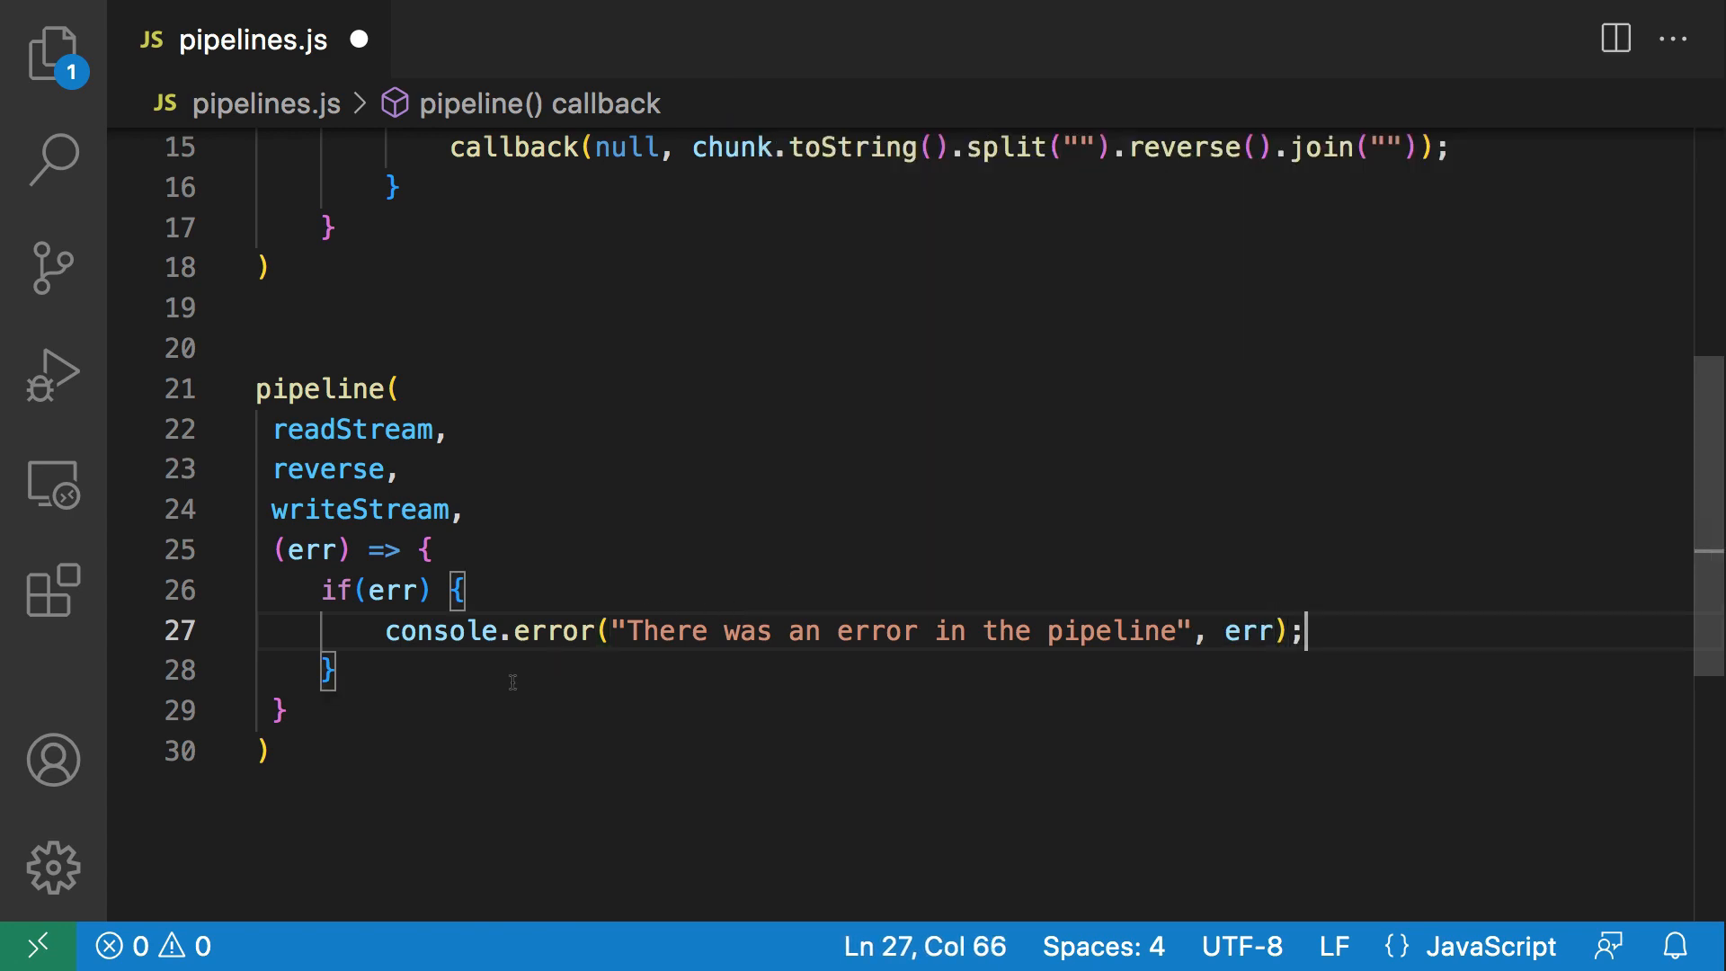
Add an else branch logging 'Pipeline successful' and save pipelines.js.
text(else{)
text(console.log(")
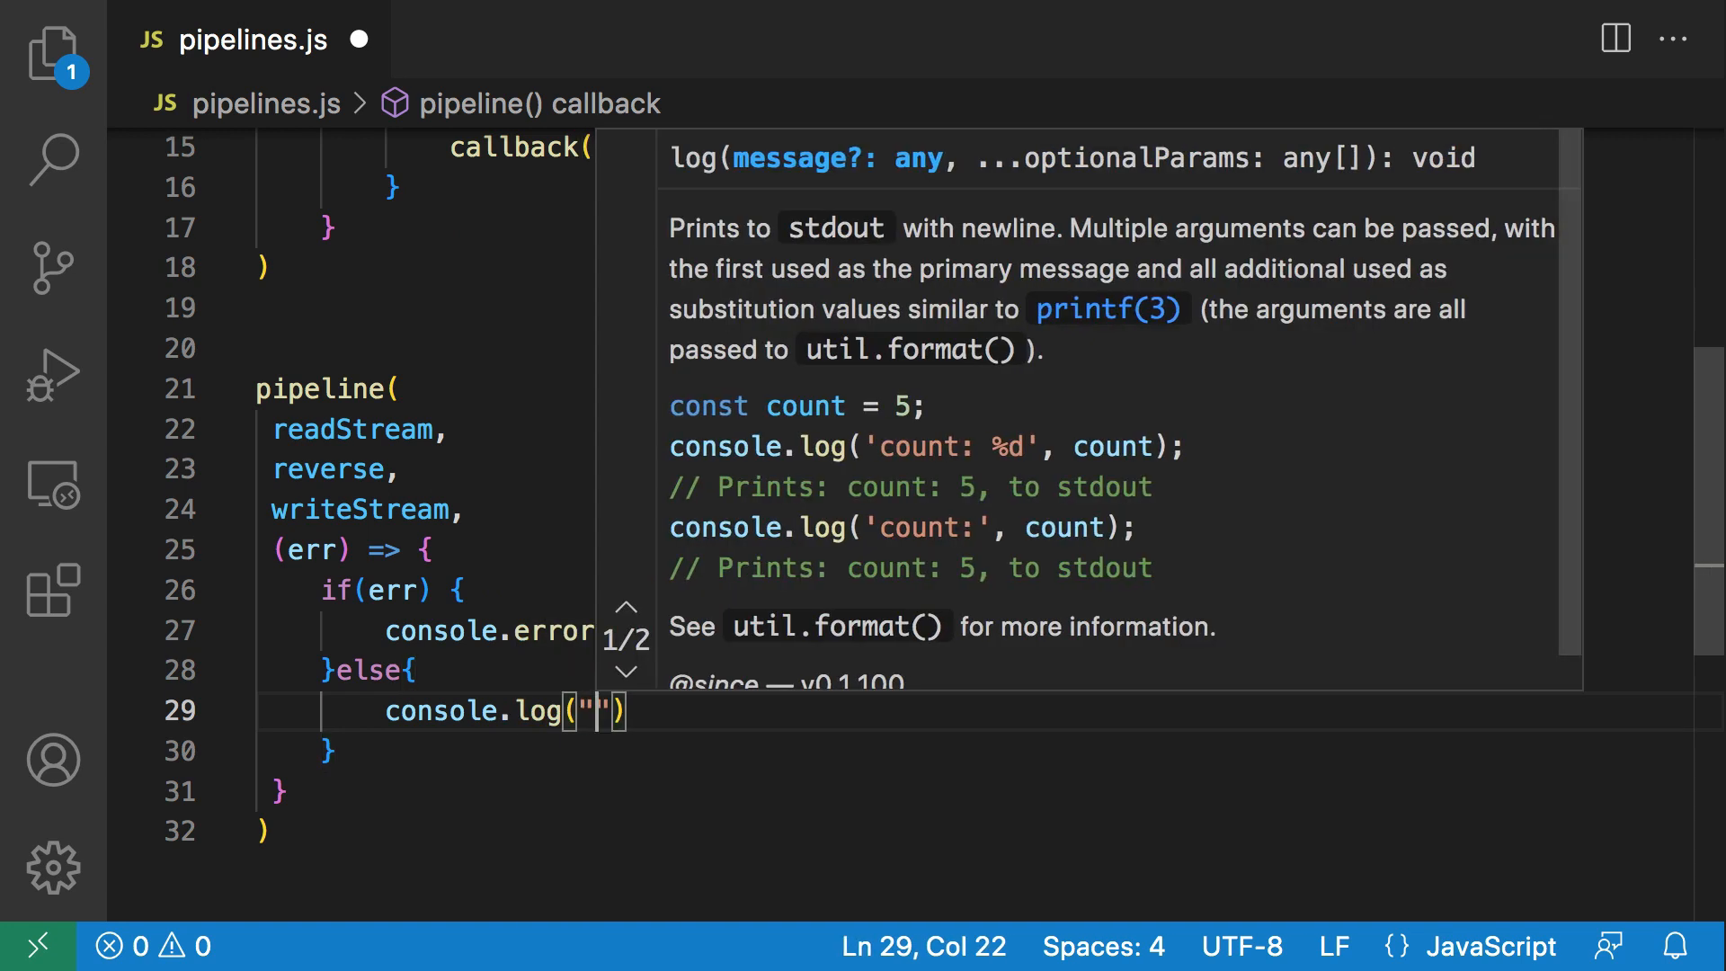
text(Pipeline succ)
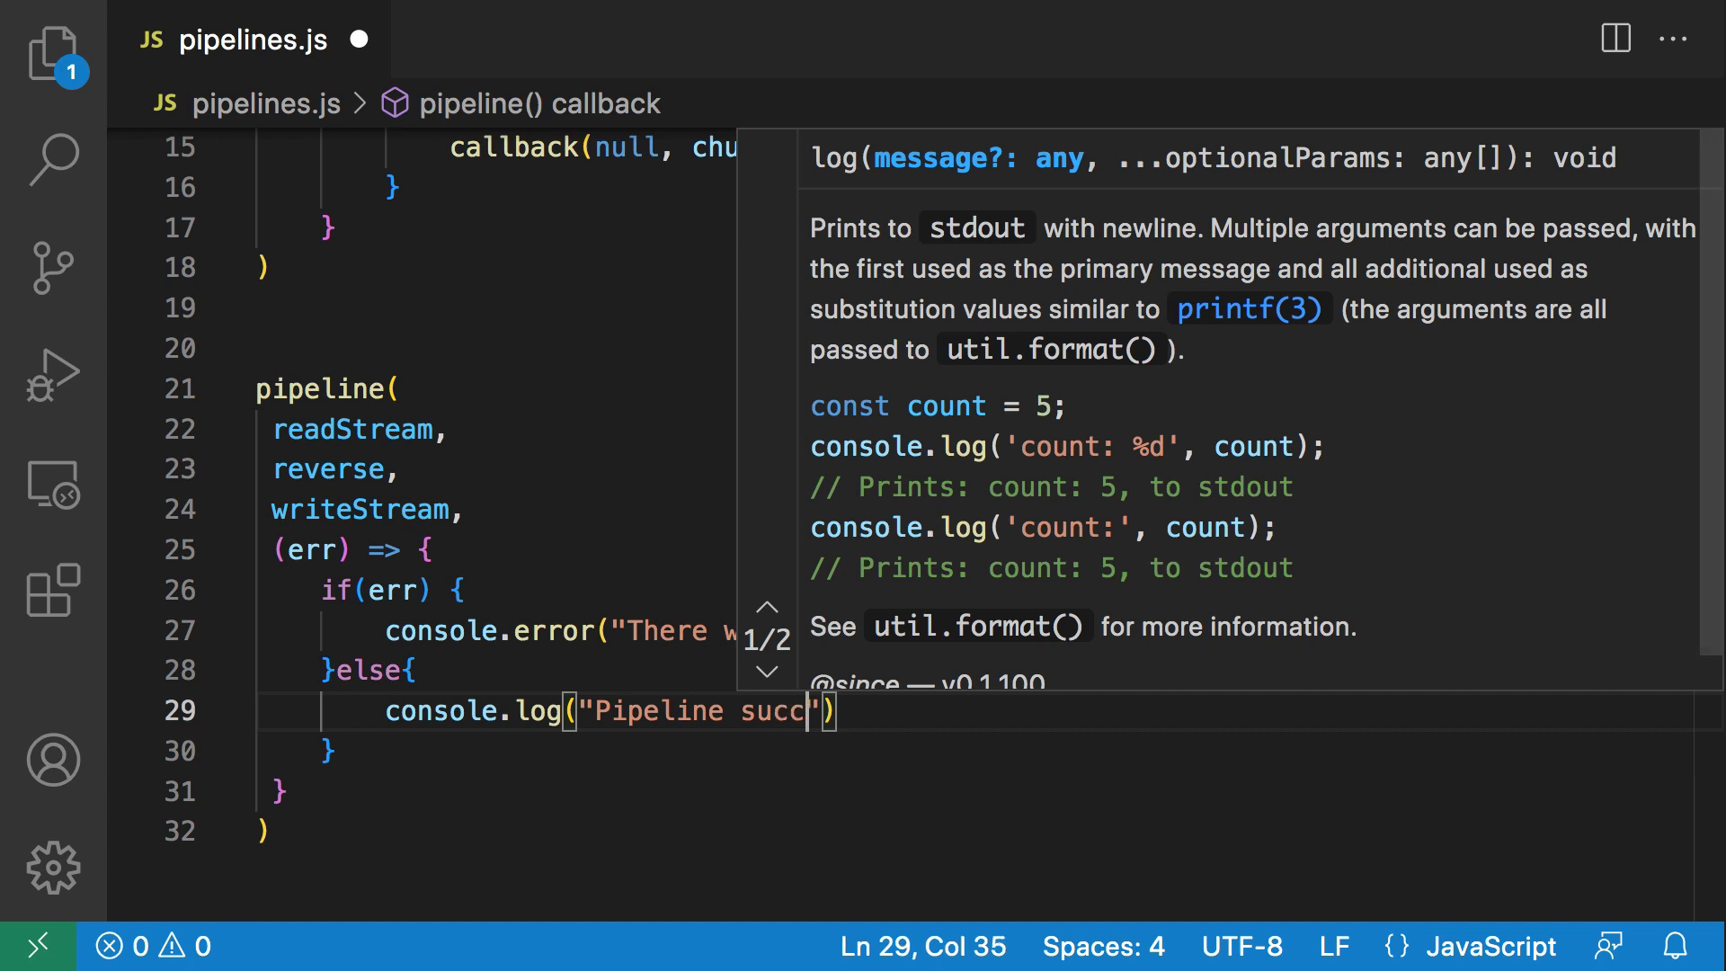
text(essful)
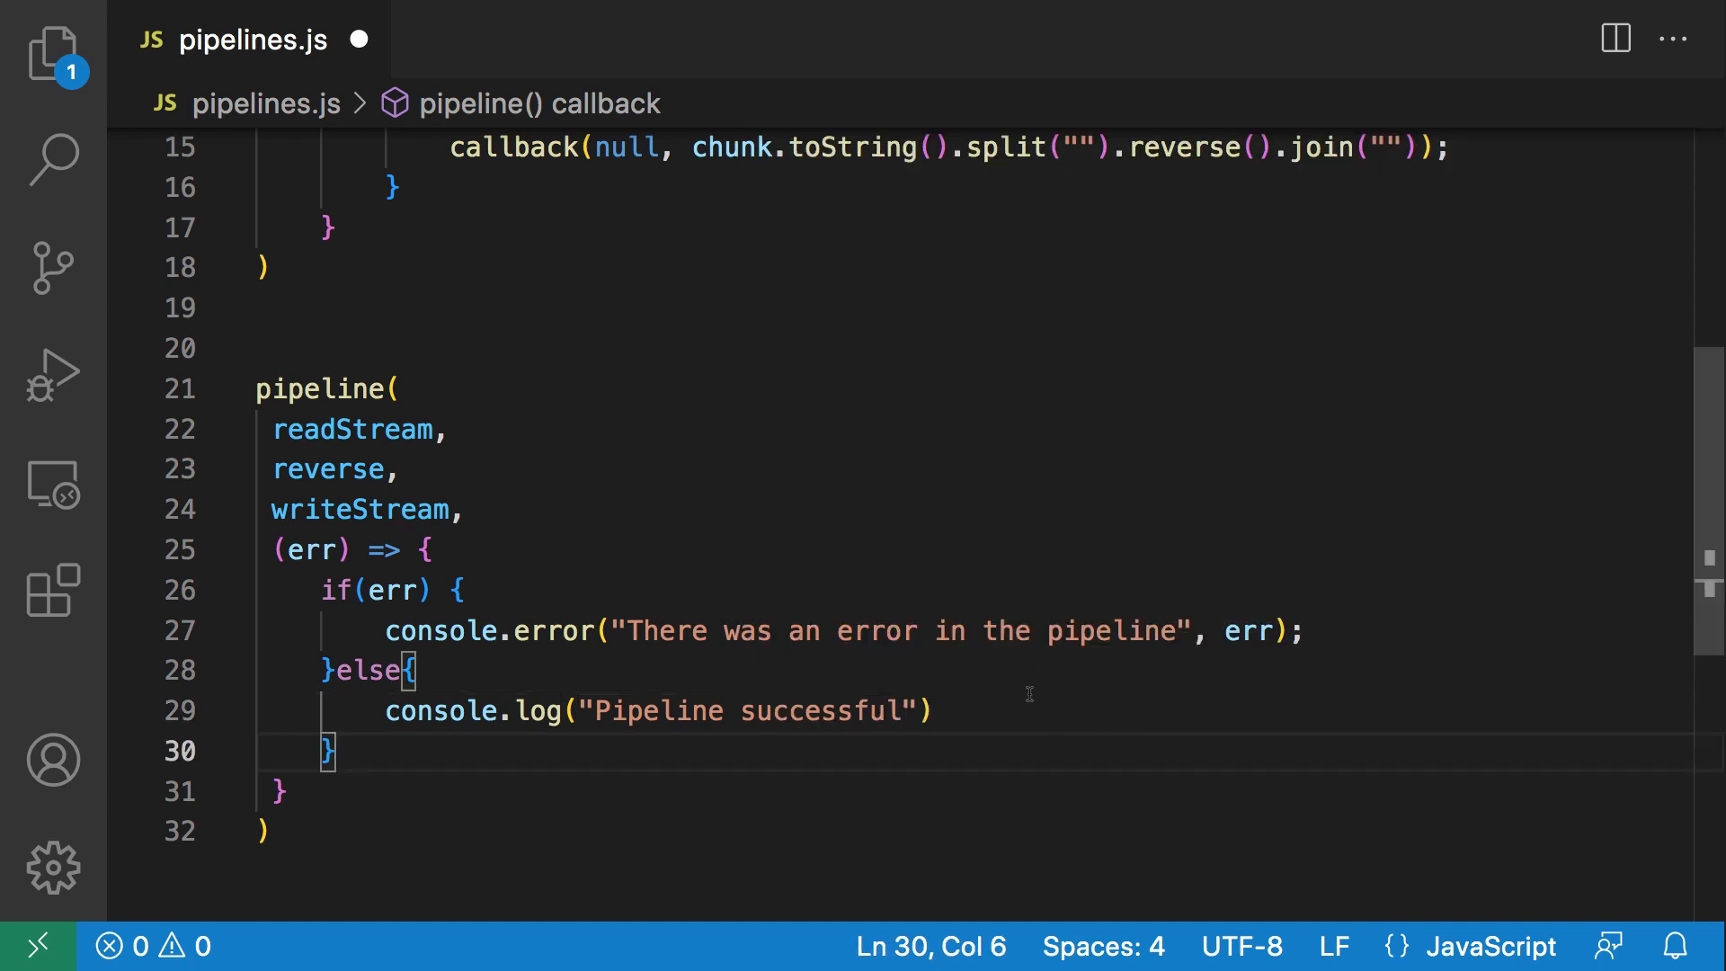
text(;)
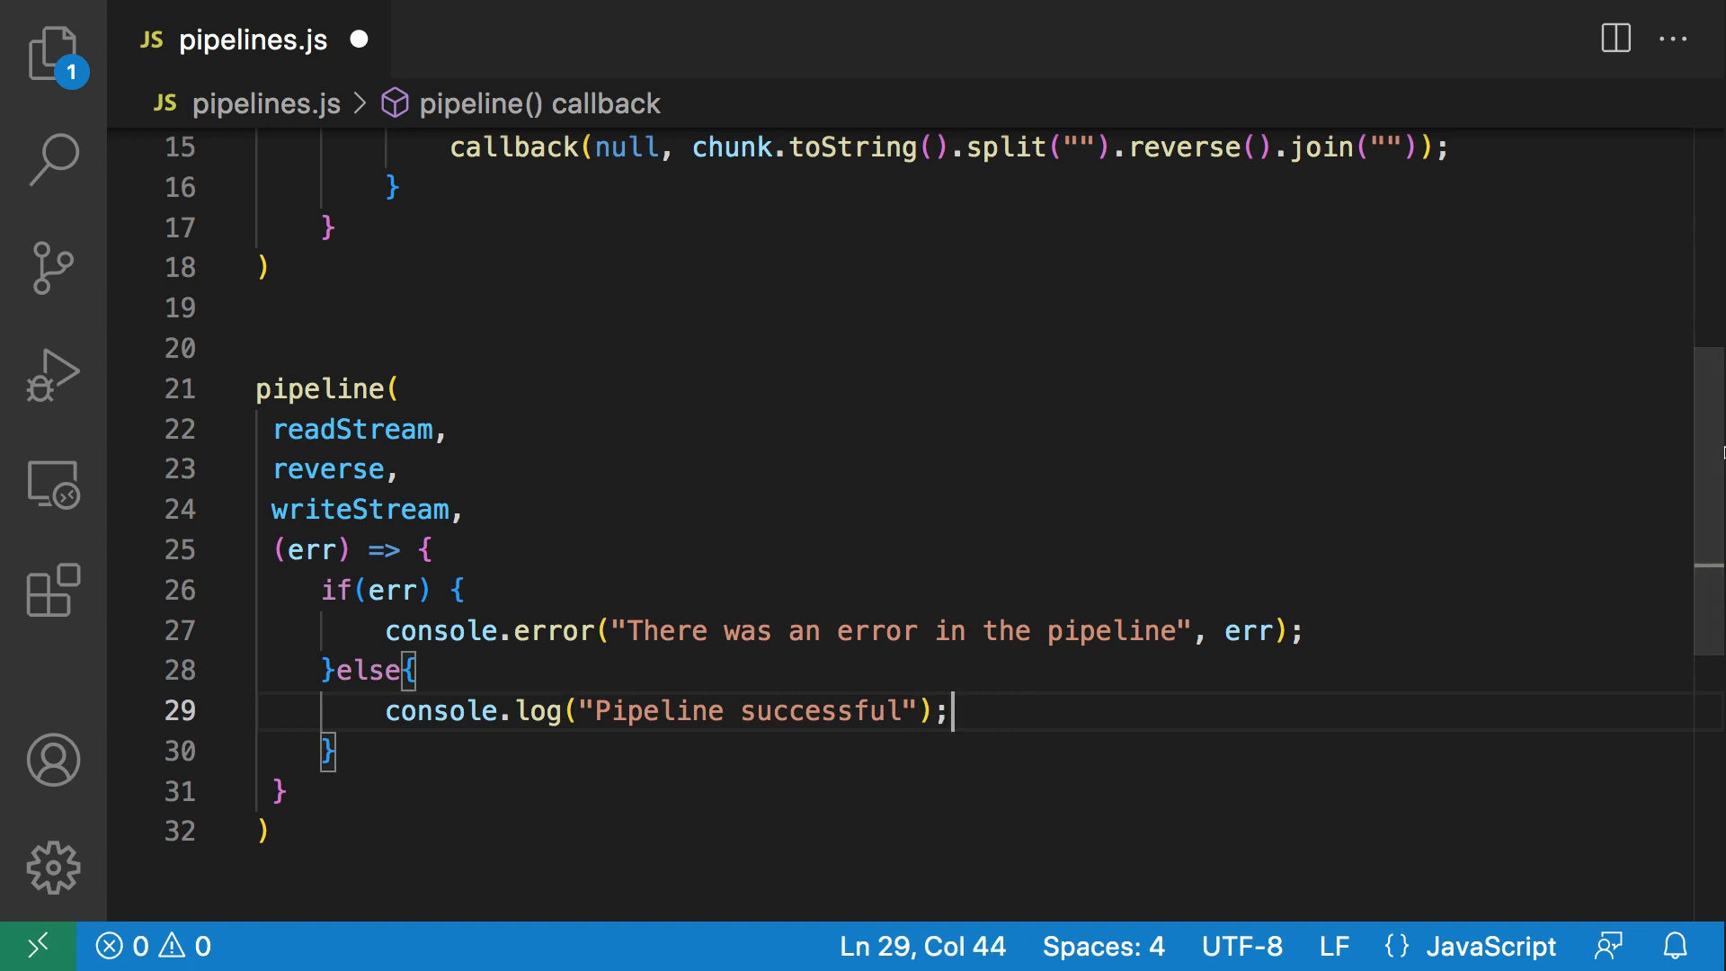
scroll(down, 3)
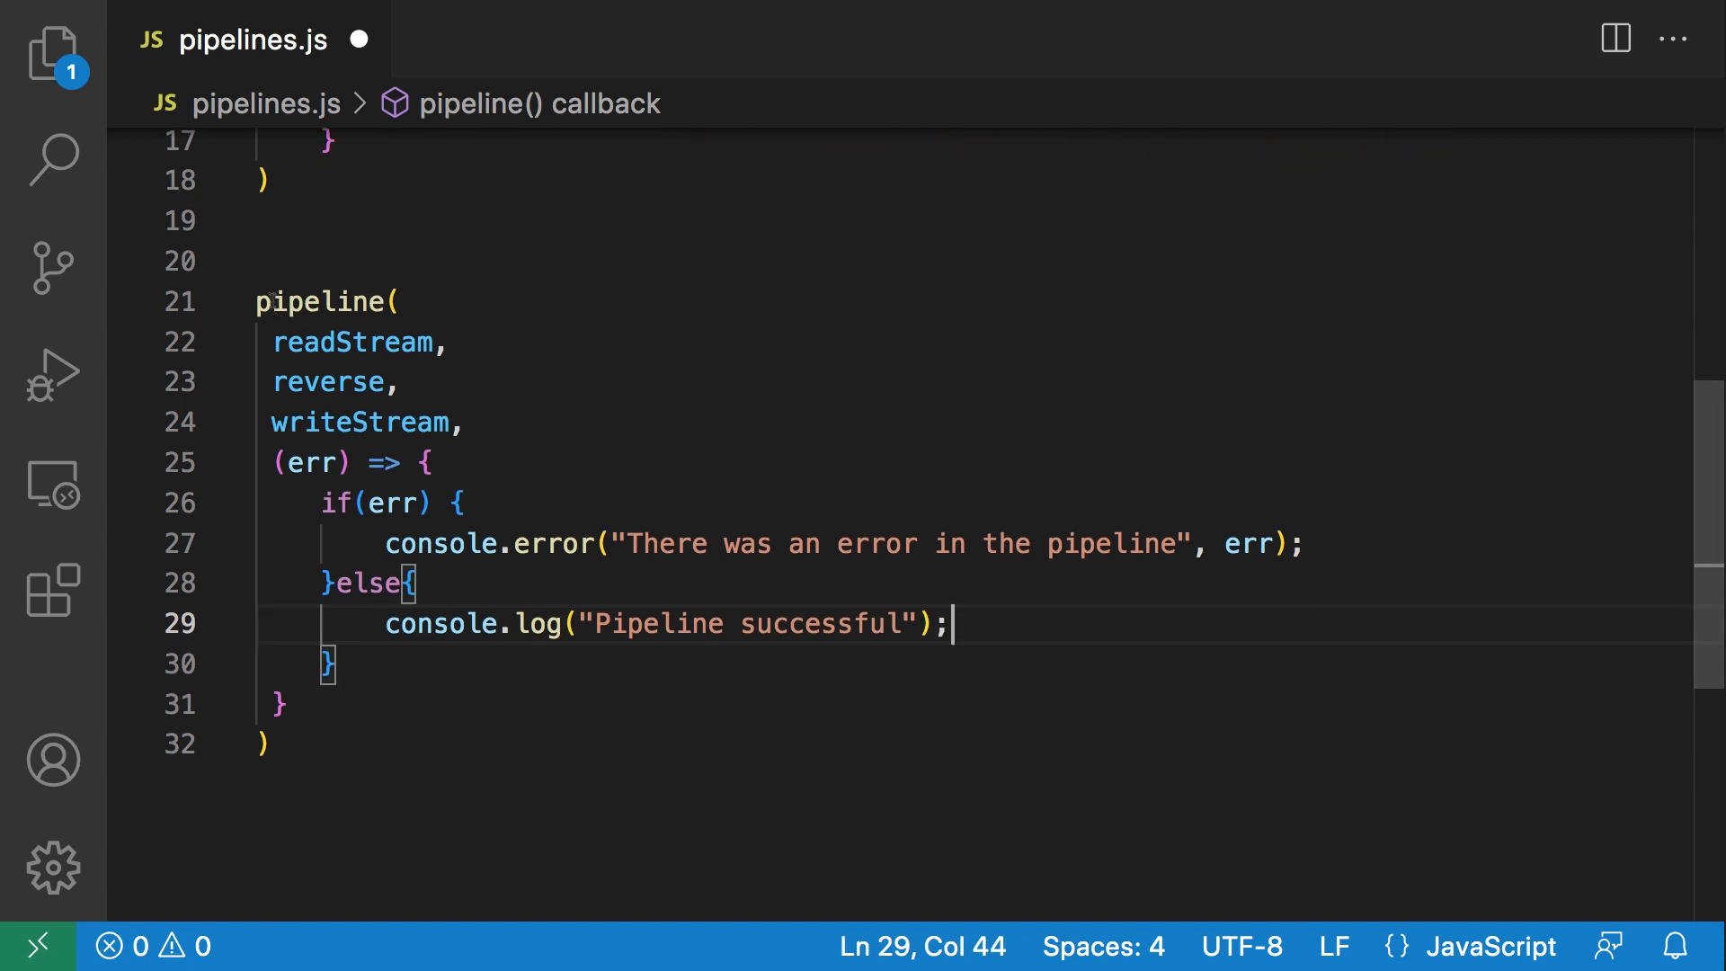
click(427, 461)
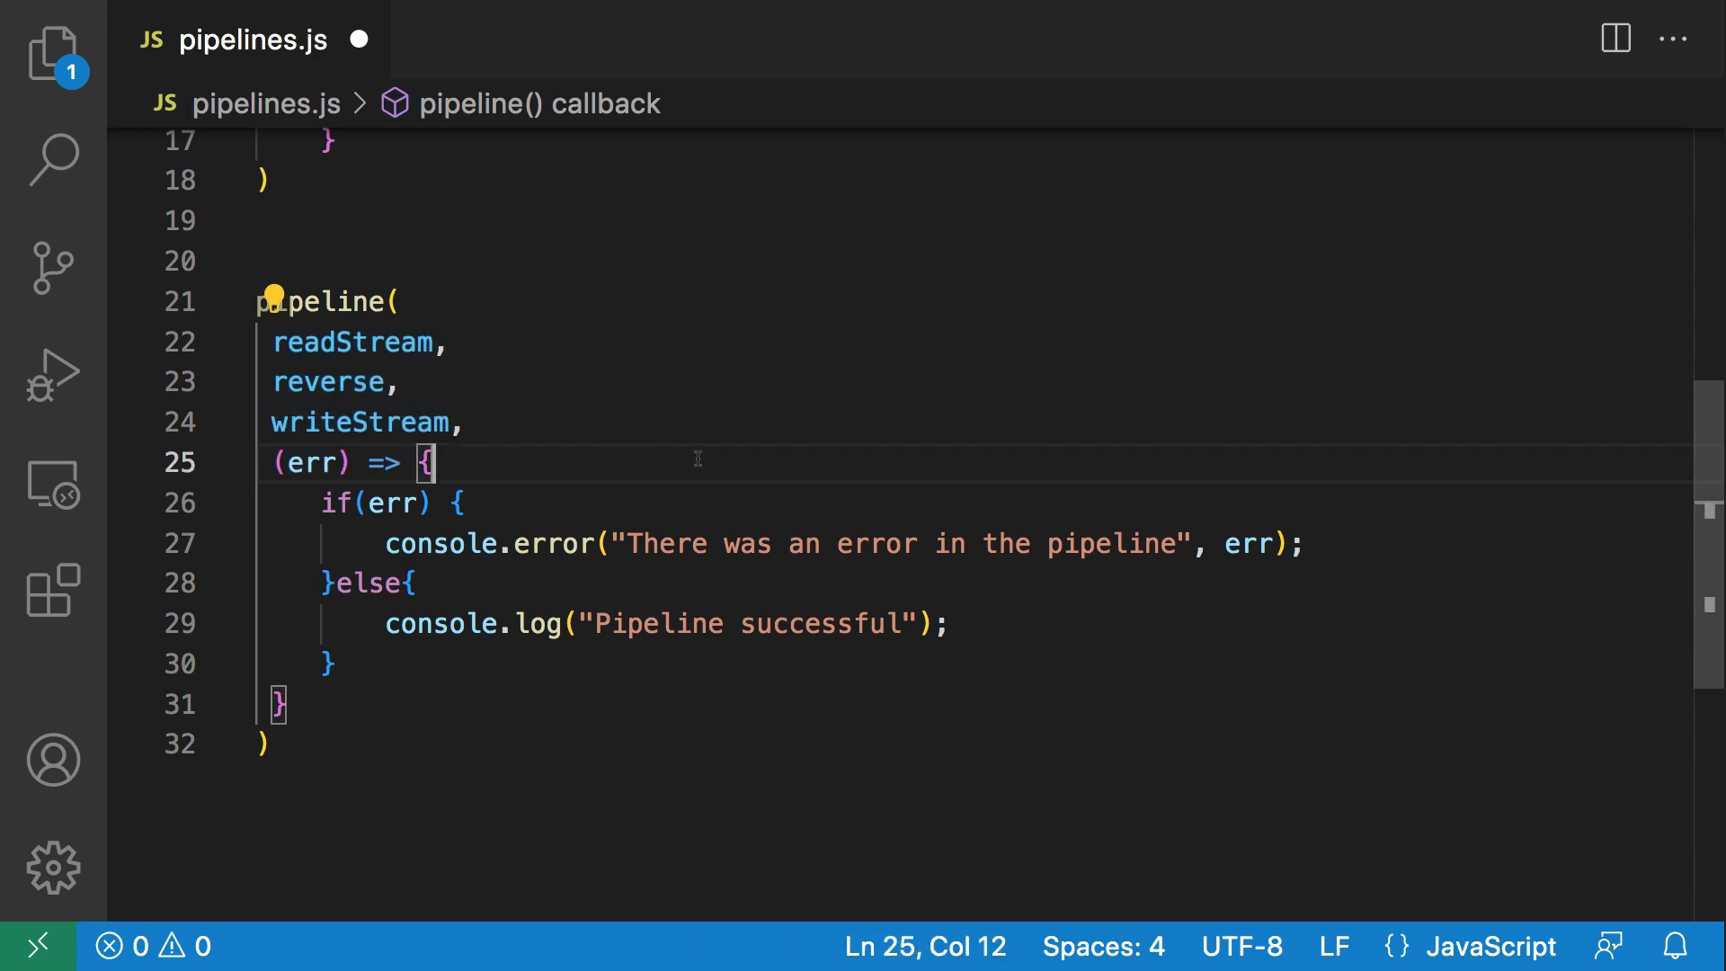
drag(430, 462, 334, 662)
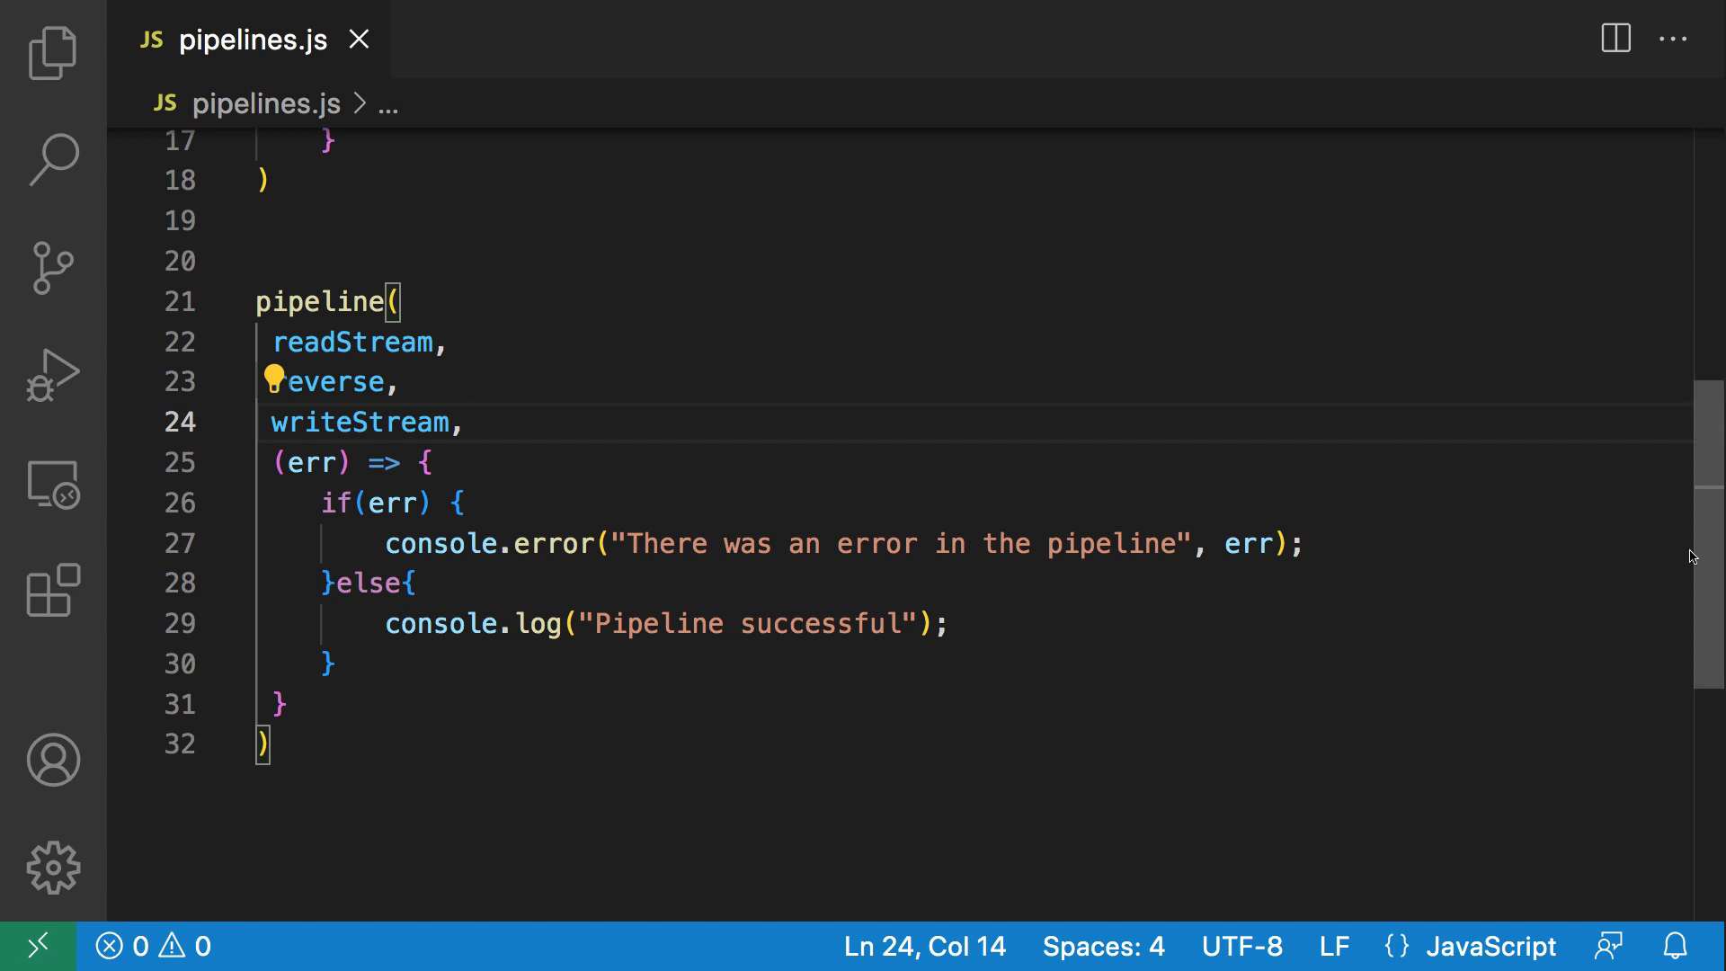
mouse_move(990, 937)
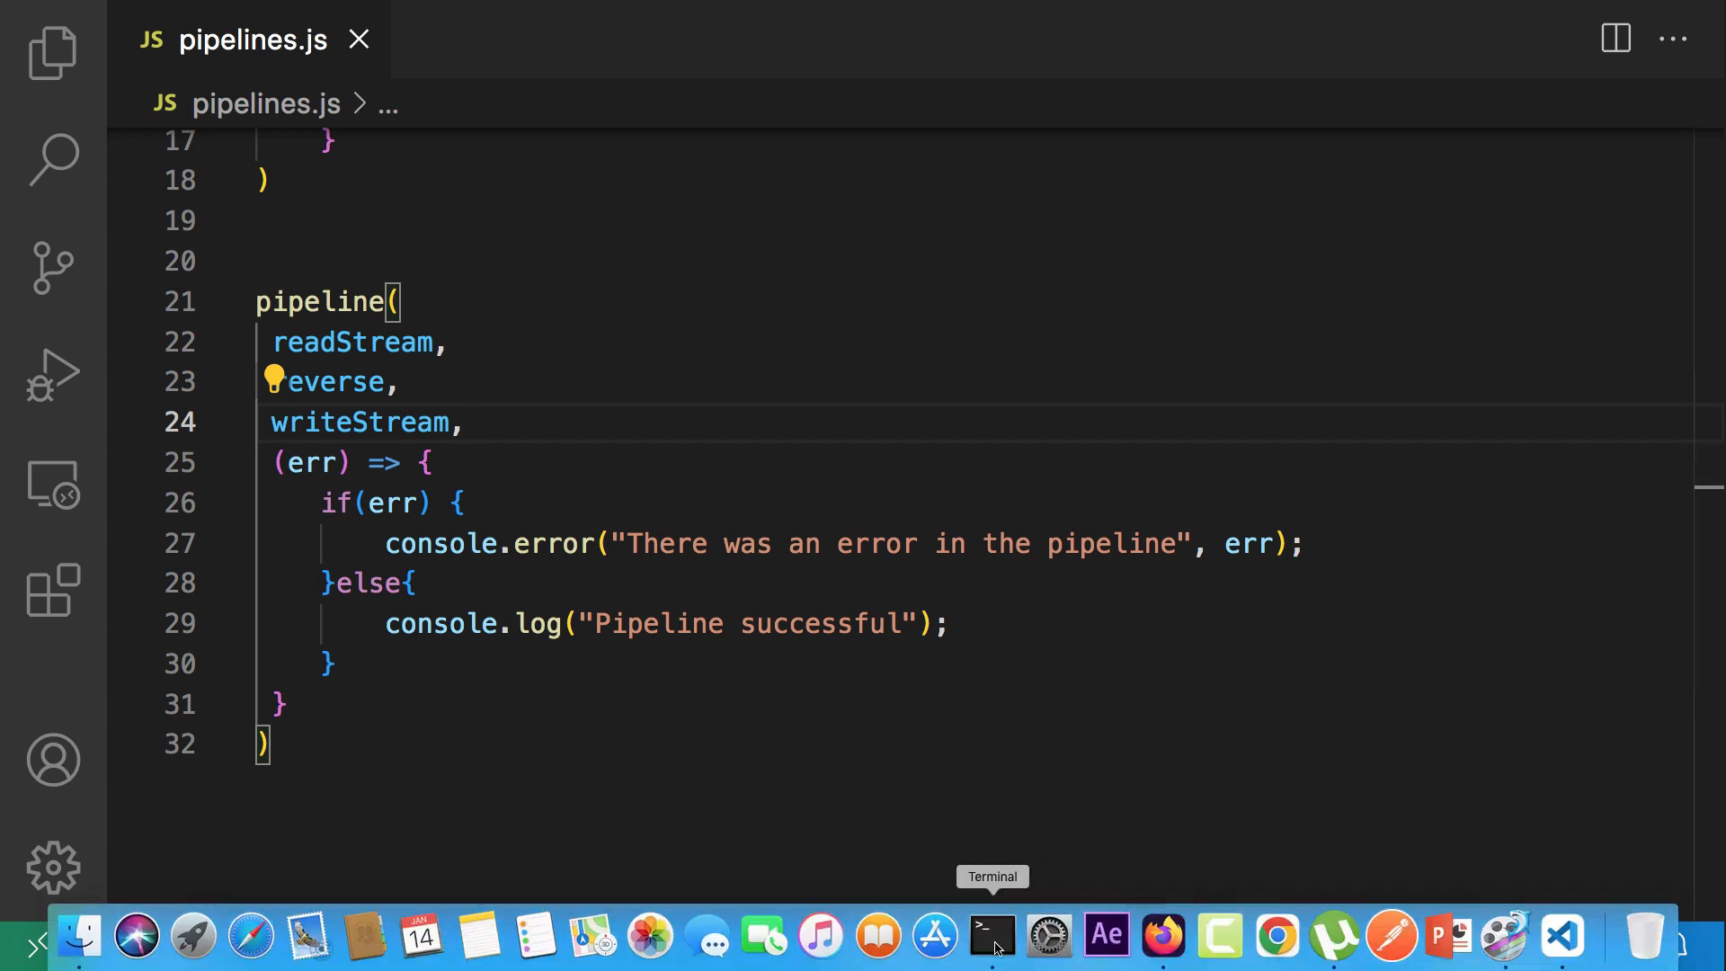
Clear Terminal and run node pipelines.js, which prints 'Pipeline successful'.
click(989, 937)
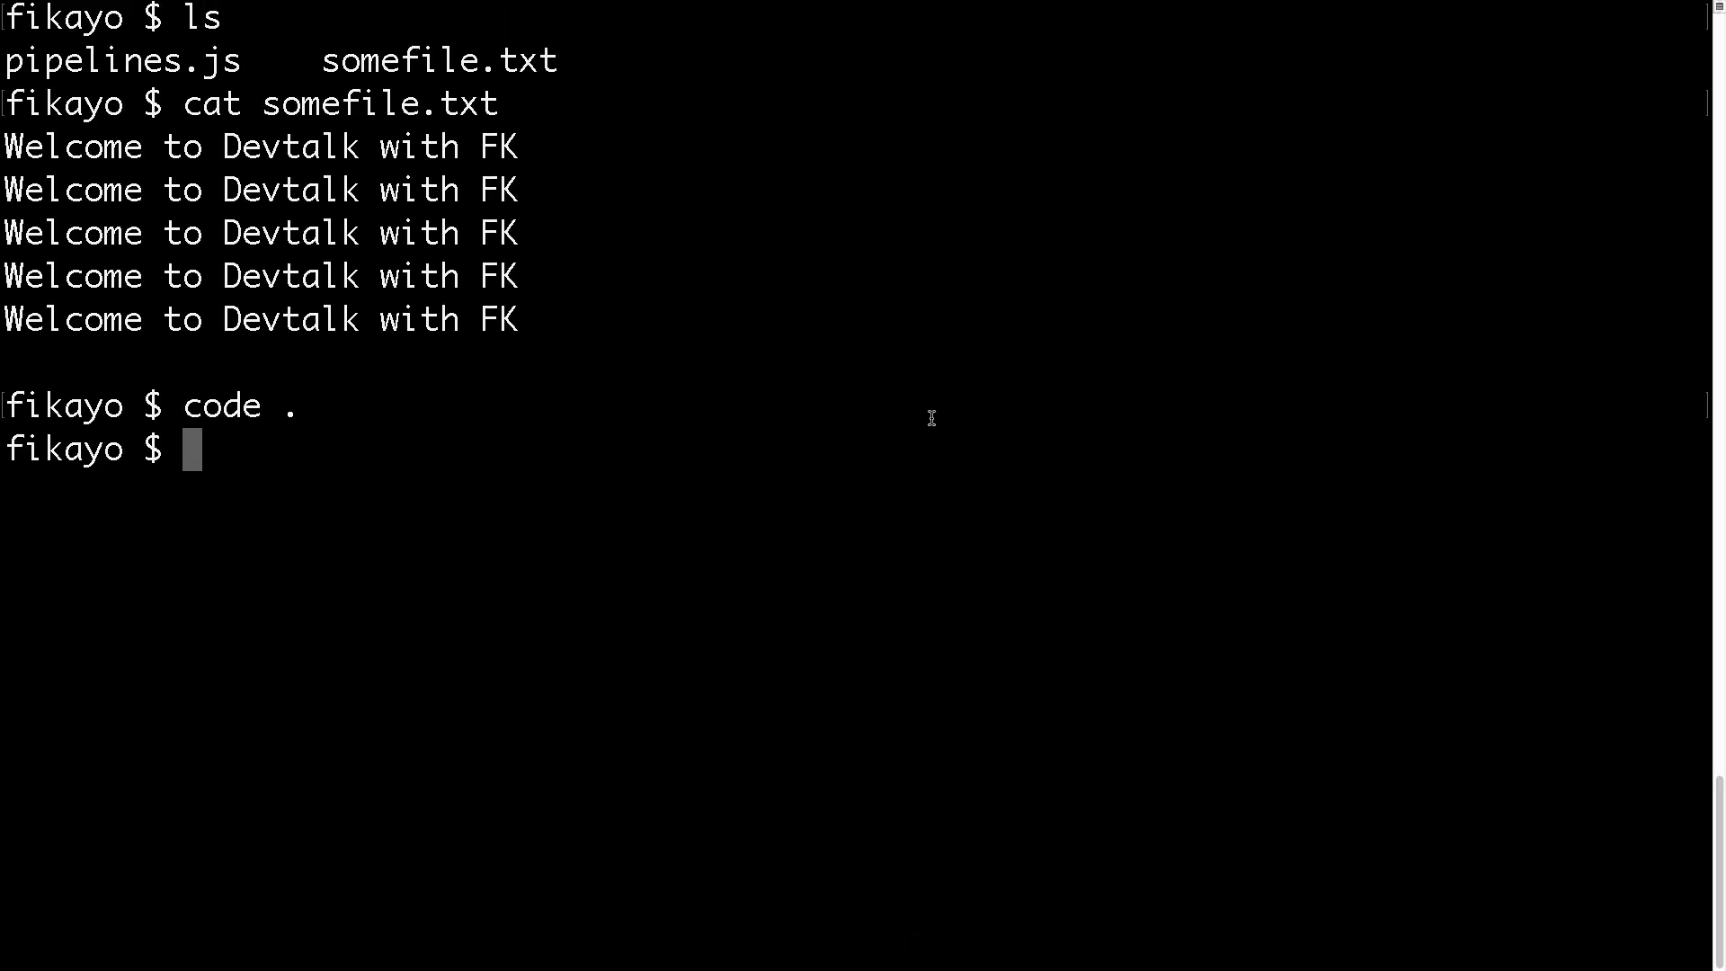
text(clear)
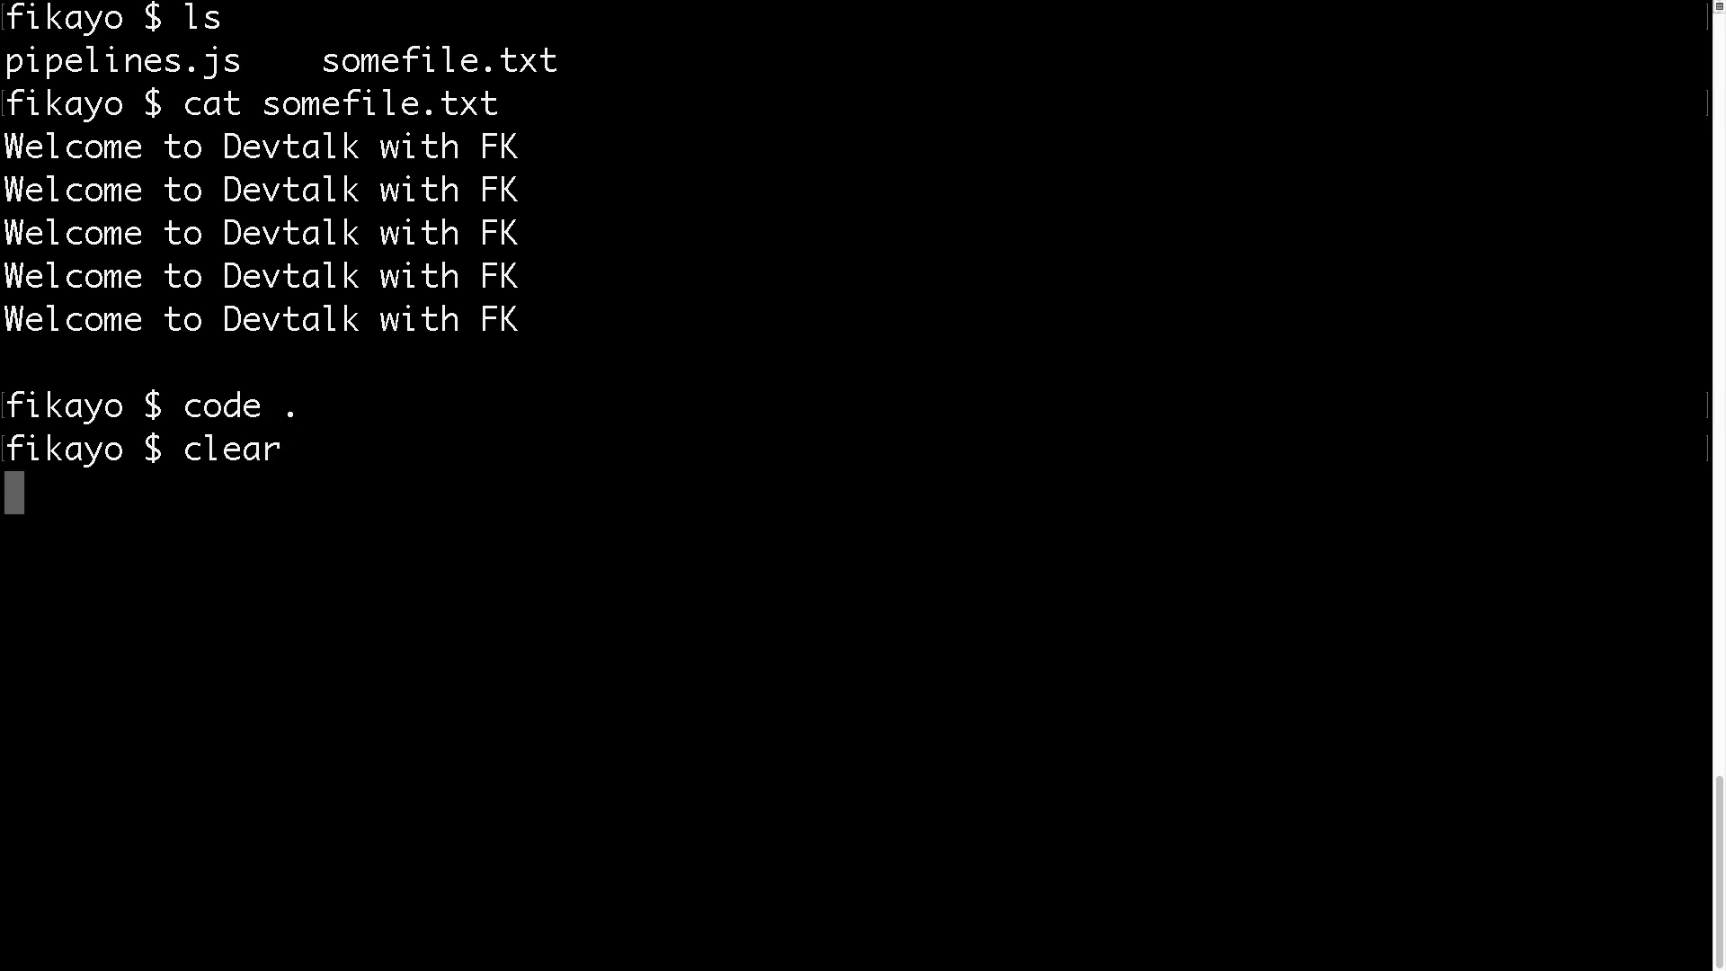
text(node pipelines.js)
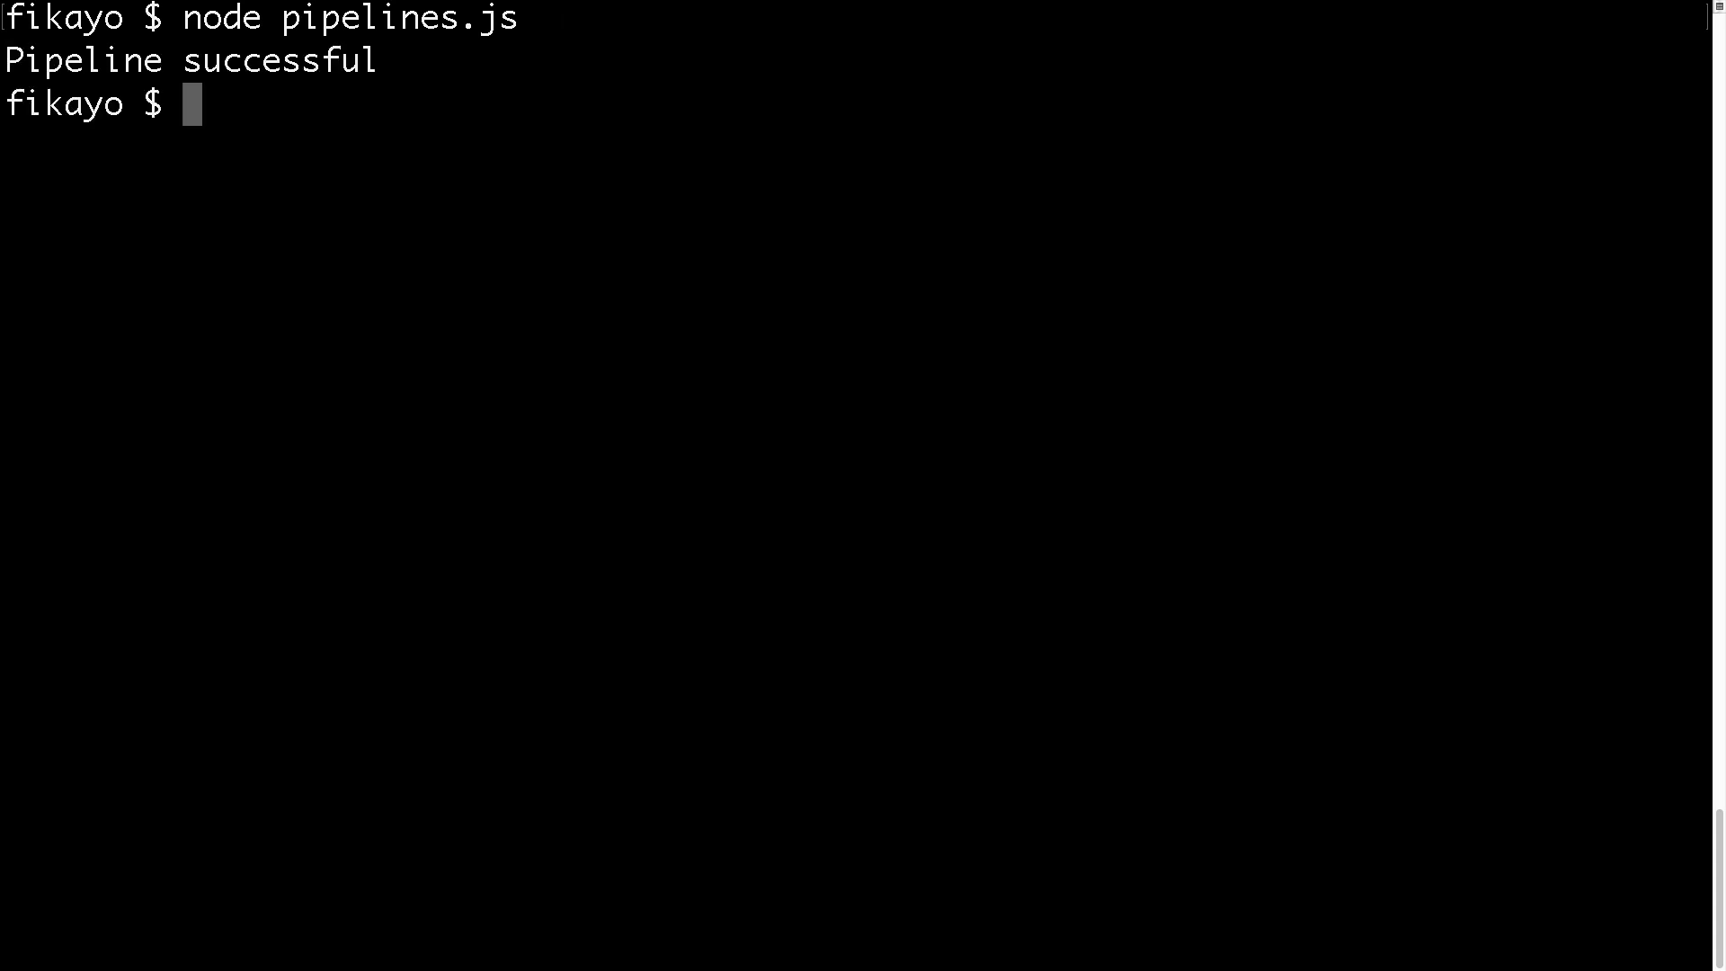
List the folder to spot newfile.txt, then enter cat newfile.txt.
text(ls)
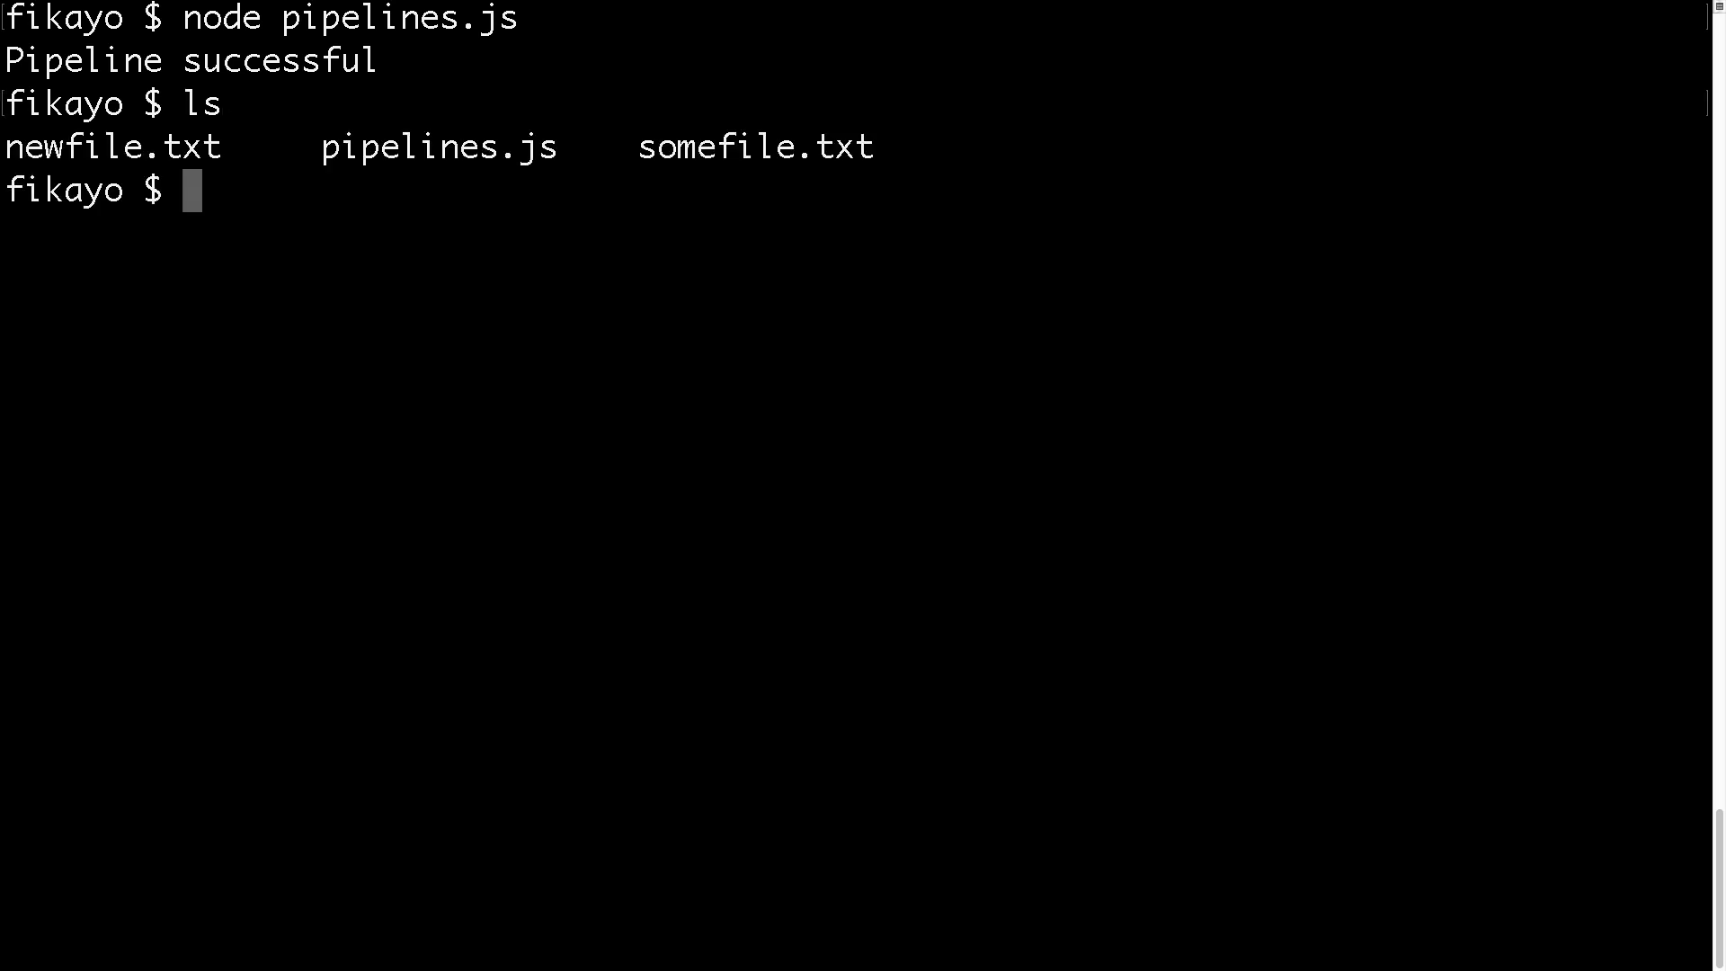
double_click(110, 146)
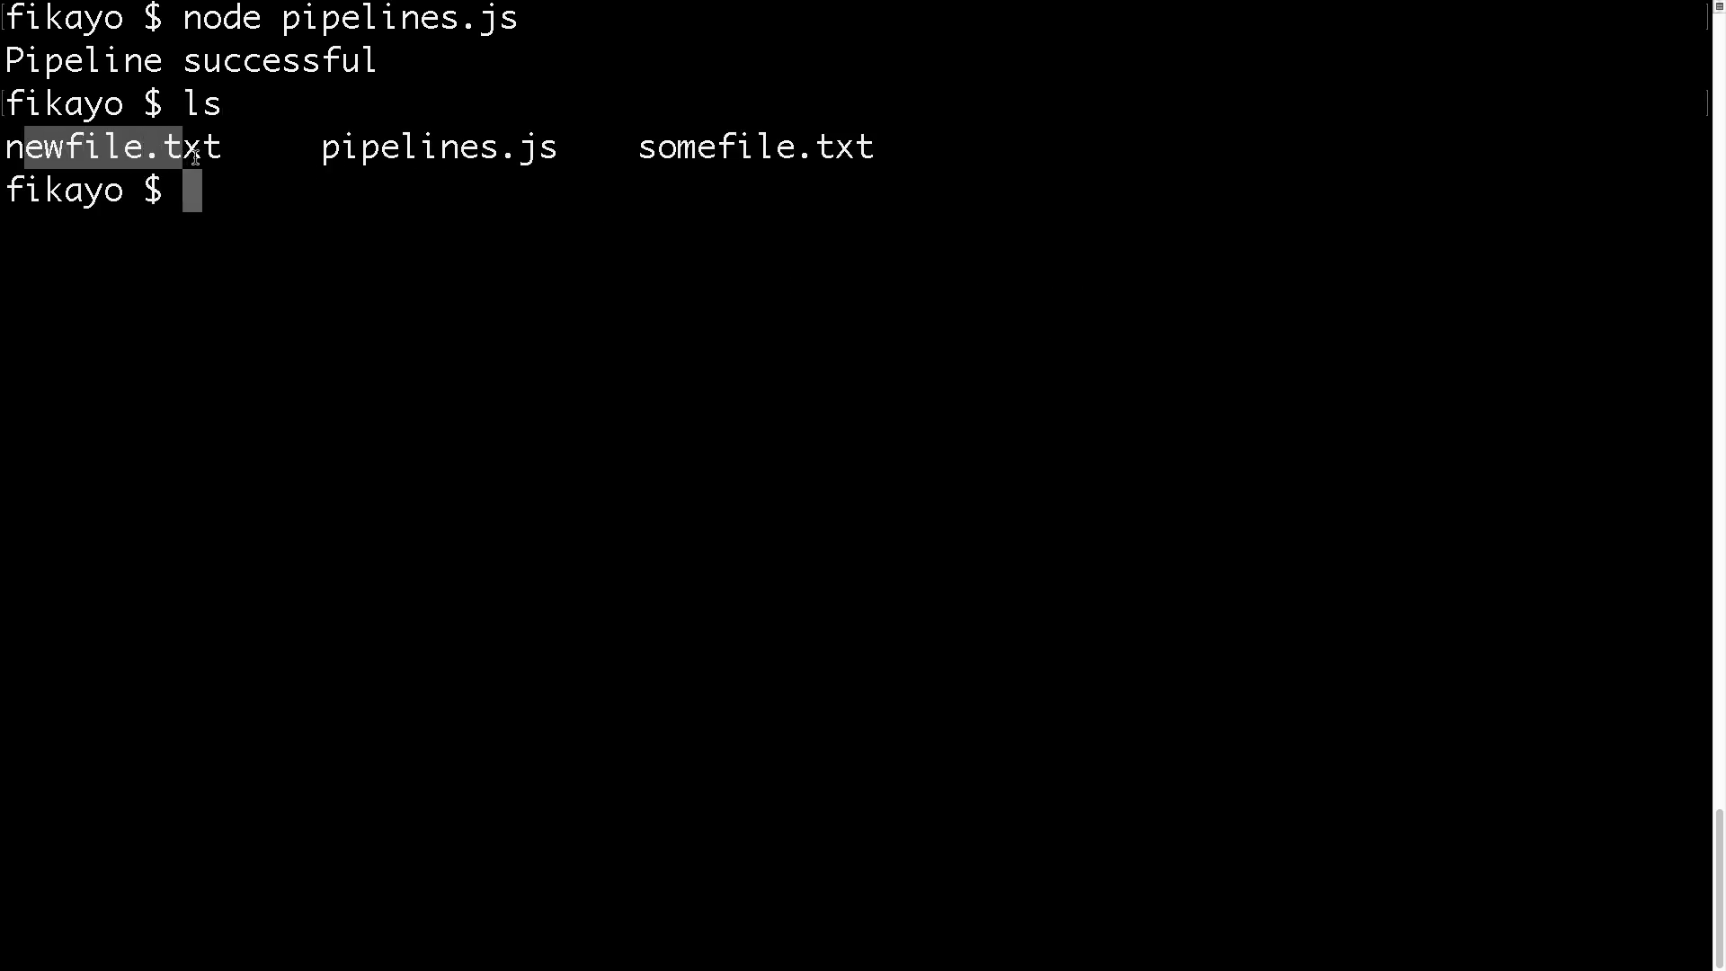
text(cat)
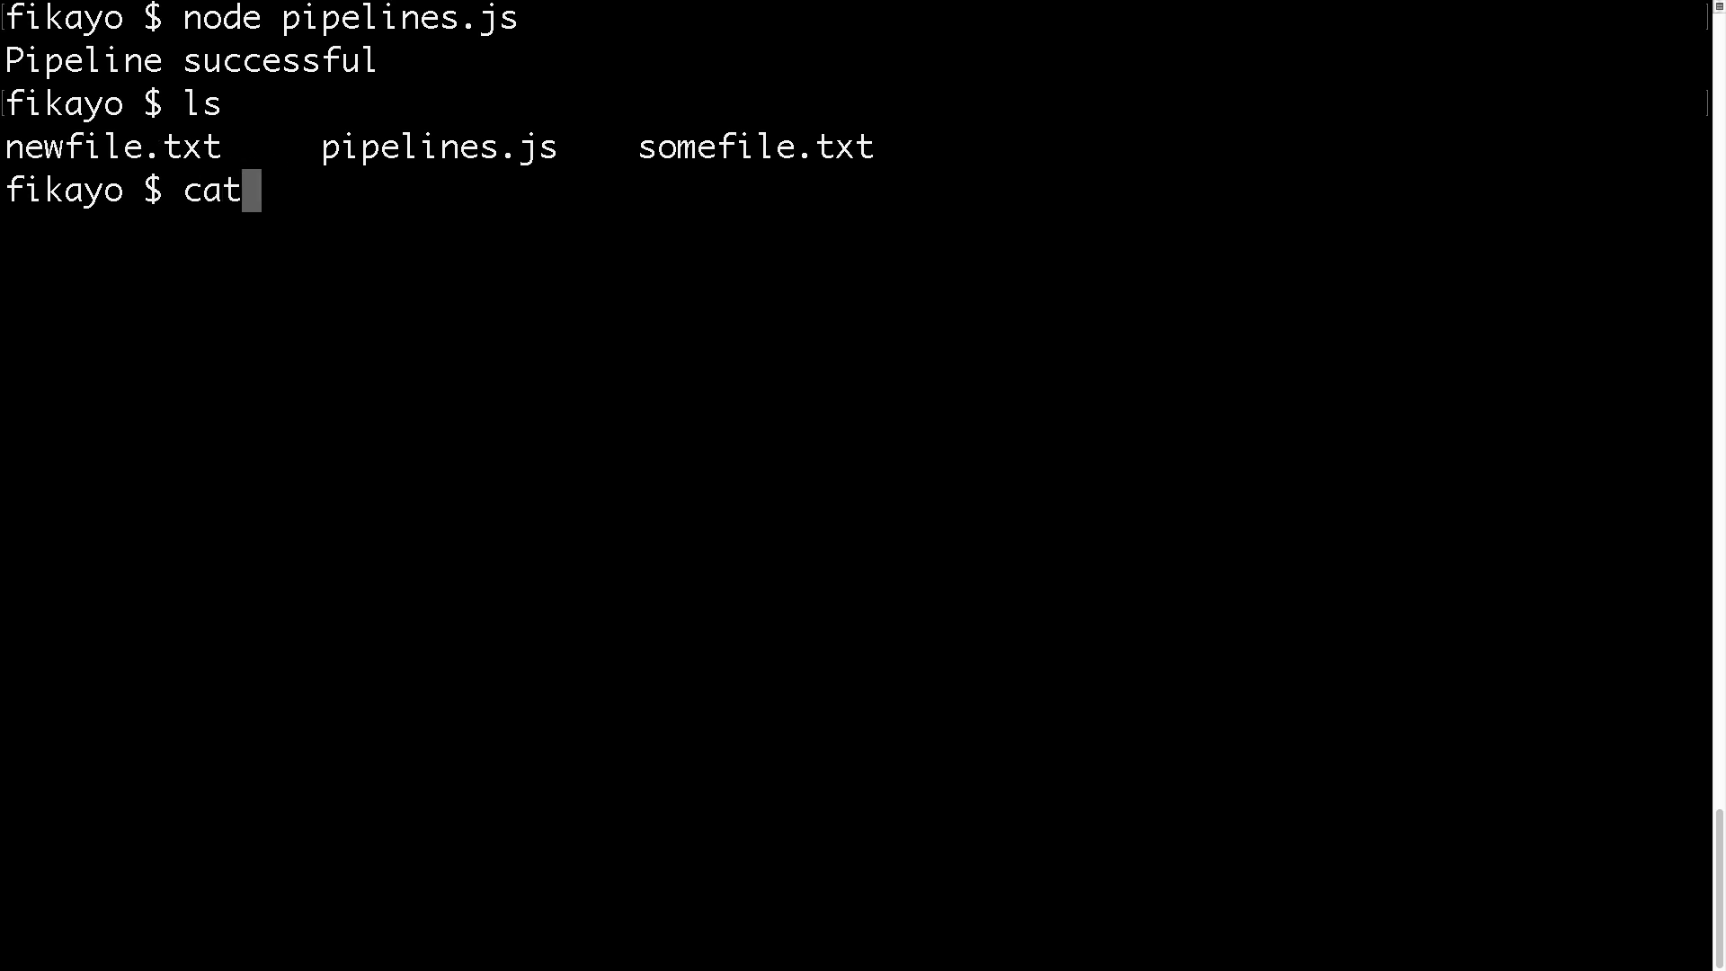
text(newfile.txt)
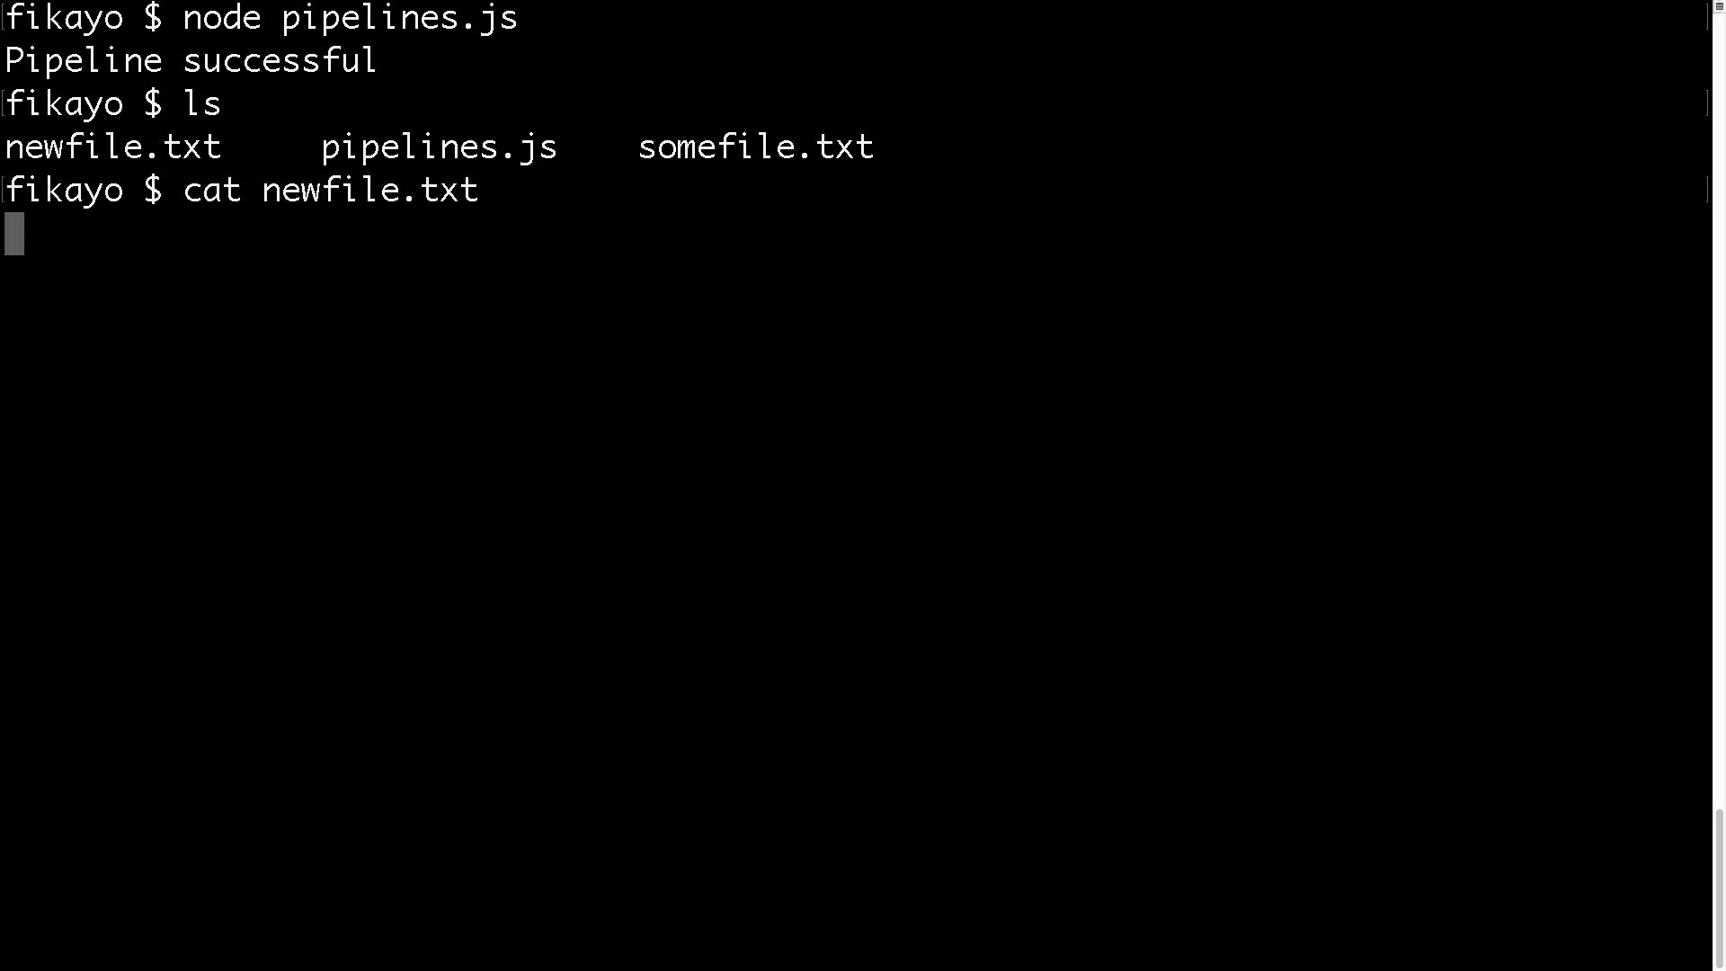